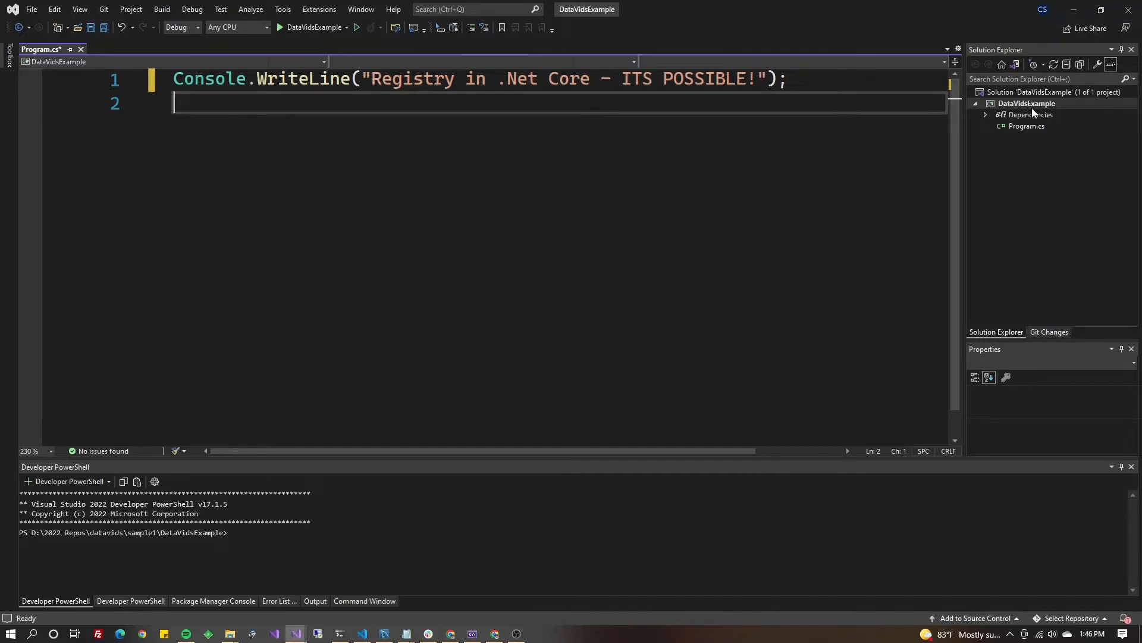
# Open Manage NuGet Packages from the DataVidsExample project's context menu in Solution Explorer
pyautogui.rightClick(1028, 103)
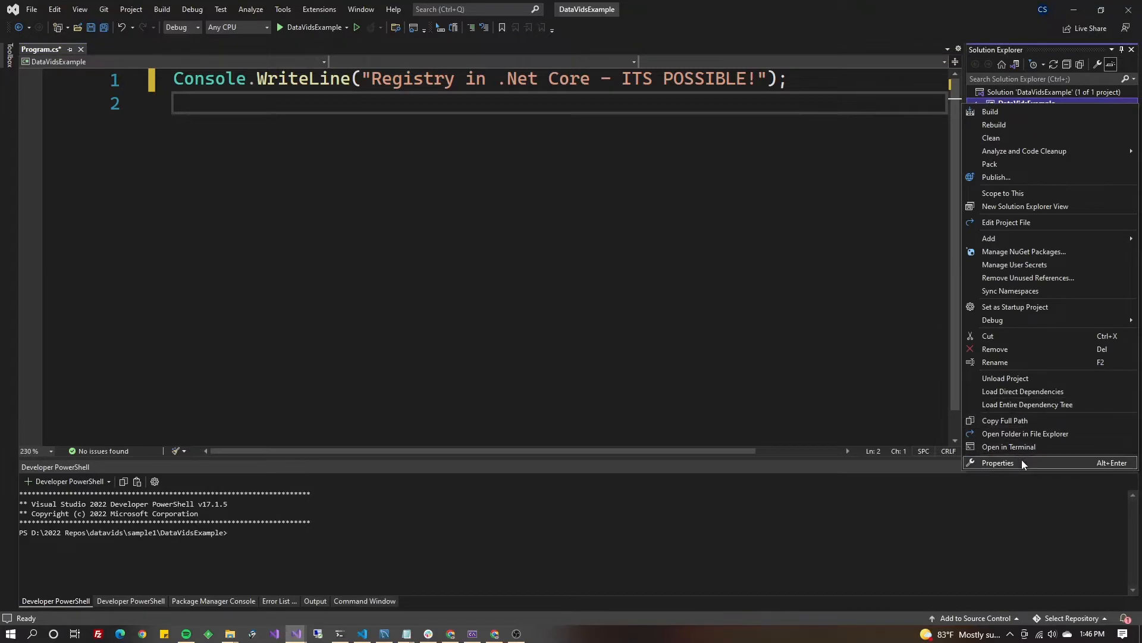
pyautogui.moveTo(1032, 278)
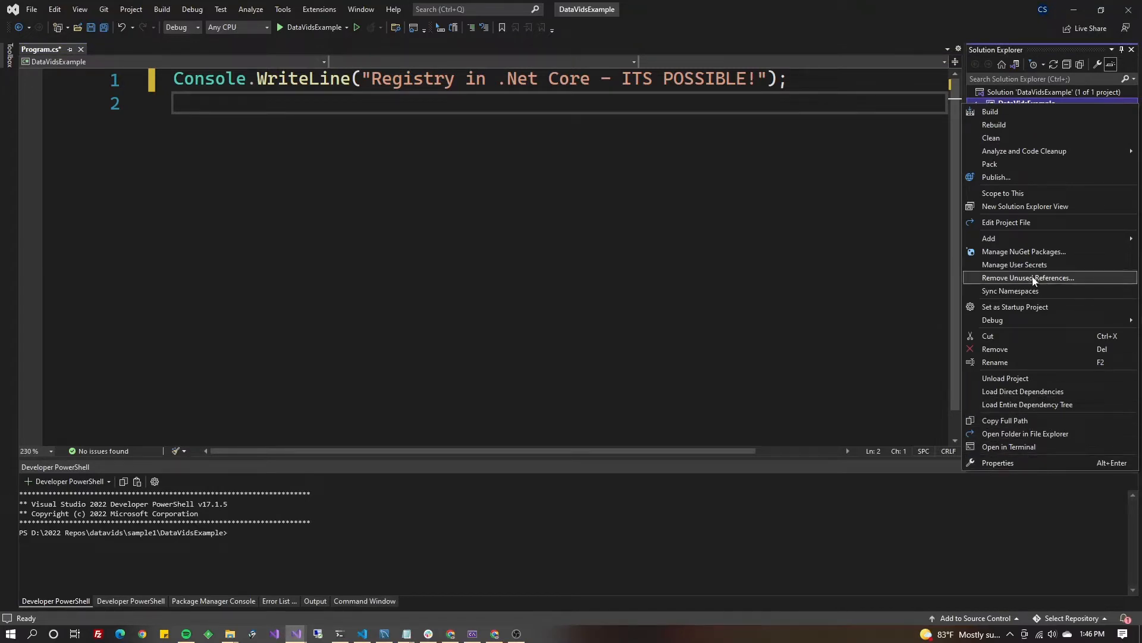
pyautogui.click(1023, 251)
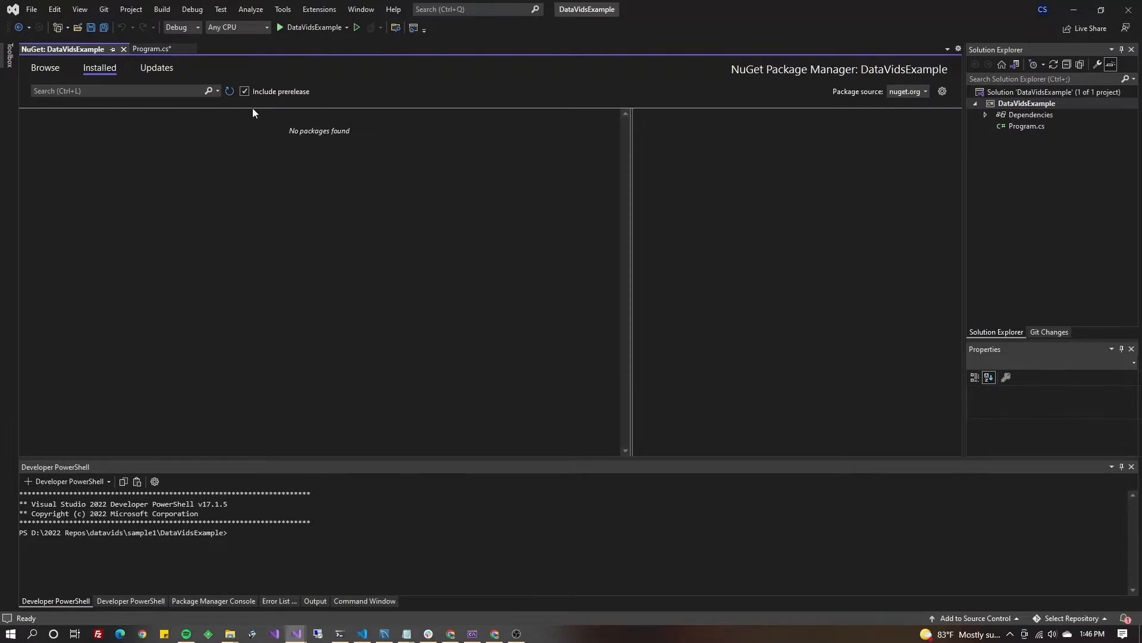
# Install stable Microsoft.Win32.Registry 5.0.0 from Browse with prerelease excluded, accepting changes
pyautogui.click(44, 67)
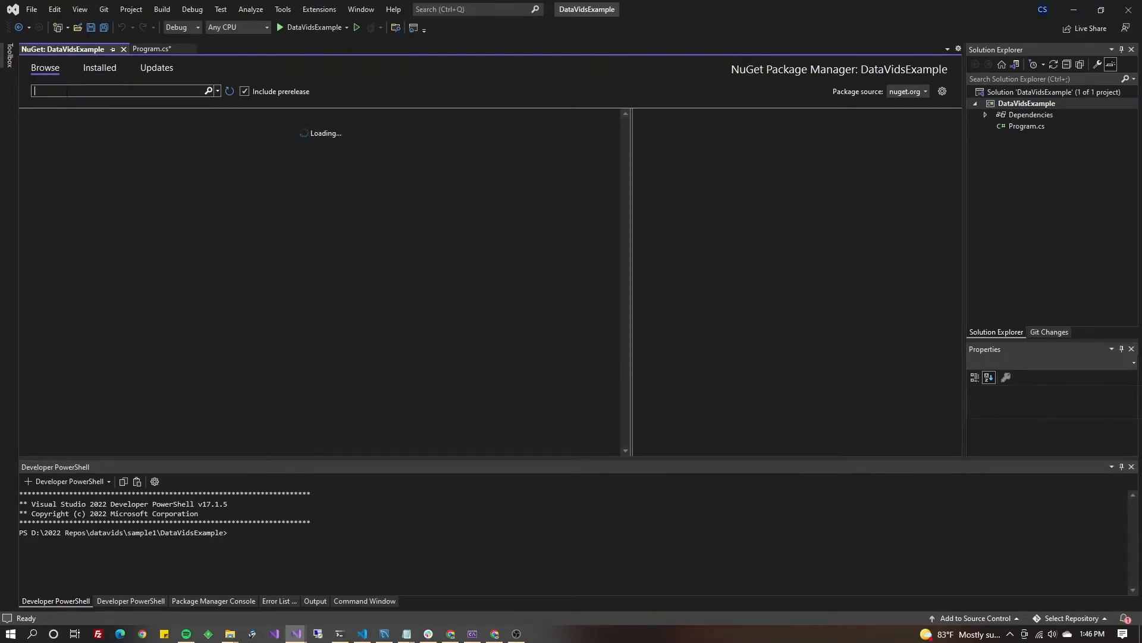
pyautogui.write('Microsoft.Win32.Registry')
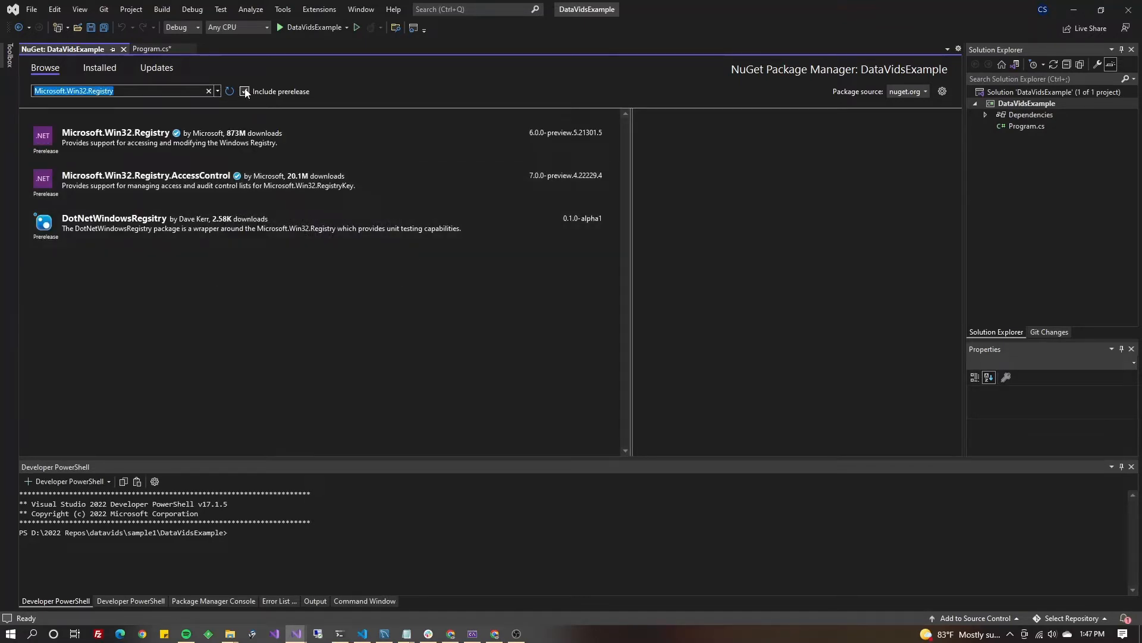
pyautogui.click(244, 91)
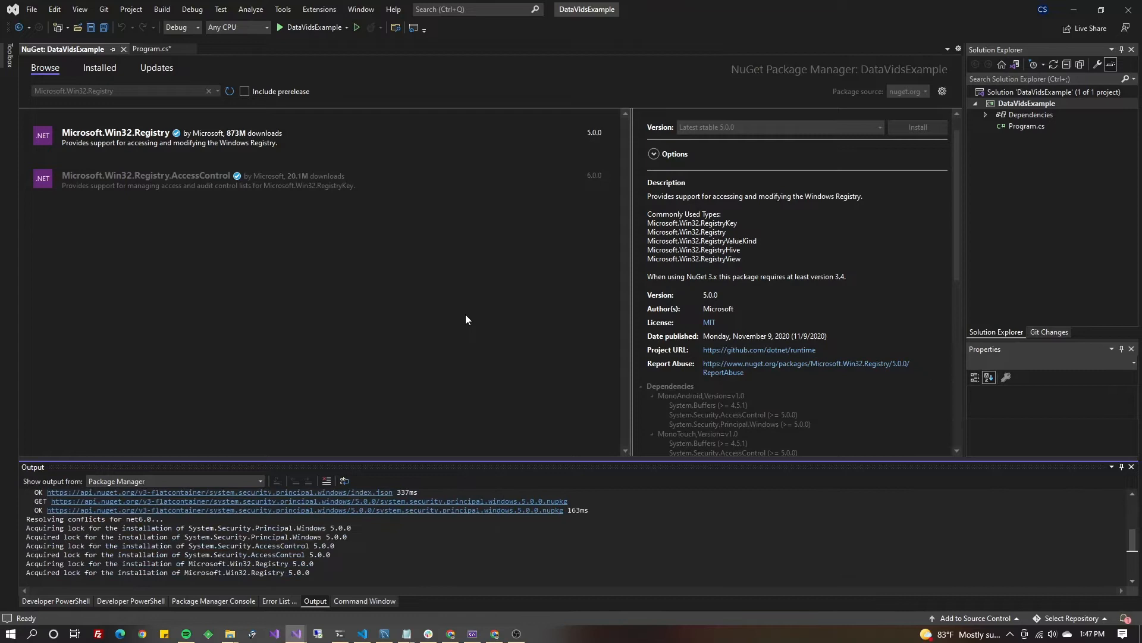
pyautogui.click(275, 600)
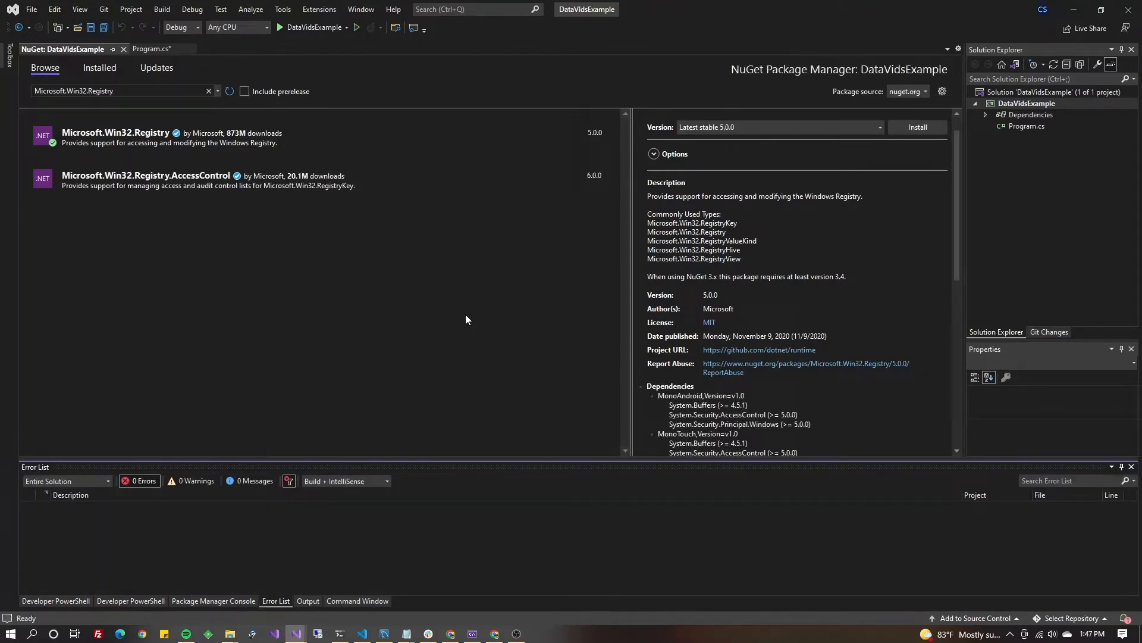
pyautogui.click(917, 126)
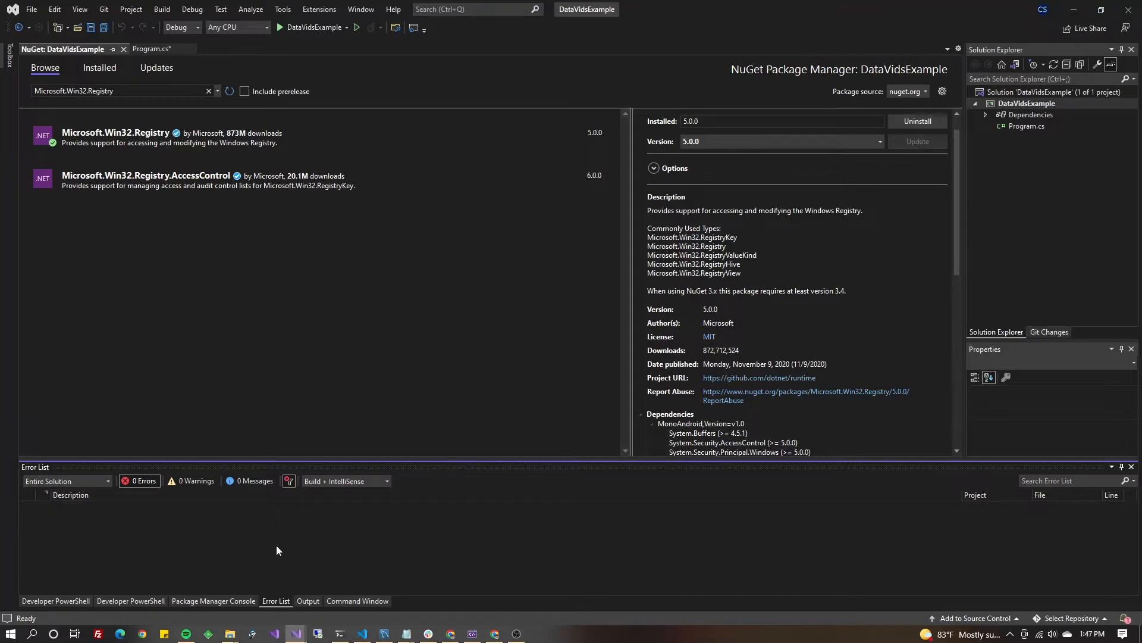
pyautogui.click(308, 601)
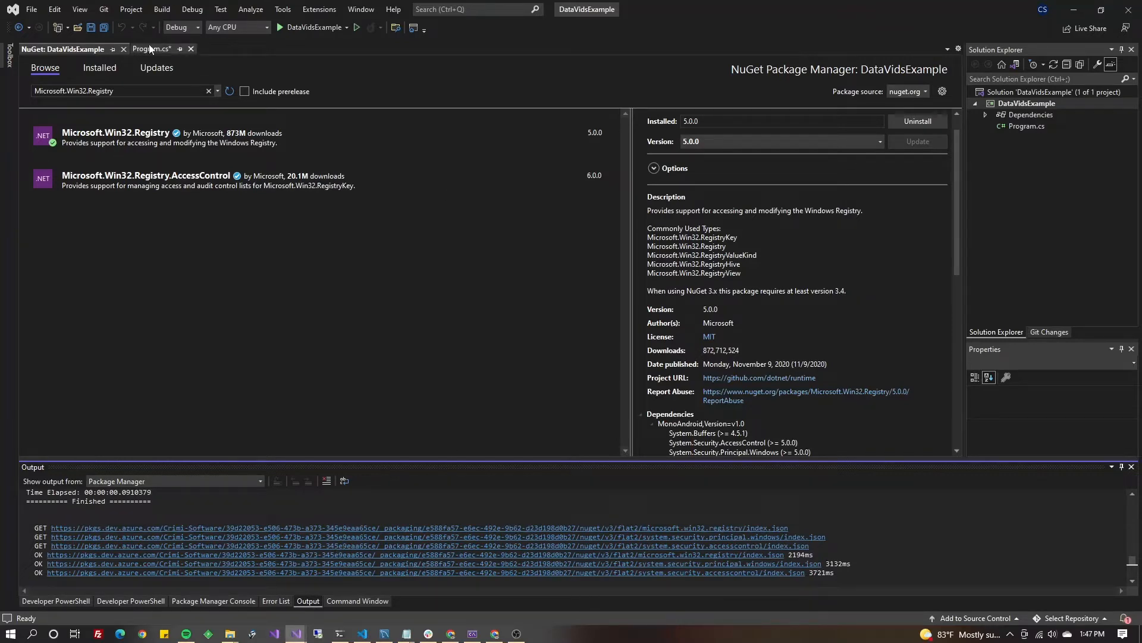
# Type RegistryKey in Program.cs and add 'using Microsoft.Win32;' via the lightbulb fix
pyautogui.click(149, 48)
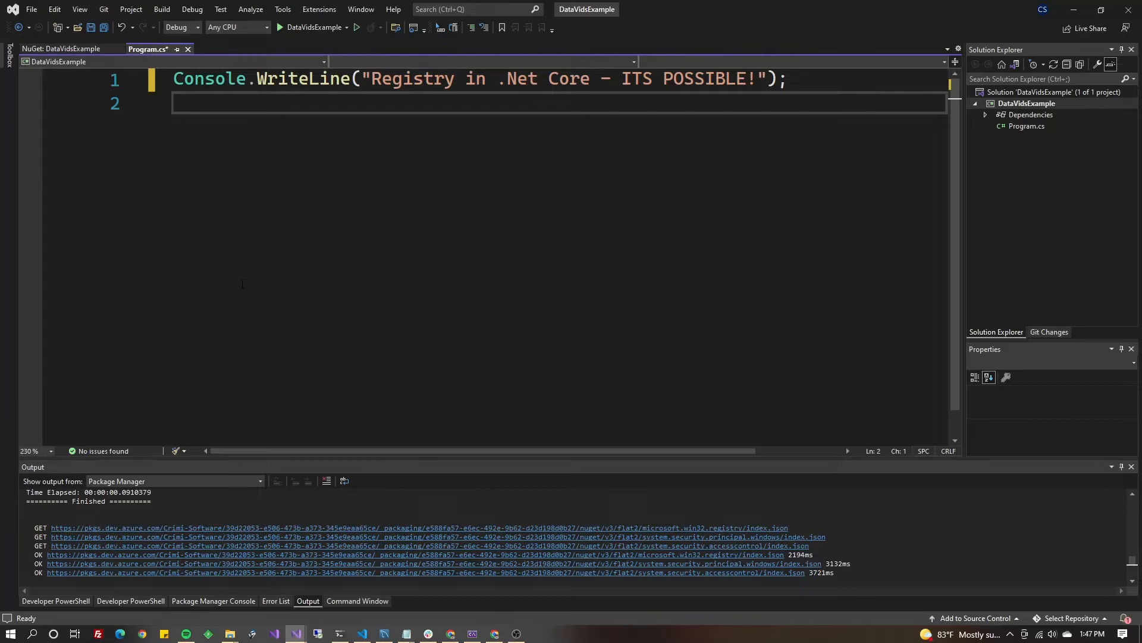
pyautogui.write('Re')
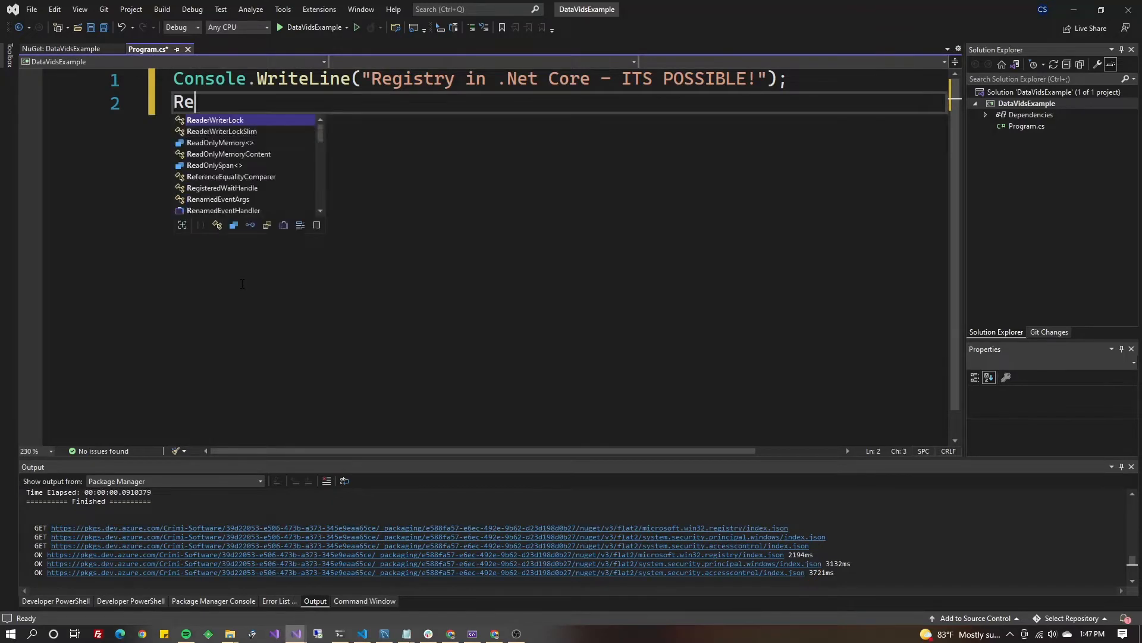
pyautogui.write('gistryKey')
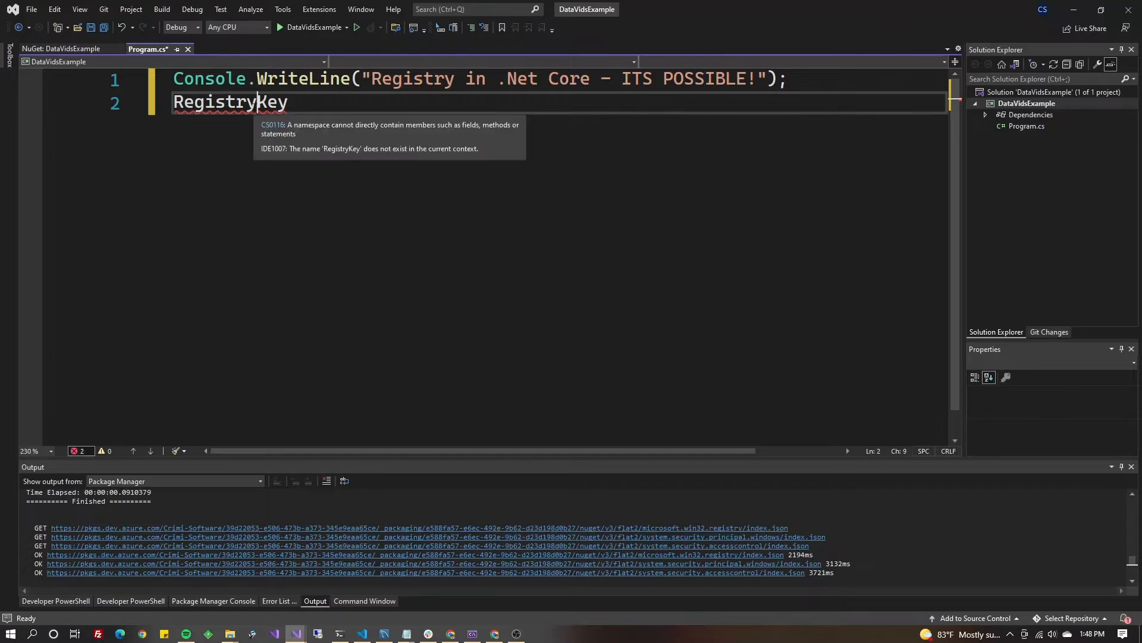
pyautogui.click(130, 102)
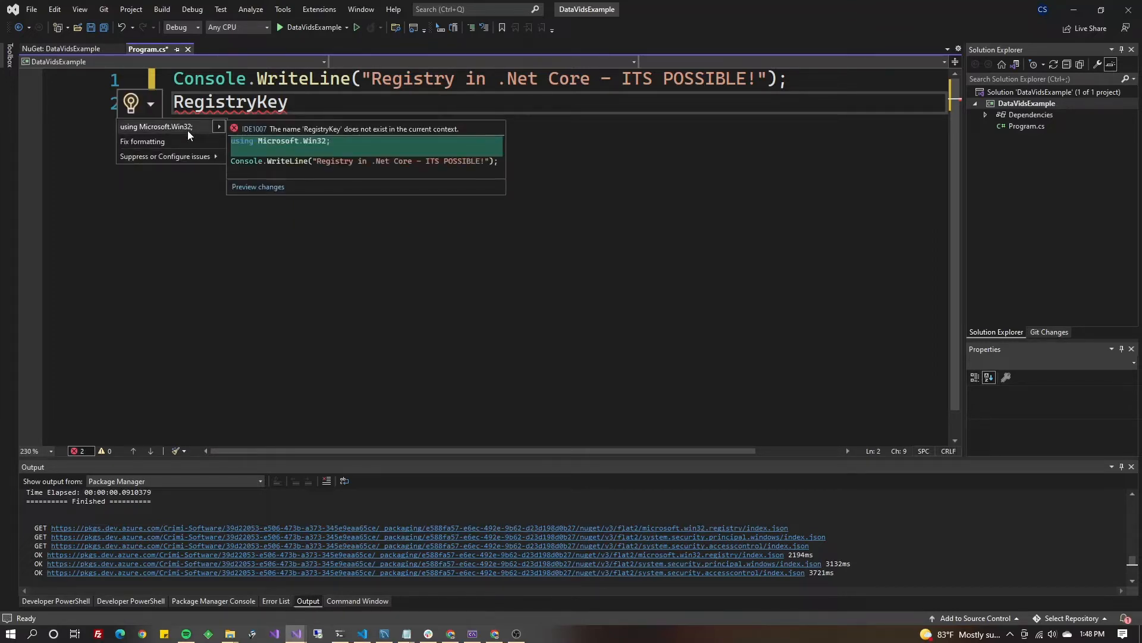
pyautogui.click(152, 126)
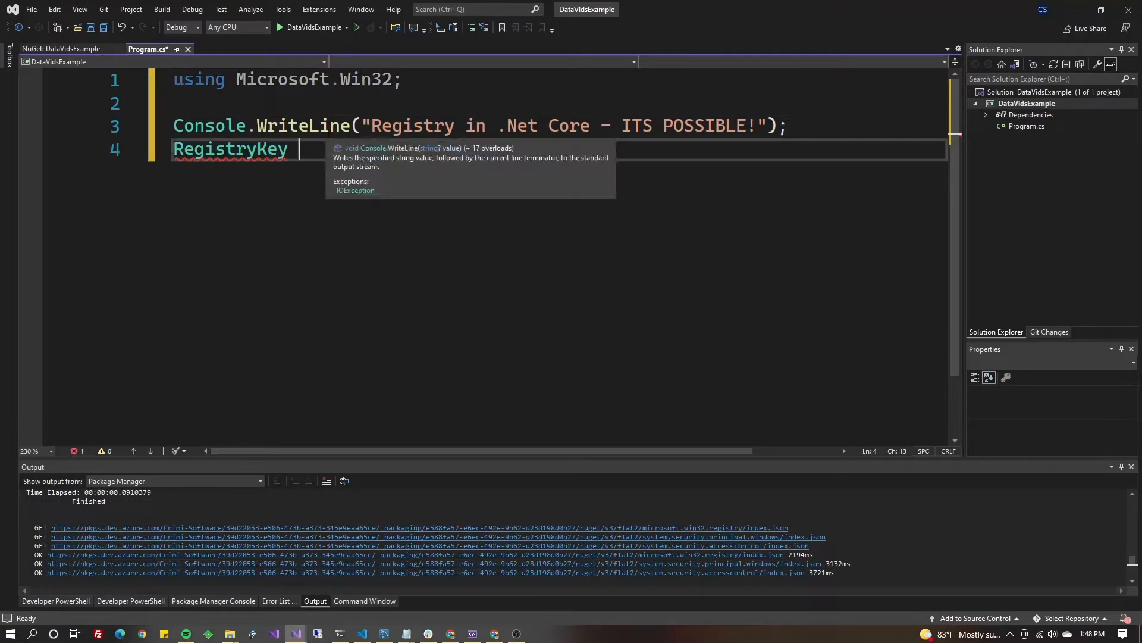
# Write 'RegistryKey myRegistryKey = Registry.CurrentUser' on the new line
pyautogui.write('m')
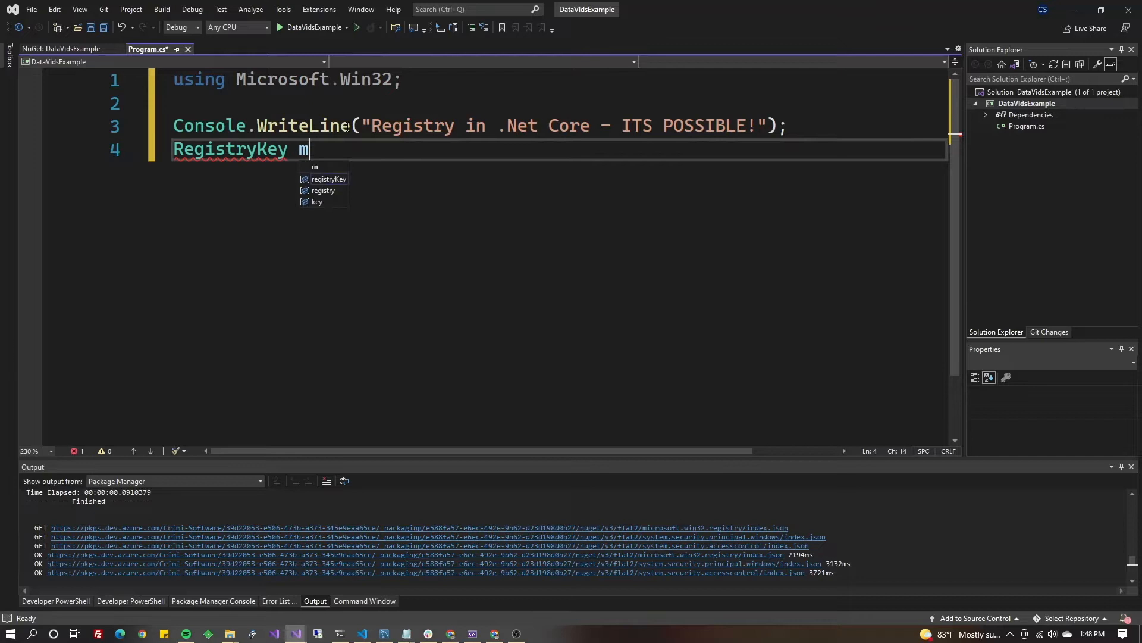
pyautogui.write('yRegi')
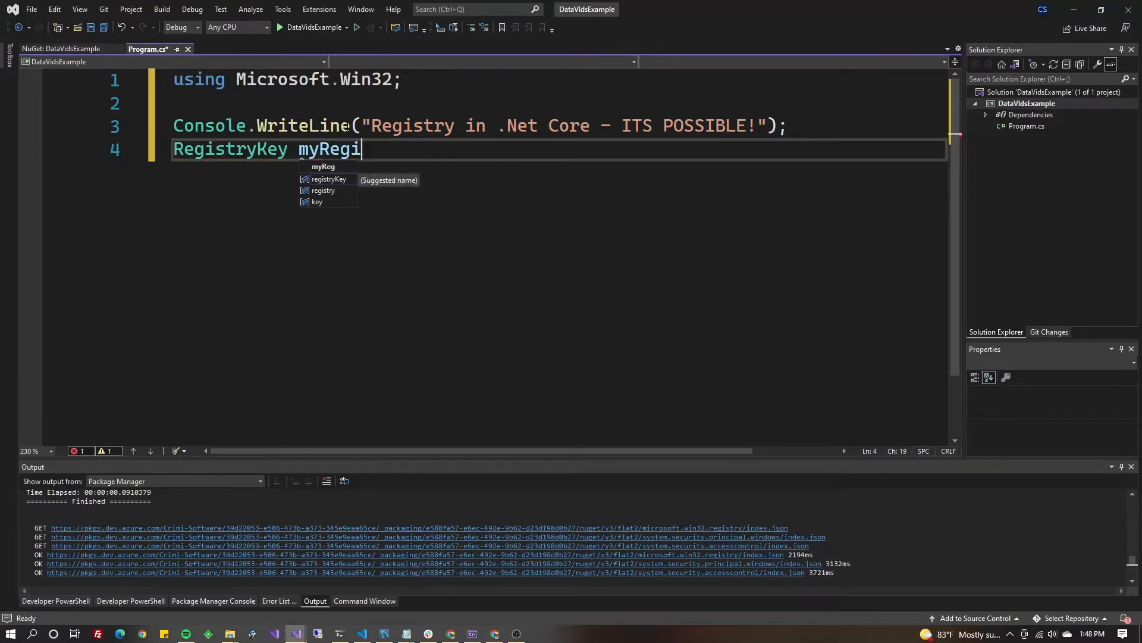
pyautogui.write('stryKey=')
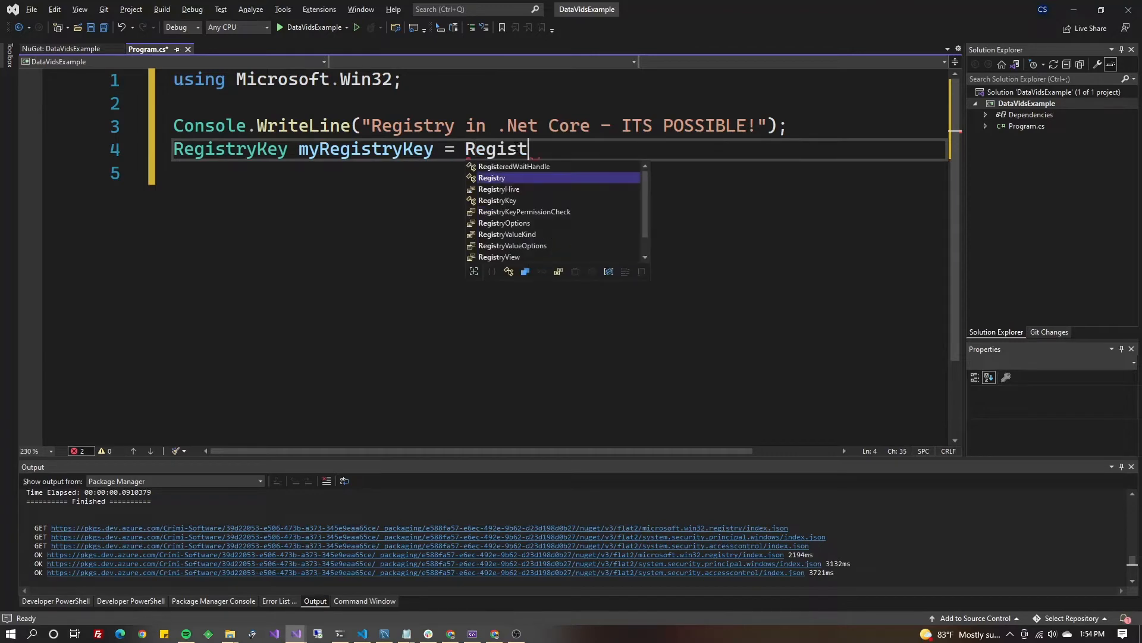
pyautogui.write('ry.cu')
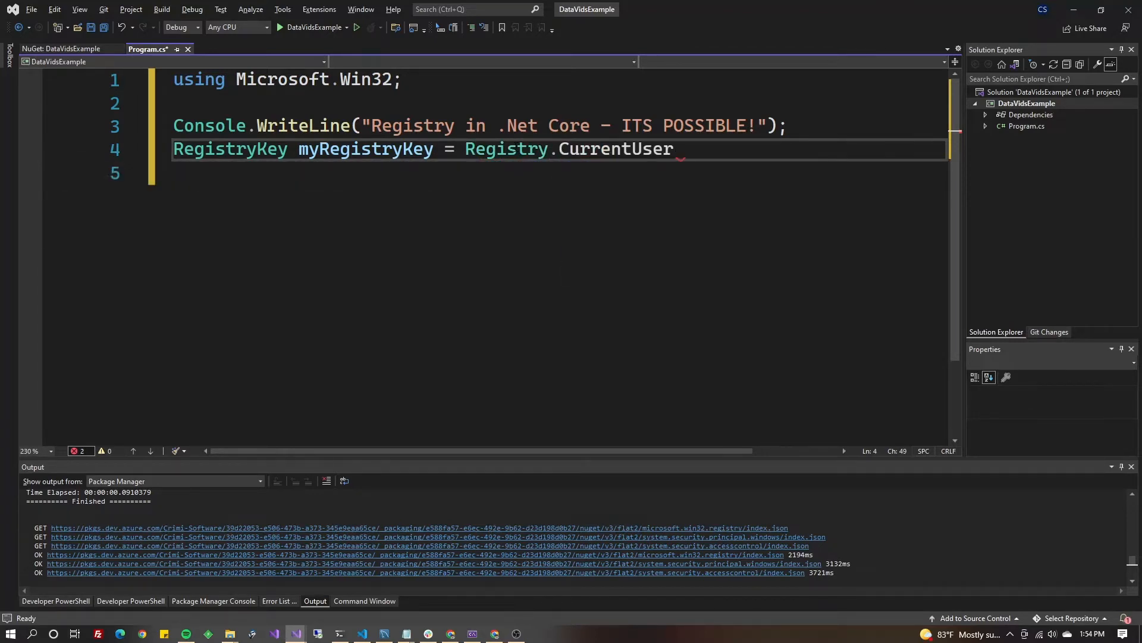
pyautogui.doubleClick(616, 149)
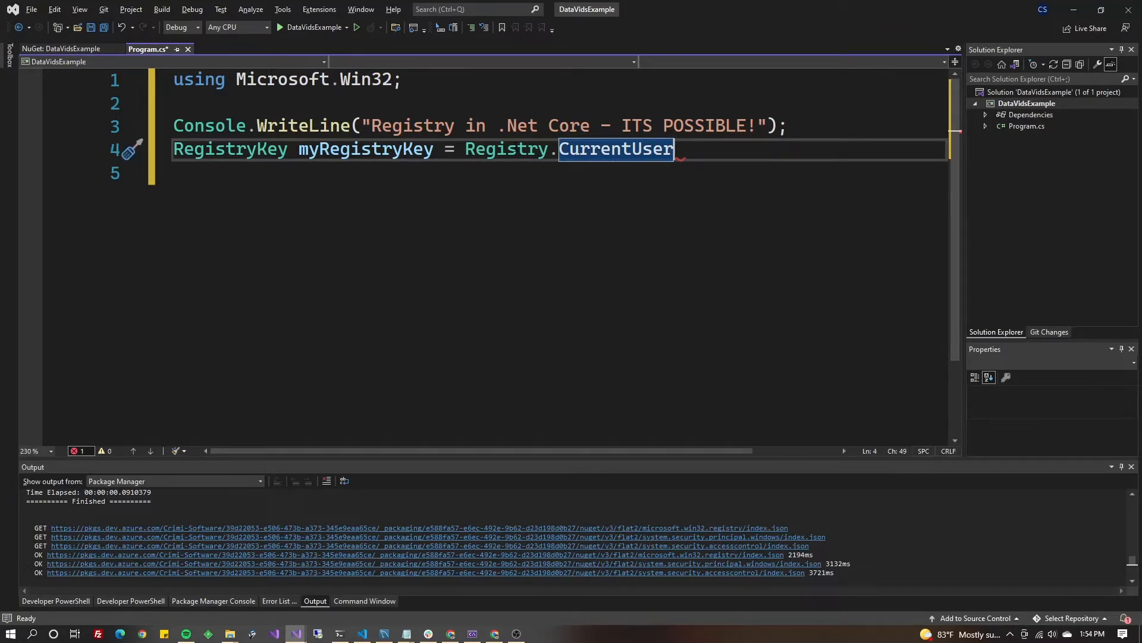
# Browse HKEY_LOCAL_MACHINE and HKEY_CURRENT_USER subkeys like AppEvents, ending on HKEY_CURRENT_USER
pyautogui.click(10, 632)
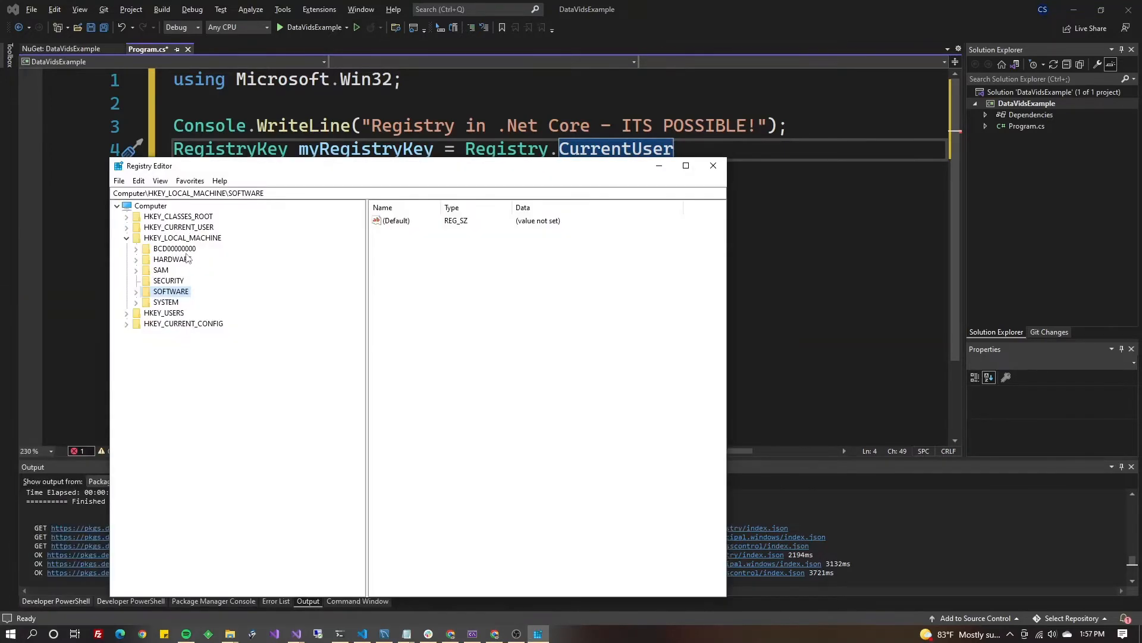
pyautogui.click(182, 237)
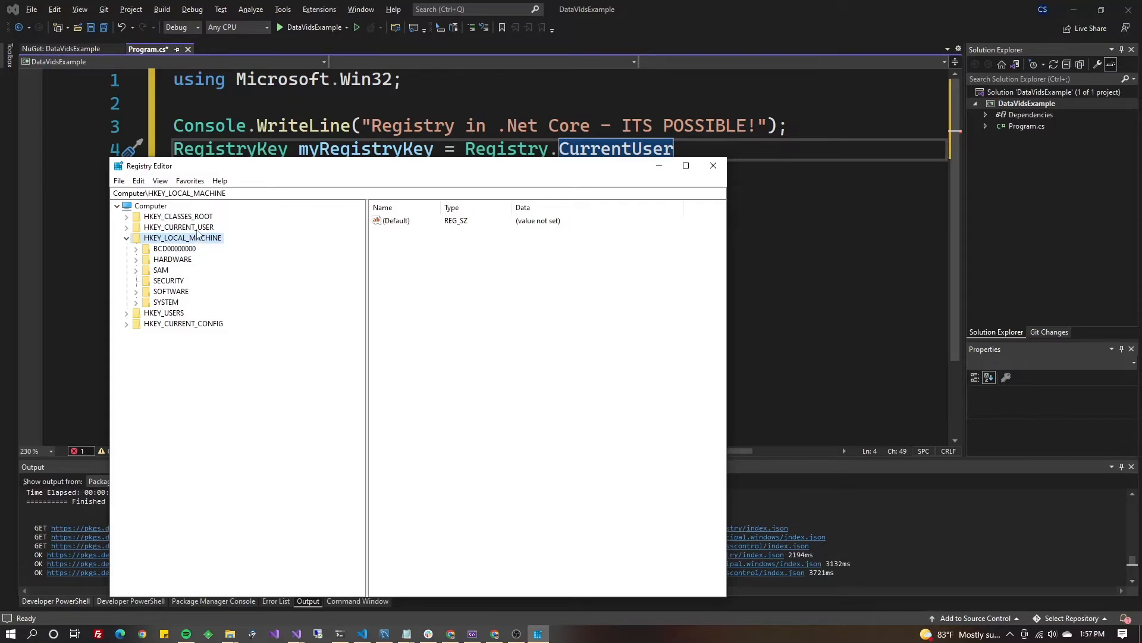
pyautogui.click(179, 227)
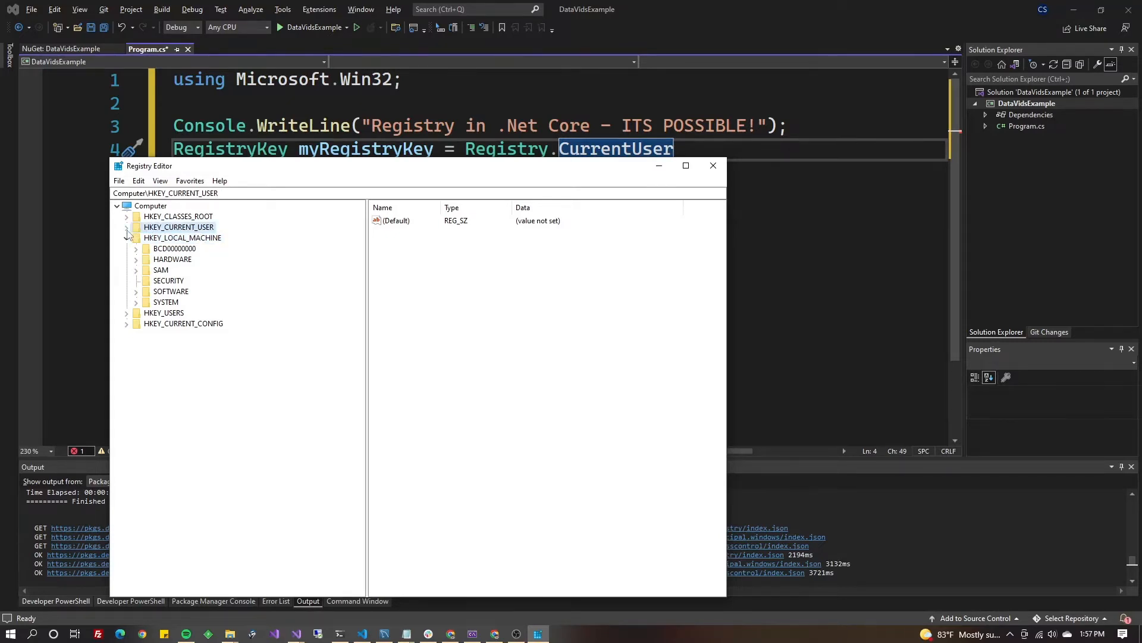
pyautogui.click(127, 227)
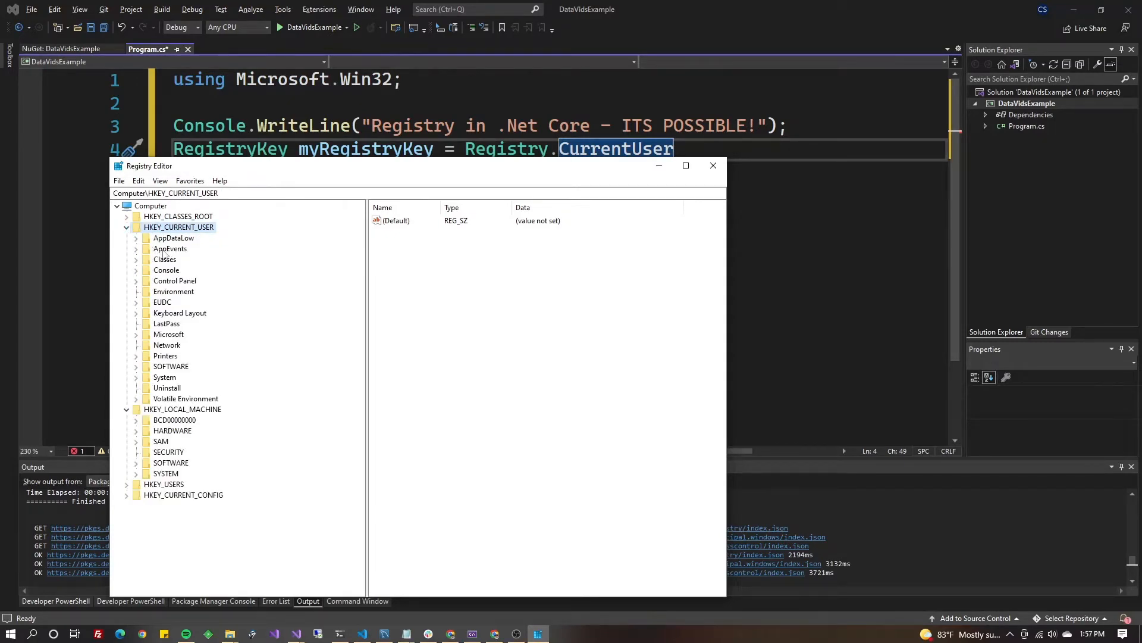
pyautogui.click(171, 249)
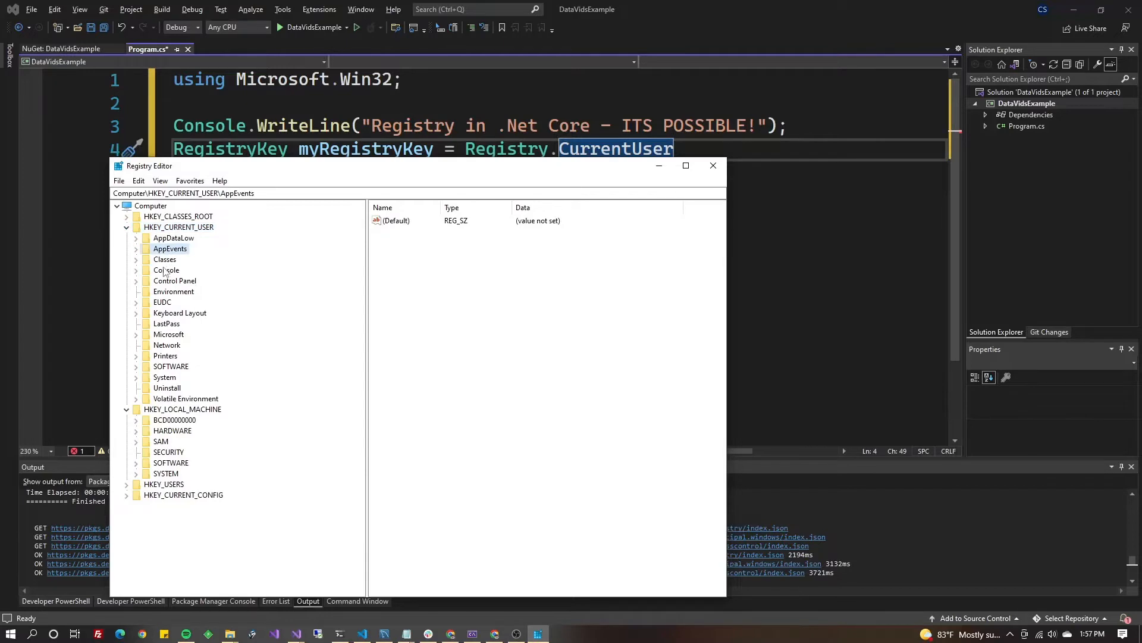
pyautogui.moveTo(193, 244)
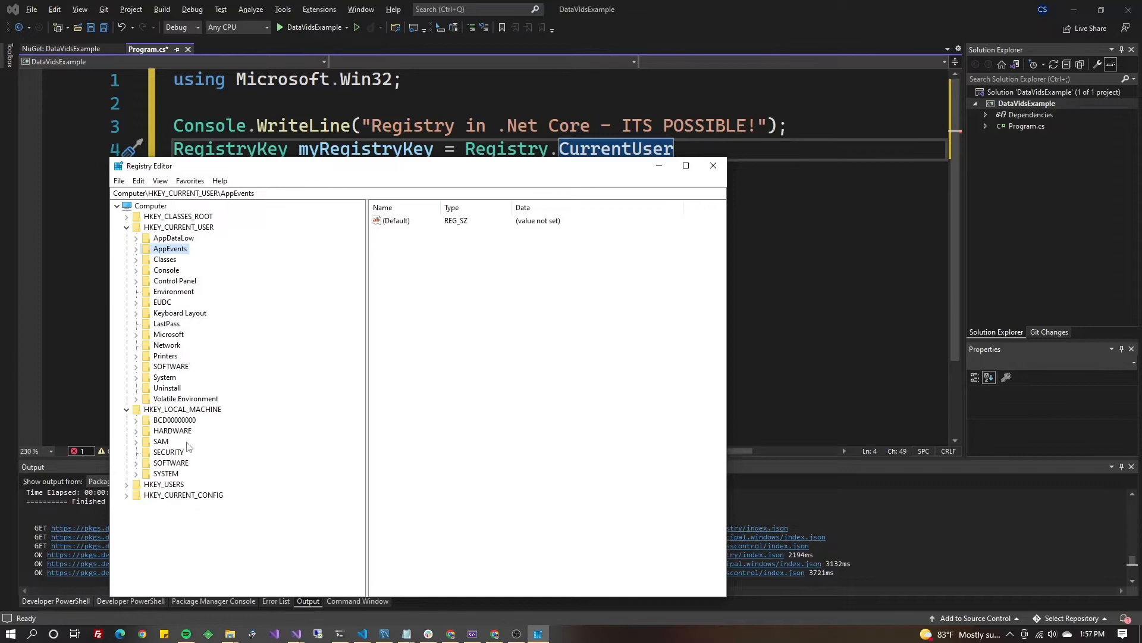
pyautogui.click(182, 409)
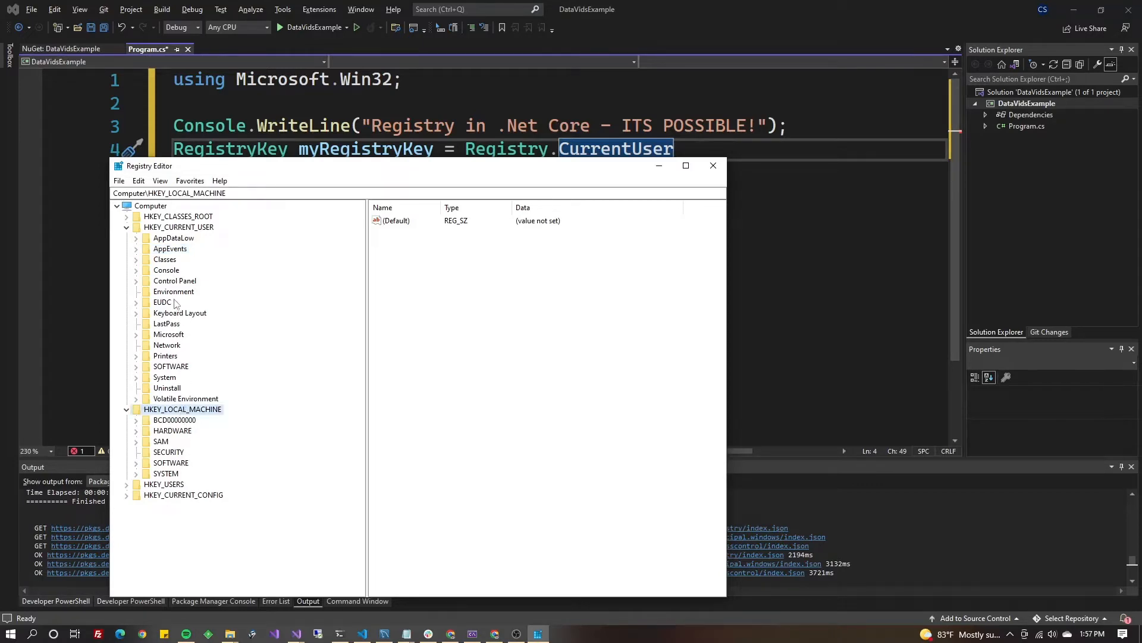
pyautogui.click(177, 226)
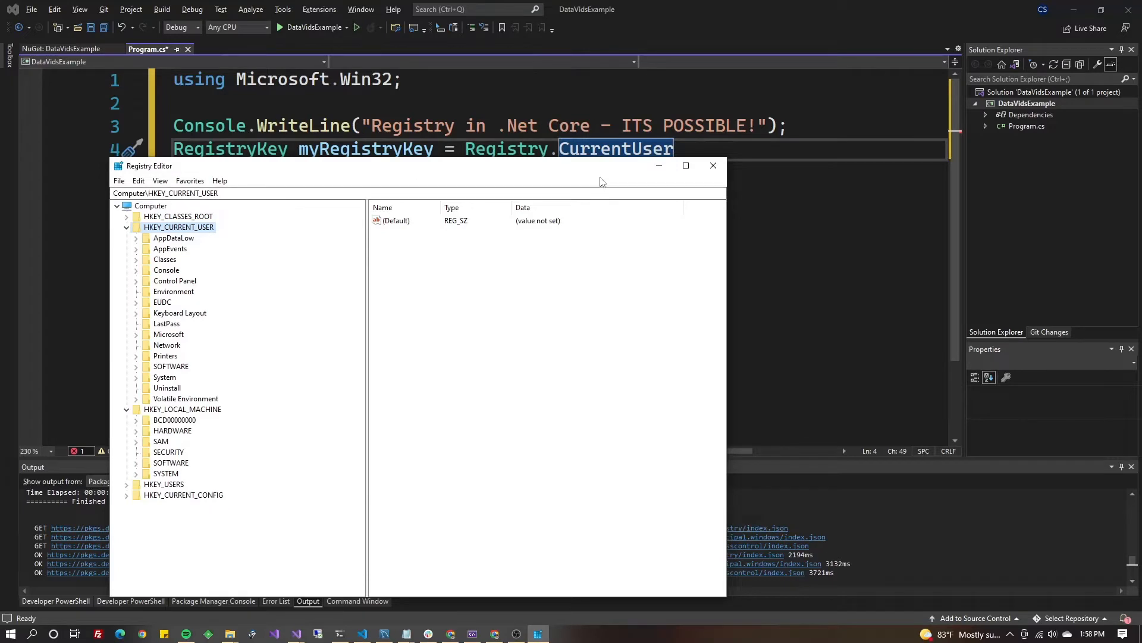
# Append .CreateSubKey("DataVidsReg", true) after Registry.CurrentUser on line 4
pyautogui.click(712, 165)
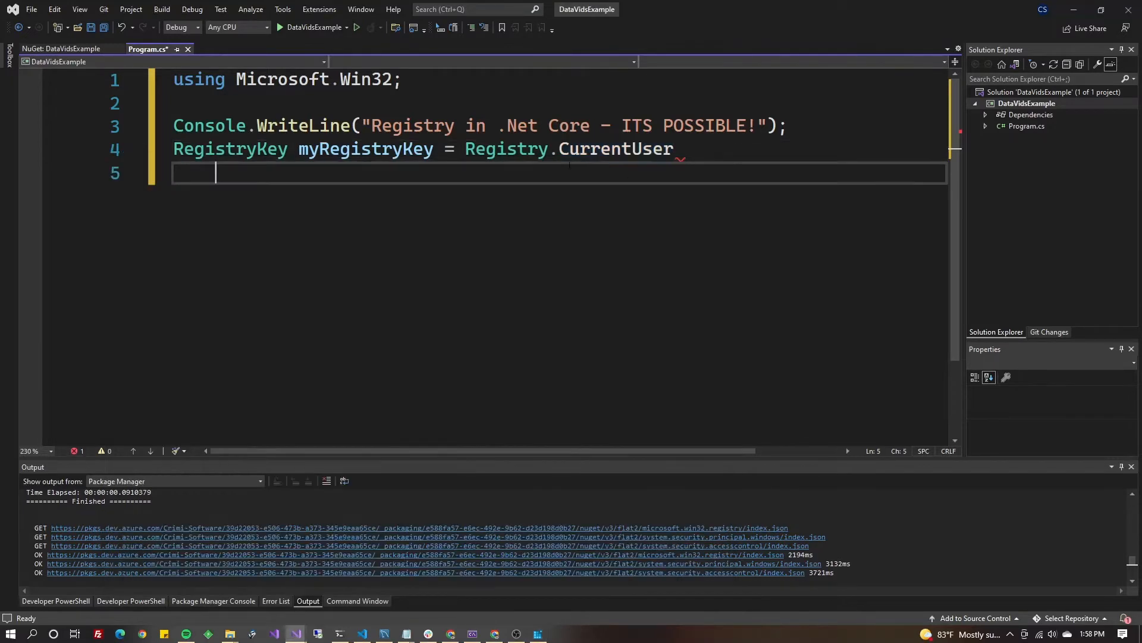
pyautogui.doubleClick(616, 149)
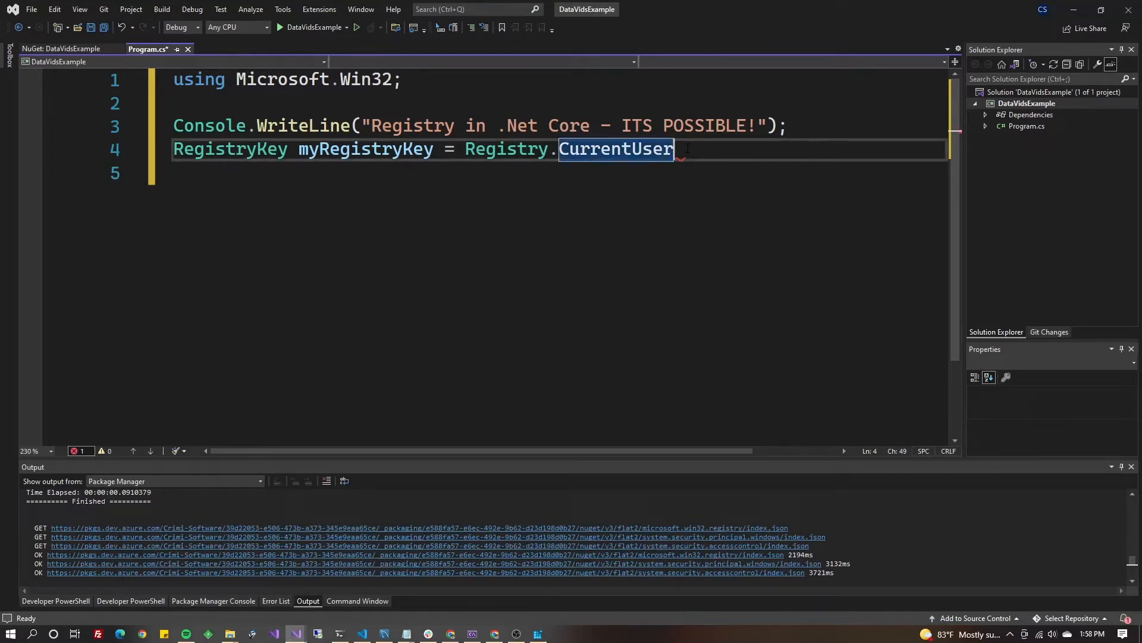
pyautogui.write('.CreateSubKey("')
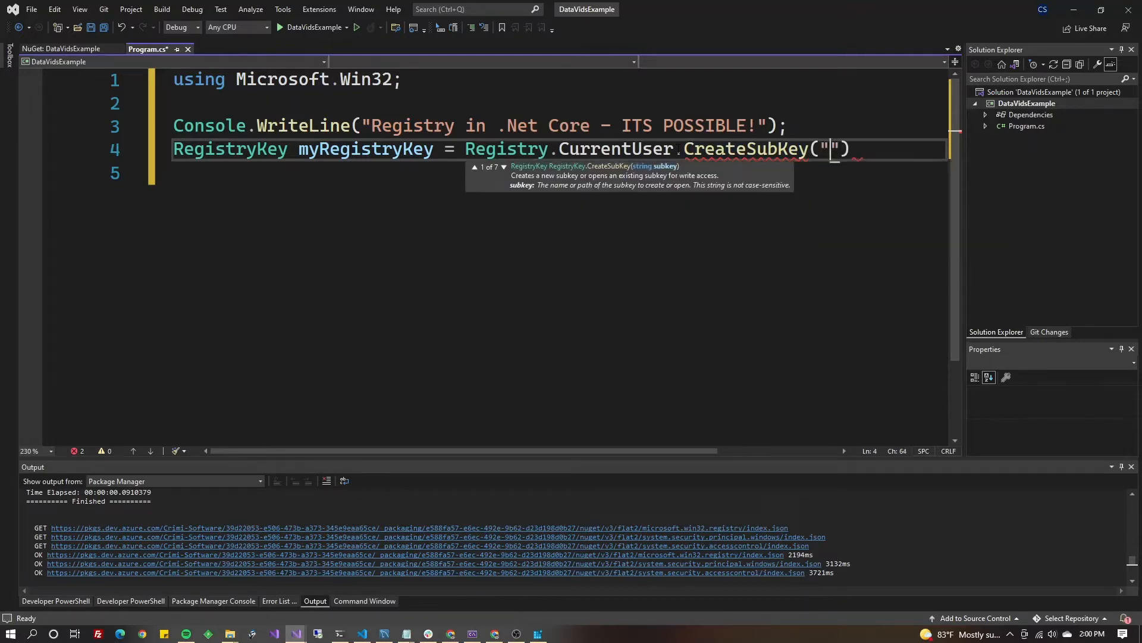
pyautogui.write('DataVids')
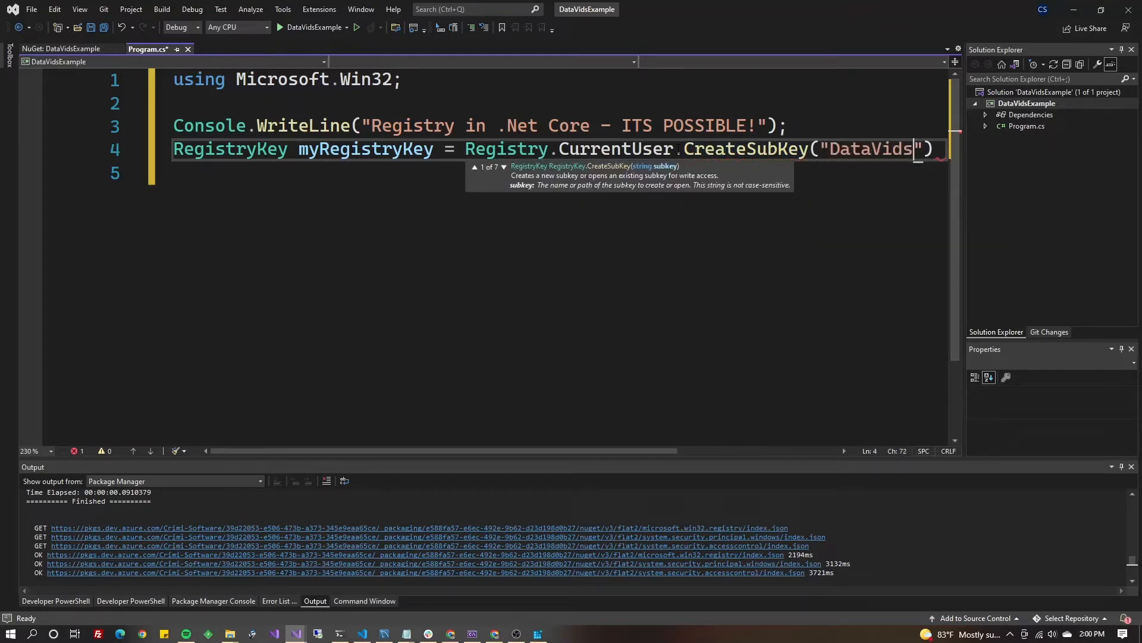
pyautogui.write('R')
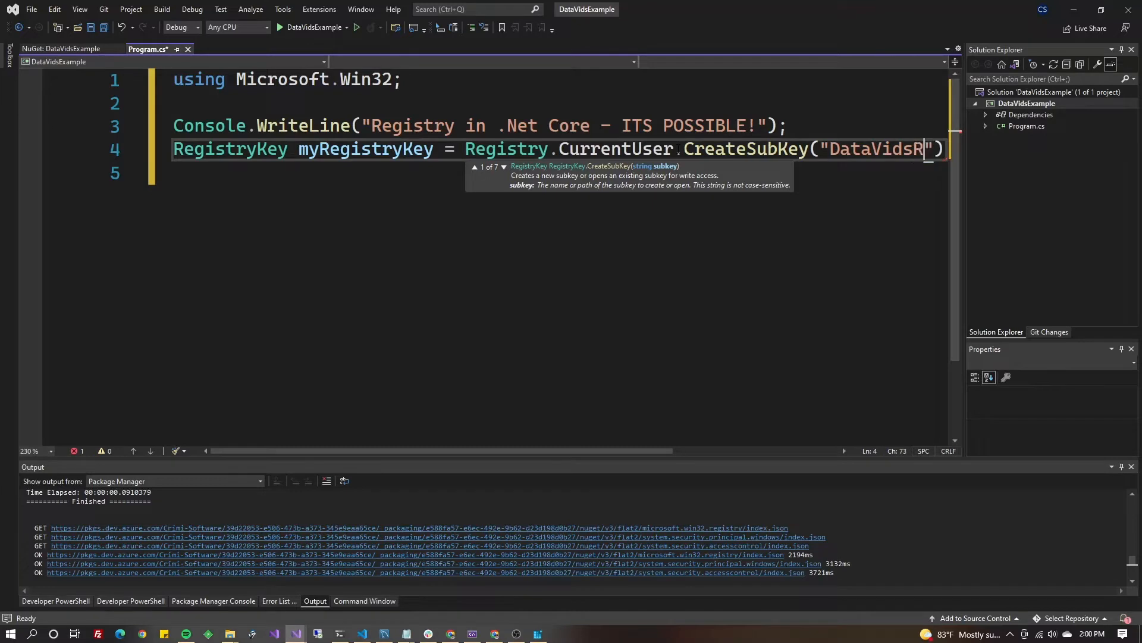
pyautogui.write('eg')
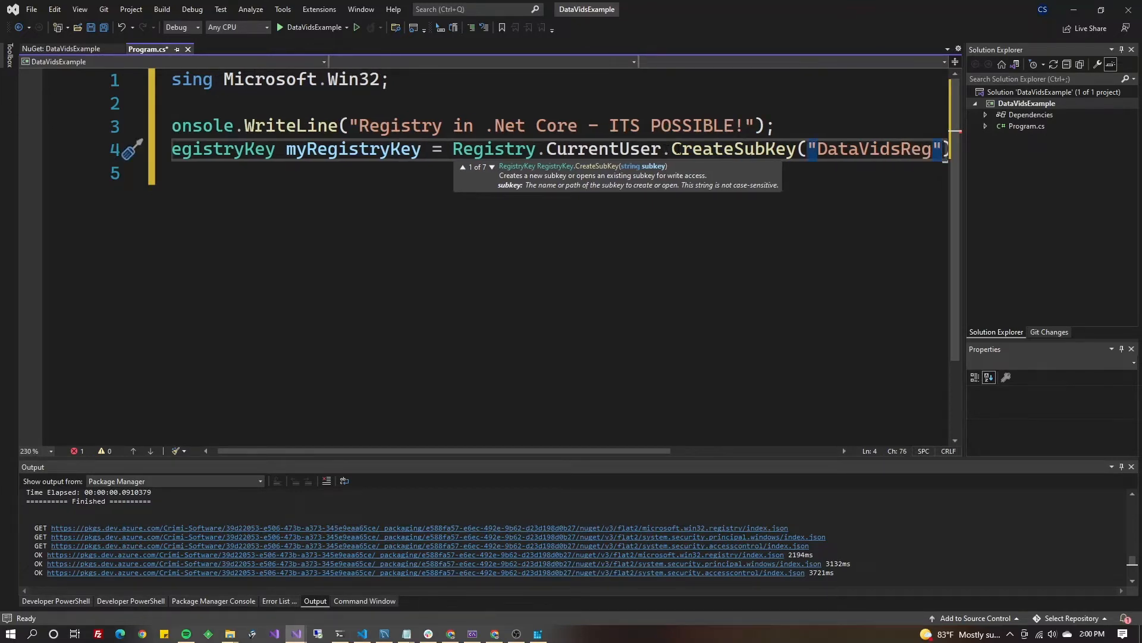
pyautogui.write(',')
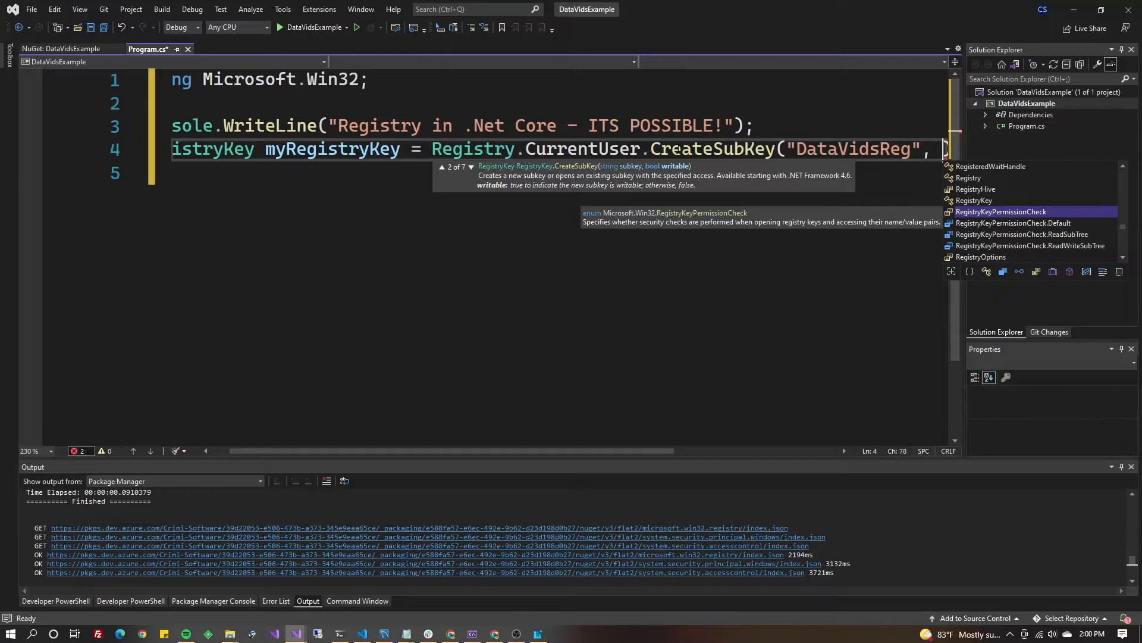
pyautogui.write('true)')
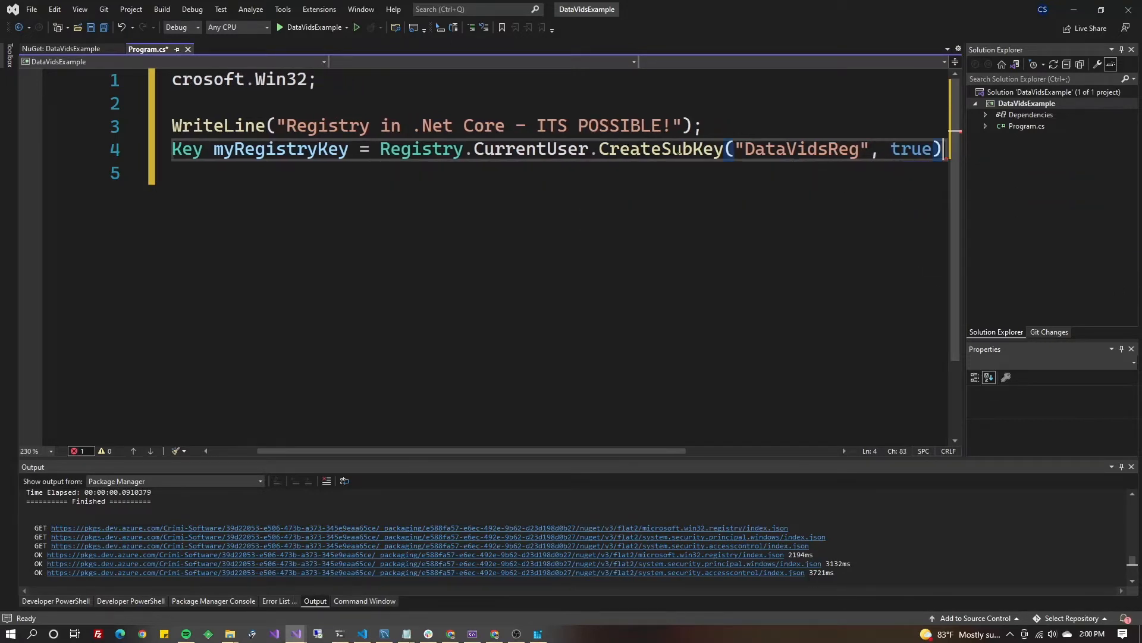
# Run the app and see it print 'Registry in .Net Core - ITS POSSIBLE!', exiting with code 0
pyautogui.press('enter')
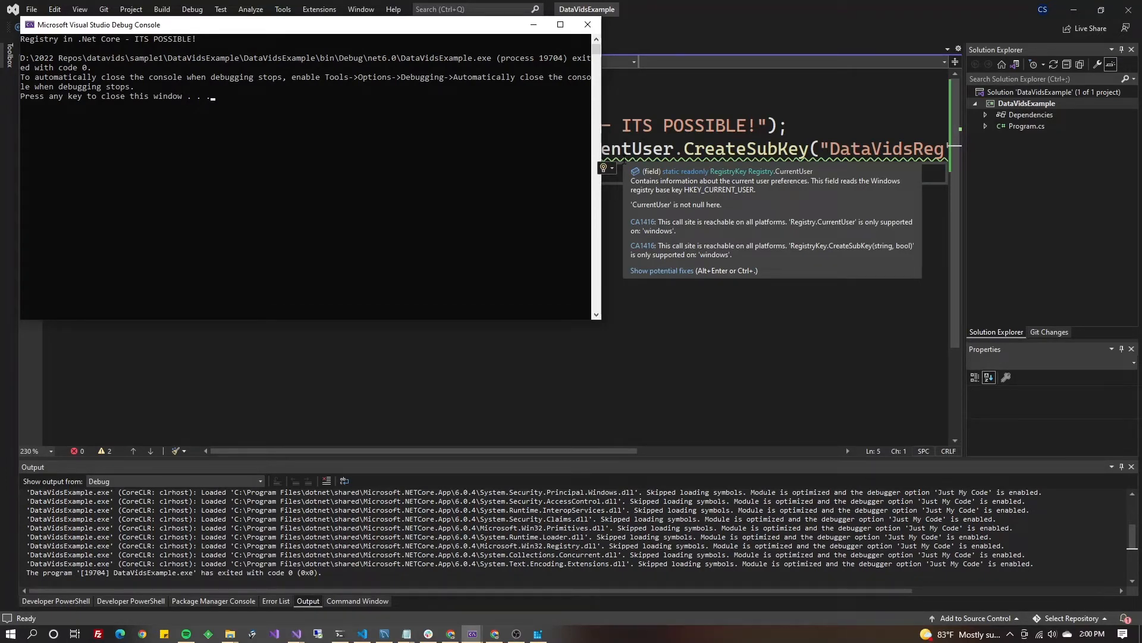
pyautogui.moveTo(211, 137)
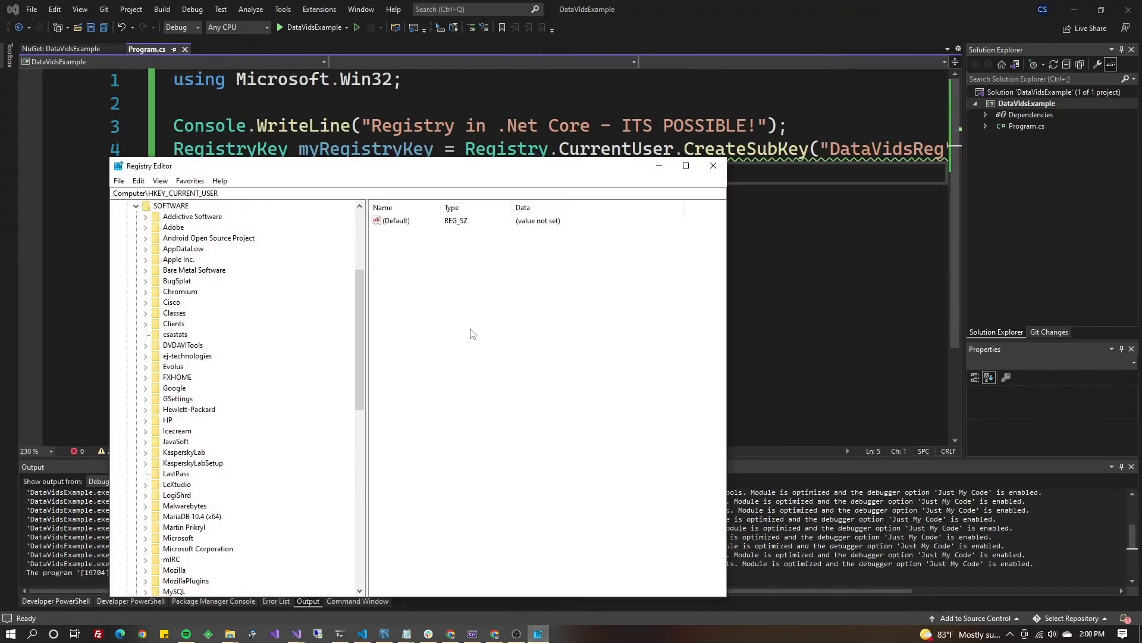
# Refresh HKEY_CURRENT_USER in Registry Editor to reveal the new DataVidsReg key
pyautogui.scroll(3)
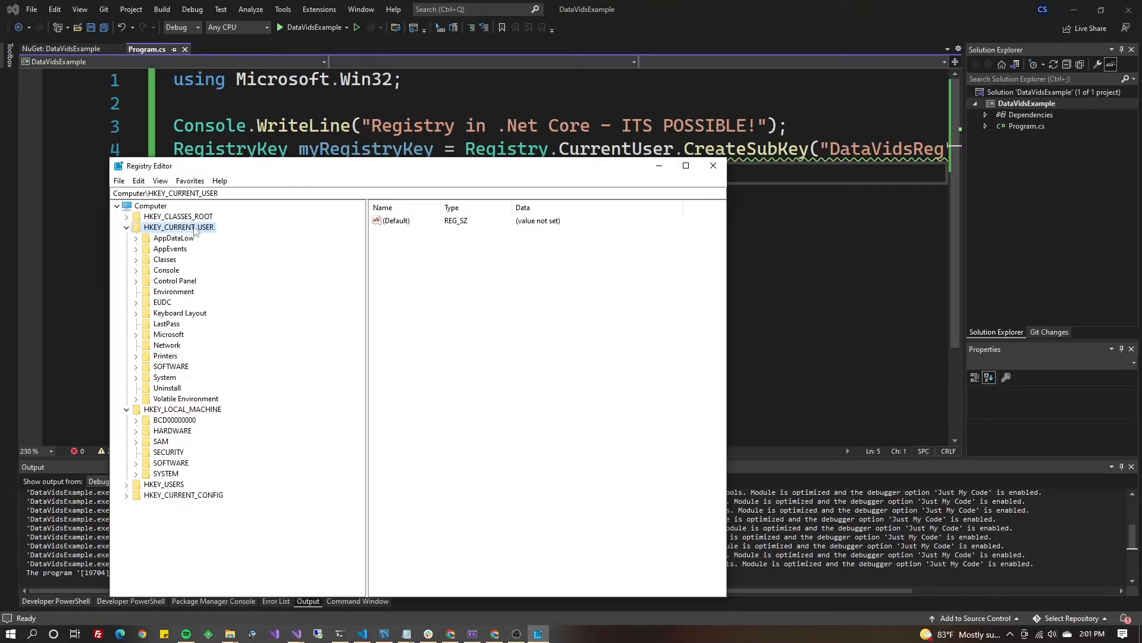
pyautogui.rightClick(178, 226)
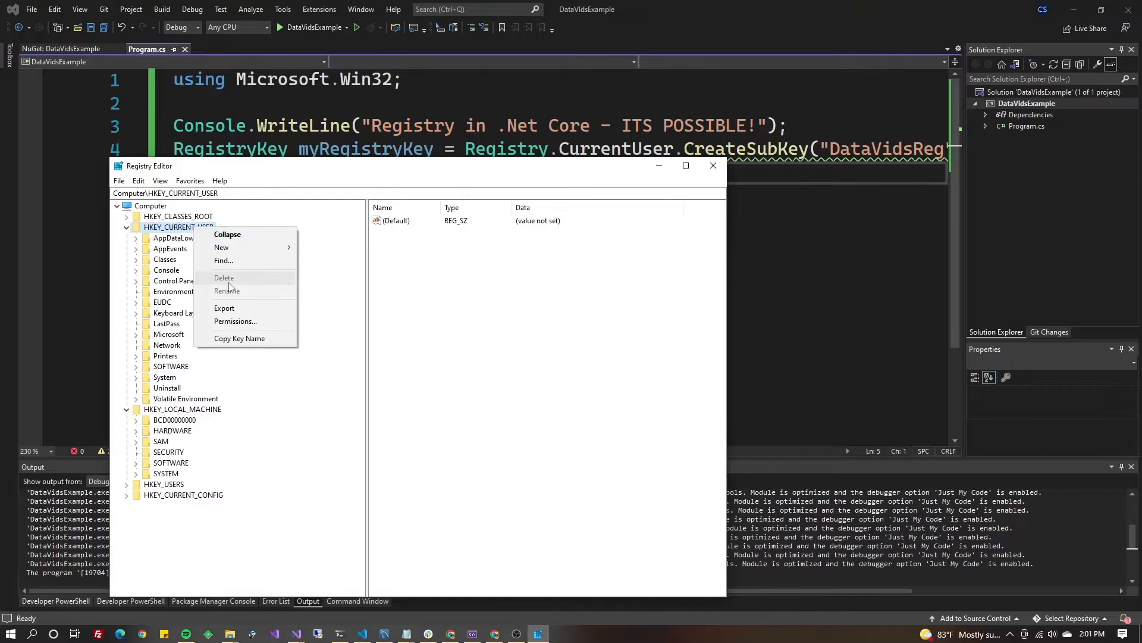
pyautogui.click(175, 238)
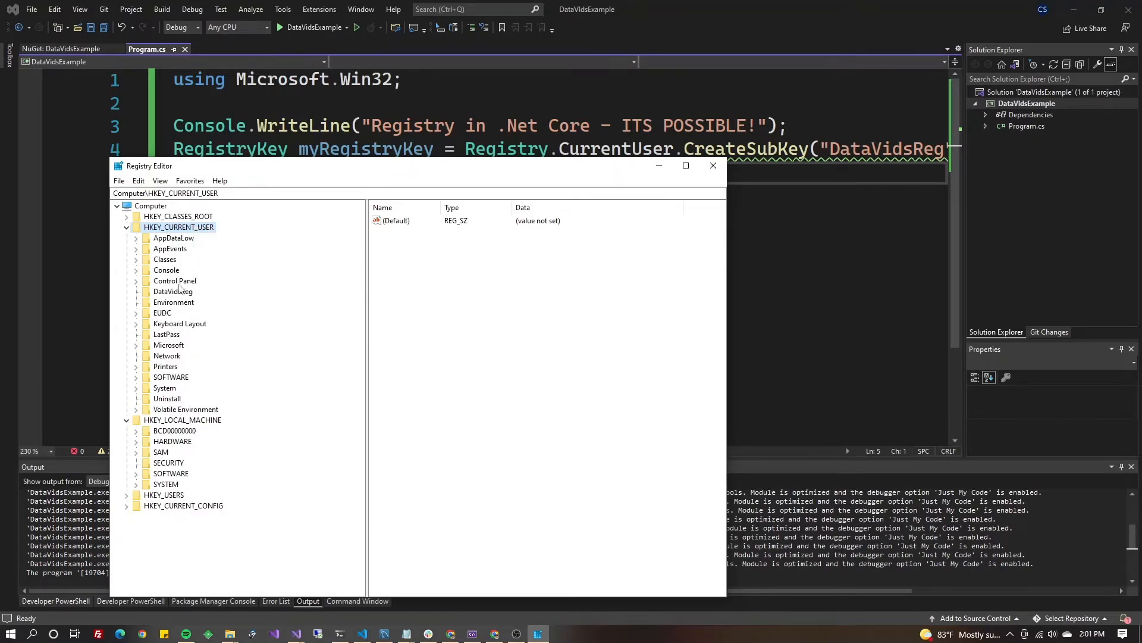
pyautogui.click(173, 291)
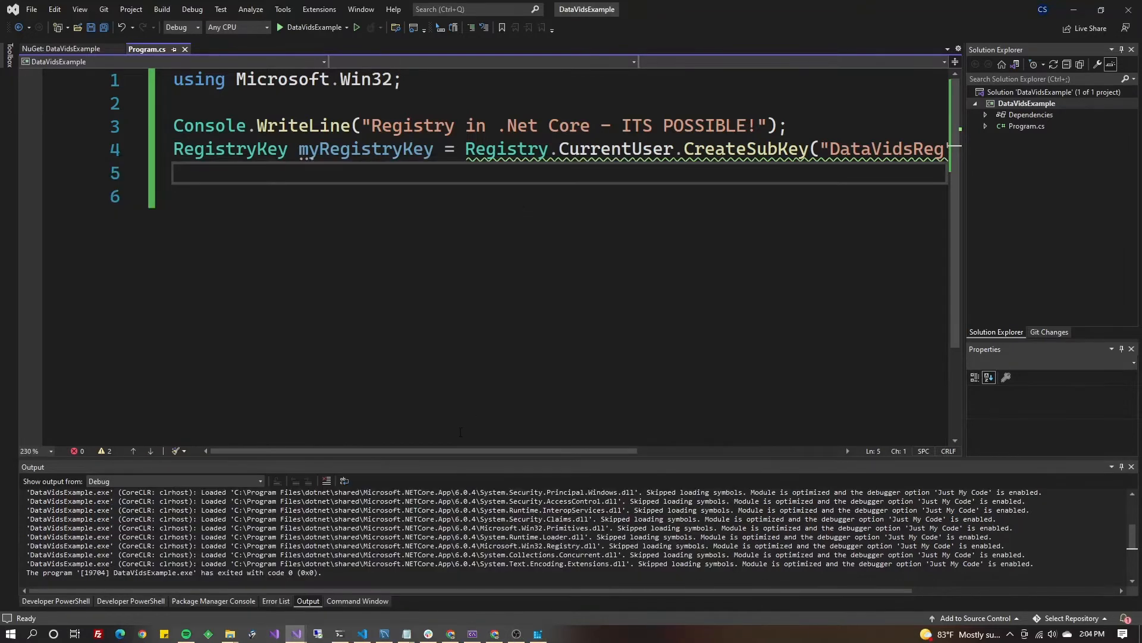
# Switch line 4 to OpenSubKey and add myRegistryKey.CreateSubKey("DataVidsReg2"); on line 5
pyautogui.hscroll(3)
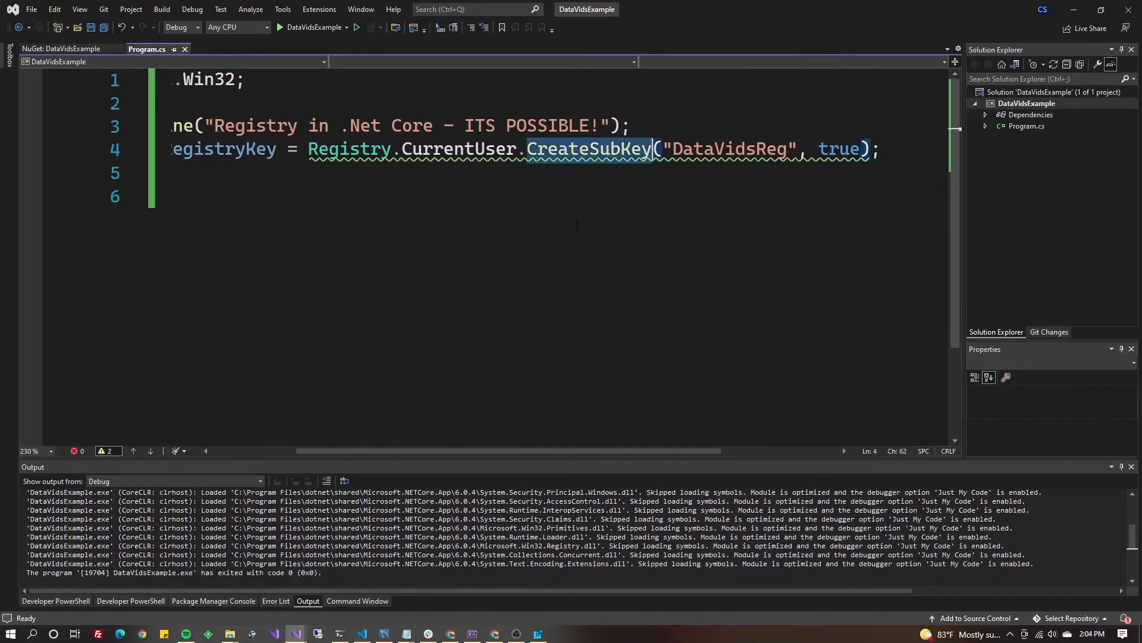
pyautogui.write('OpenSubKey')
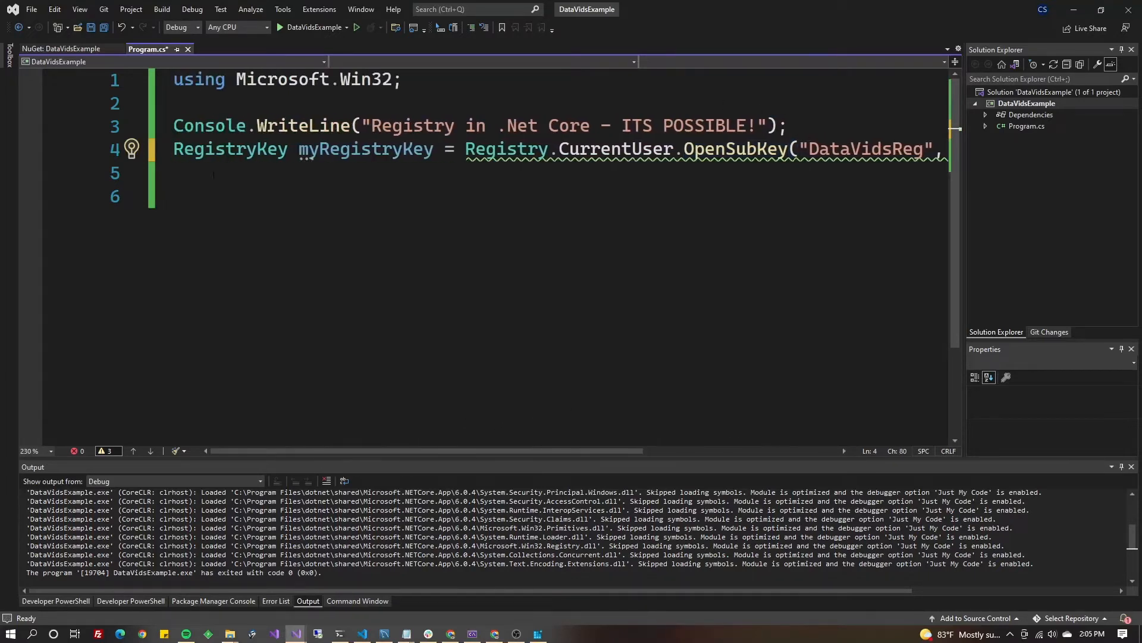
pyautogui.write('myre')
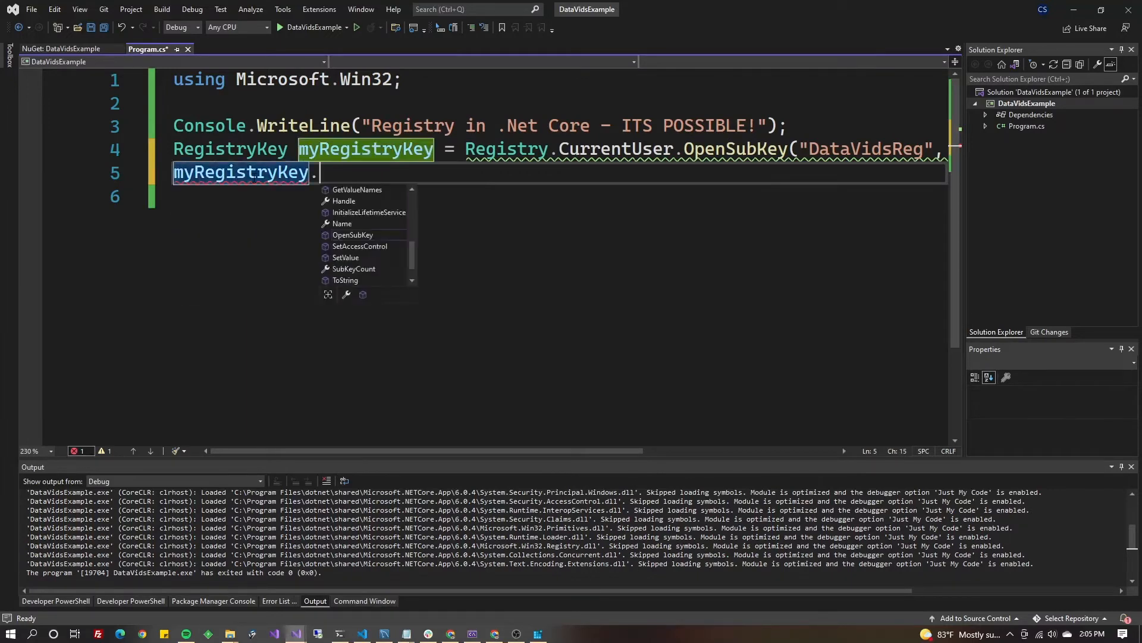
pyautogui.write('CreateSubKey("')
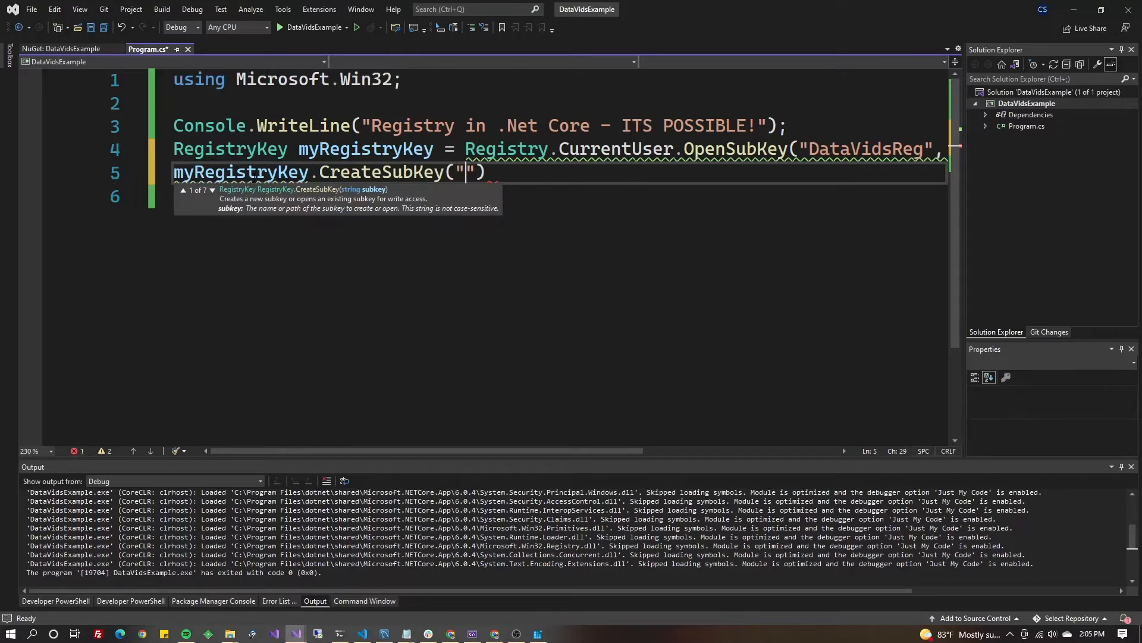
pyautogui.write('DataVids')
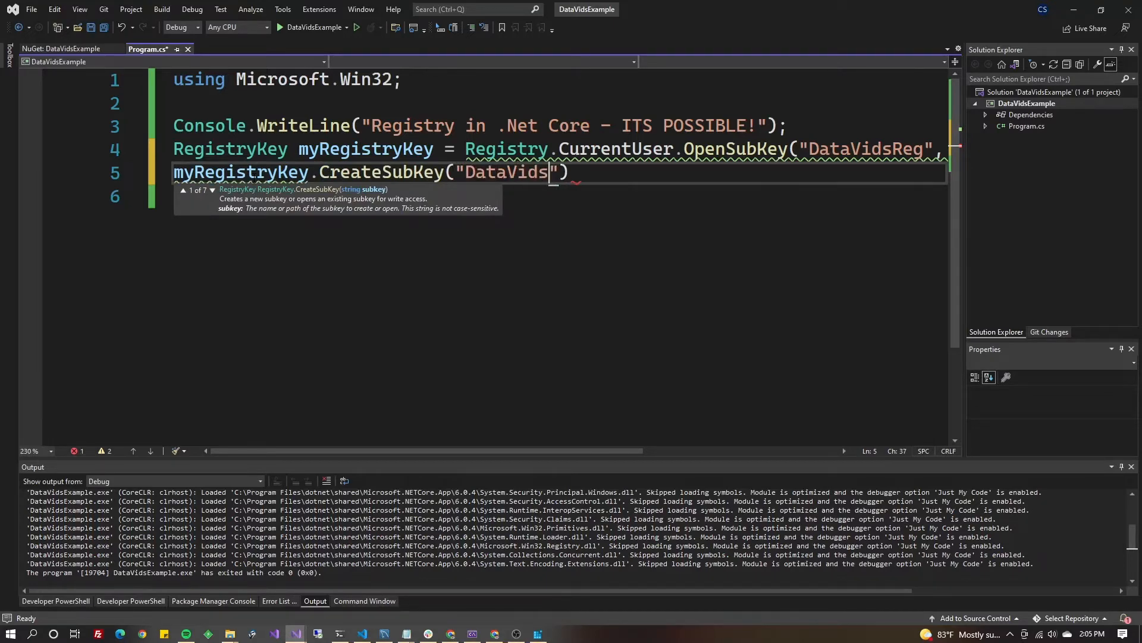
pyautogui.write('Reg2')
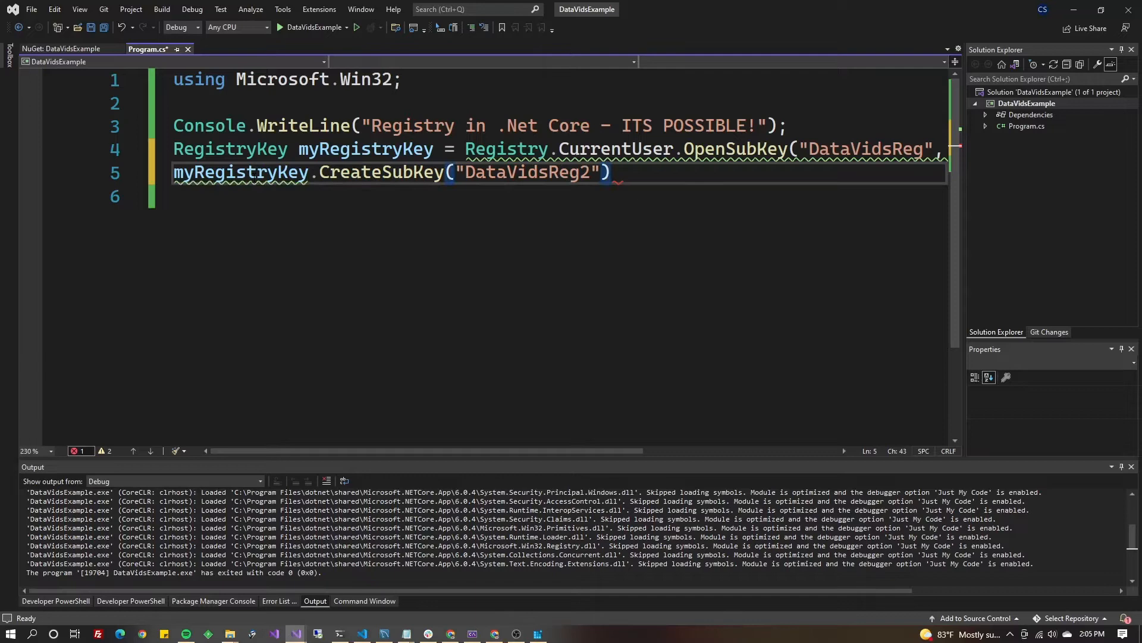
pyautogui.write(';')
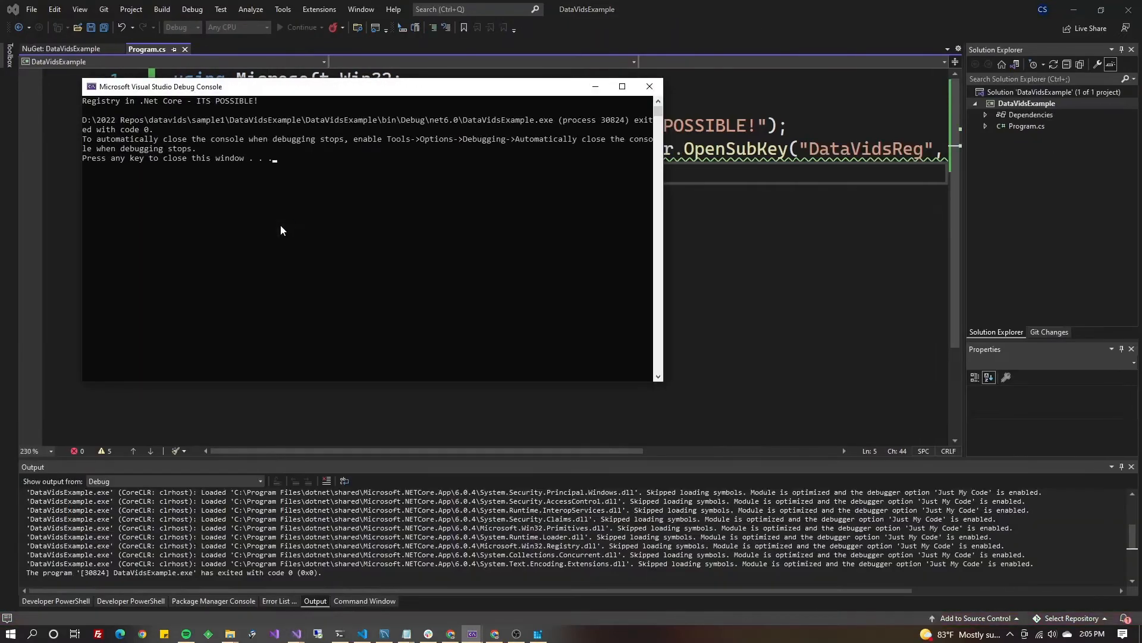
# Close the console and confirm DataVidsReg2 appears under DataVidsReg in Registry Editor
pyautogui.press('enter')
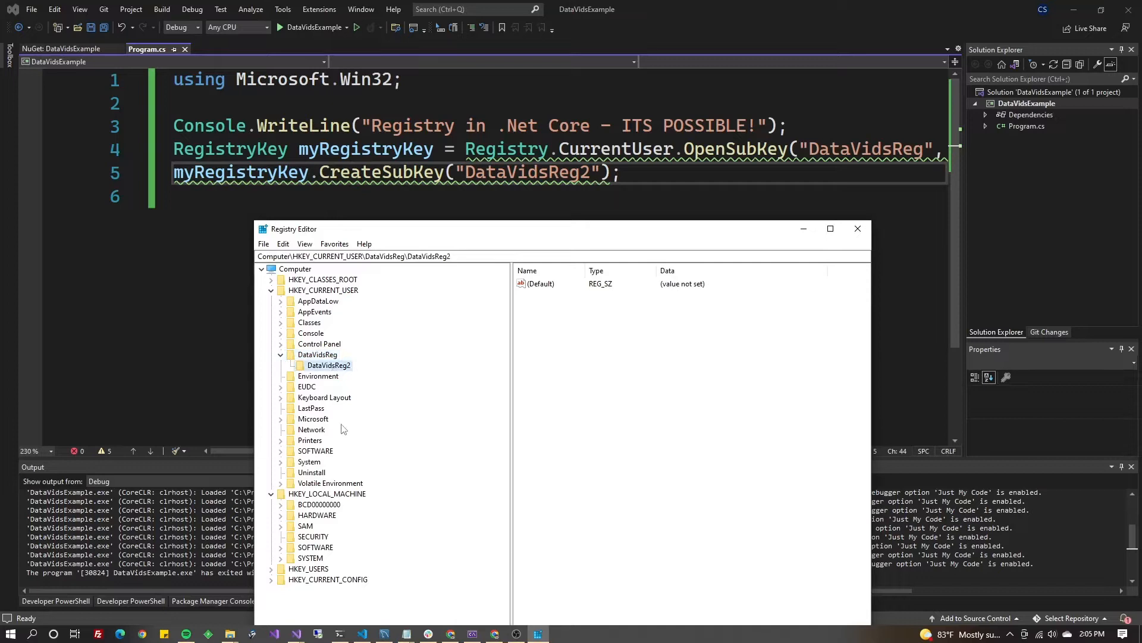
pyautogui.click(318, 354)
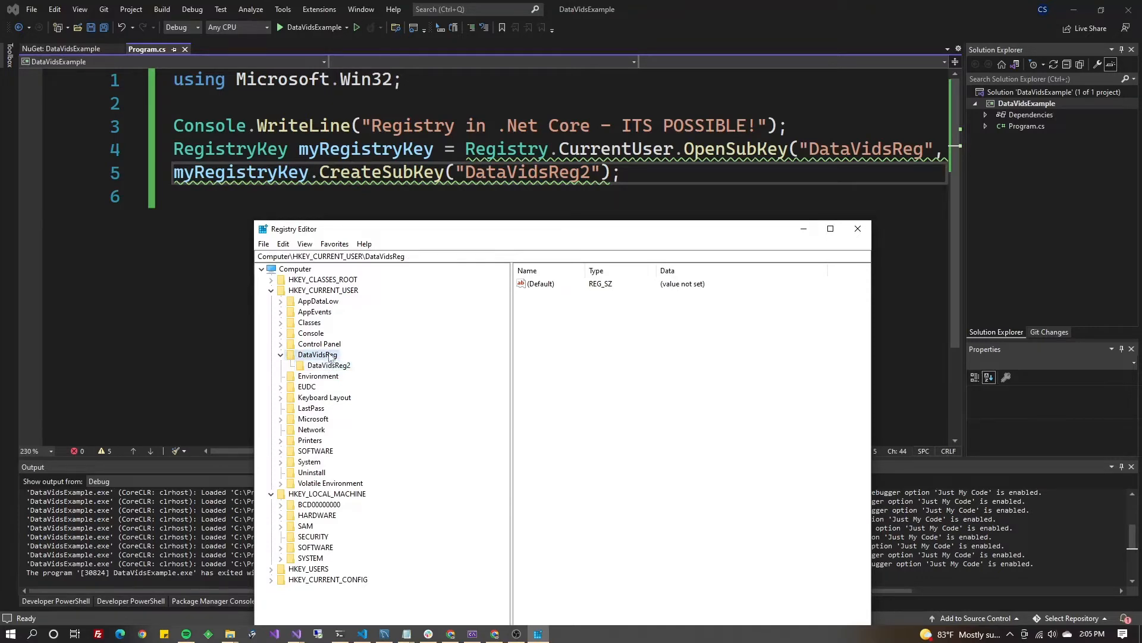
pyautogui.click(315, 450)
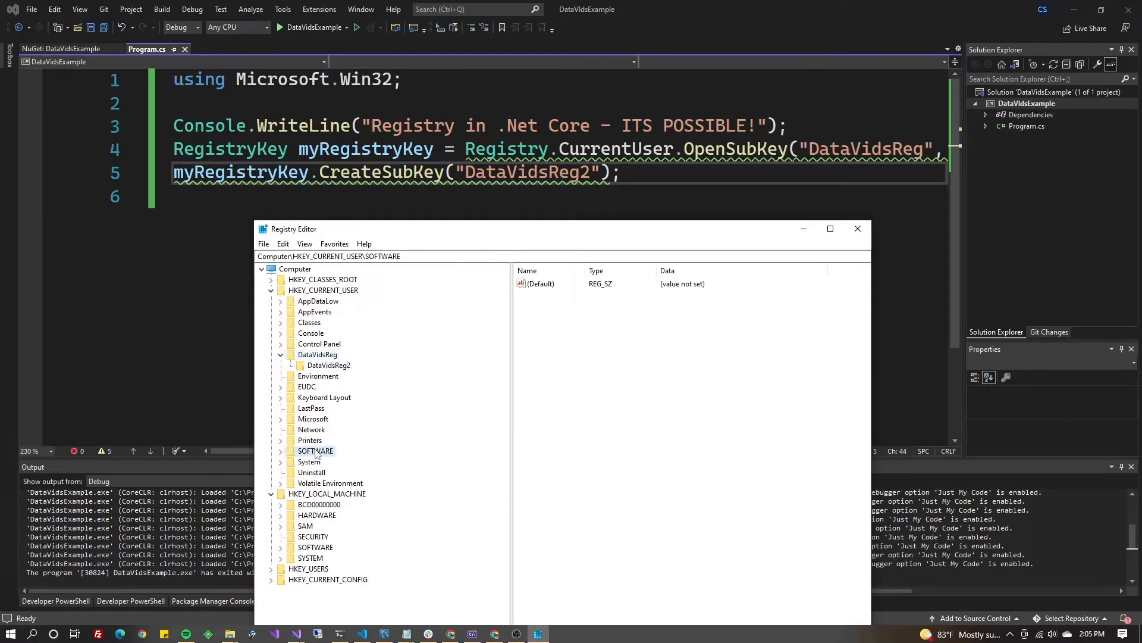
pyautogui.doubleClick(863, 148)
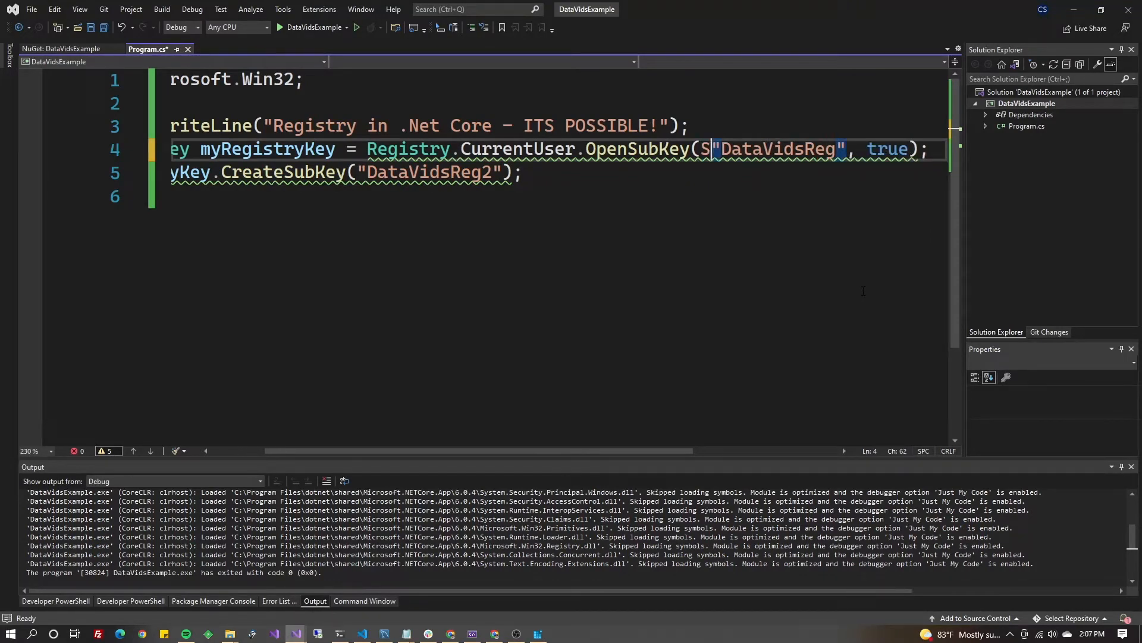
# Clear the stray 'Soft' text from the OpenSubKey line and scroll the editor back left
pyautogui.write('Soft')
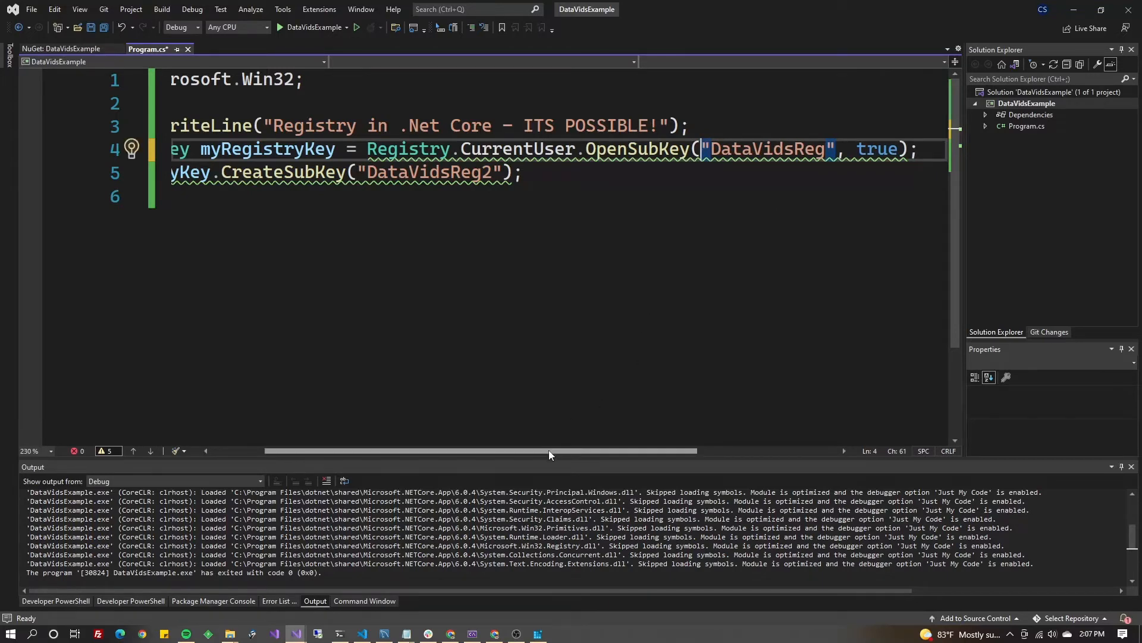
pyautogui.hscroll(-3)
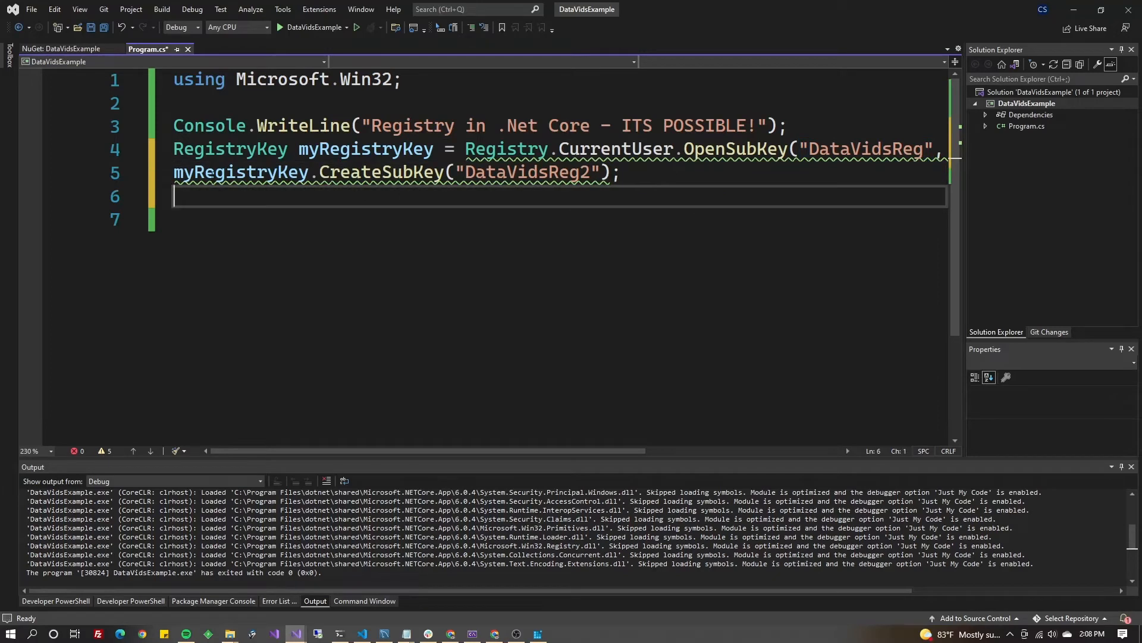
# Add SetValue lines writing myField1 = 1234 and myField2 = "animal" to the registry key
pyautogui.write('myRegistryKey')
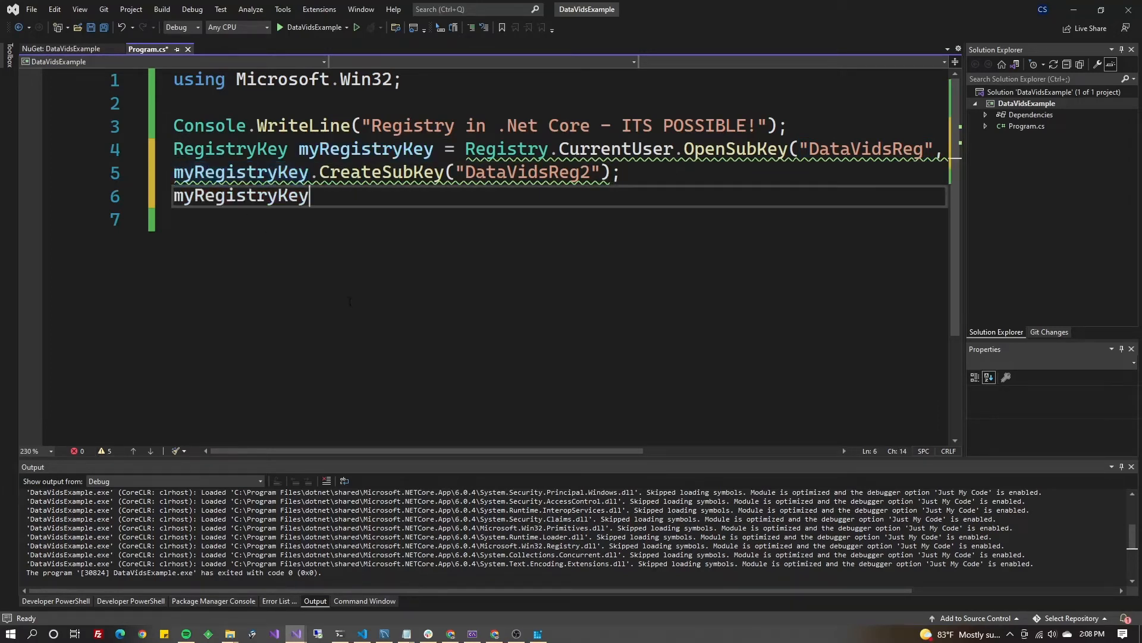
pyautogui.write('.SetValue("')
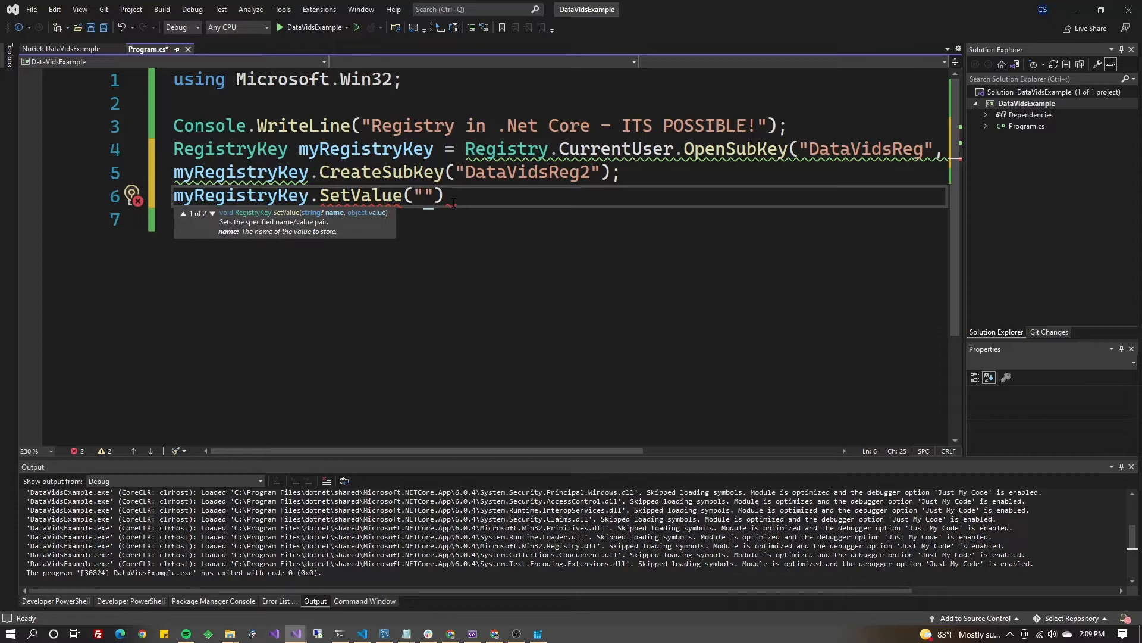
pyautogui.write('m')
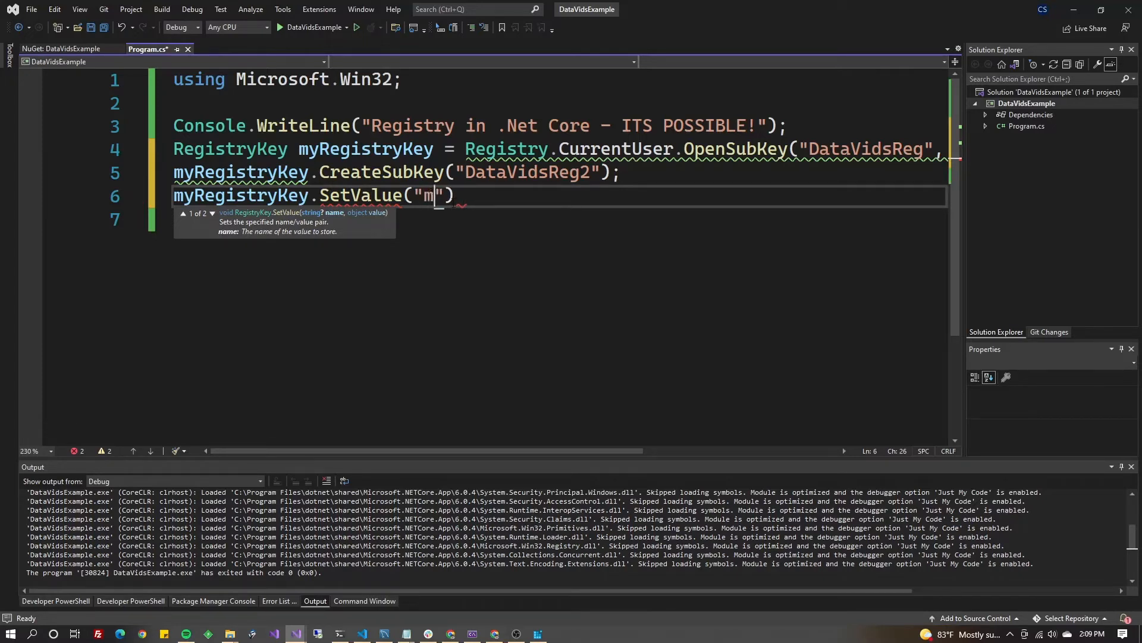
pyautogui.write('yField1')
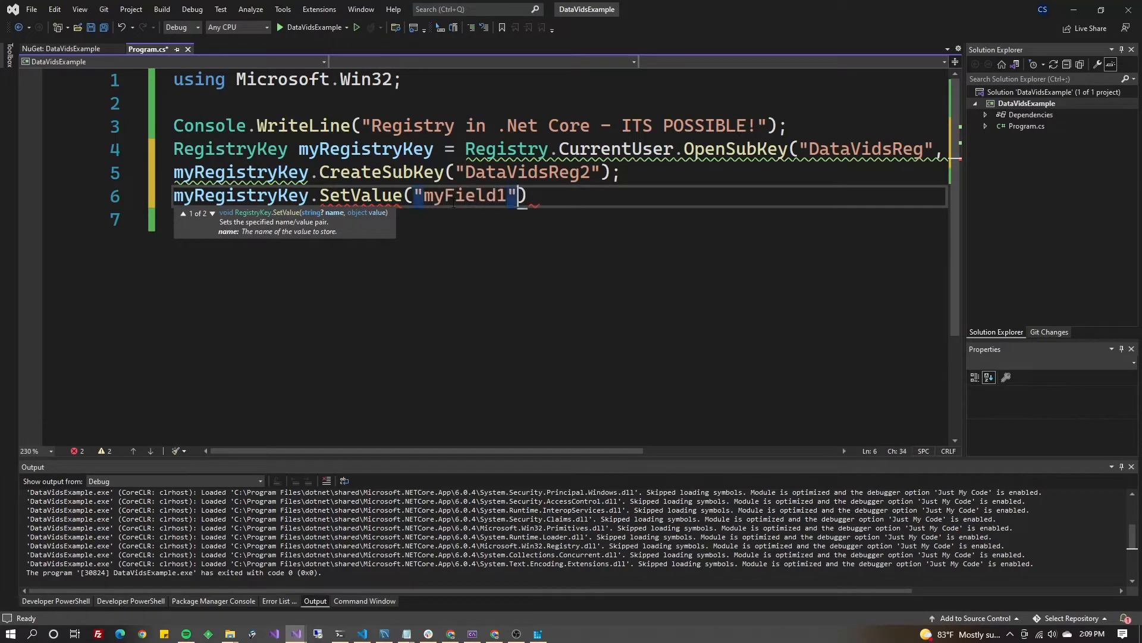
pyautogui.write(',')
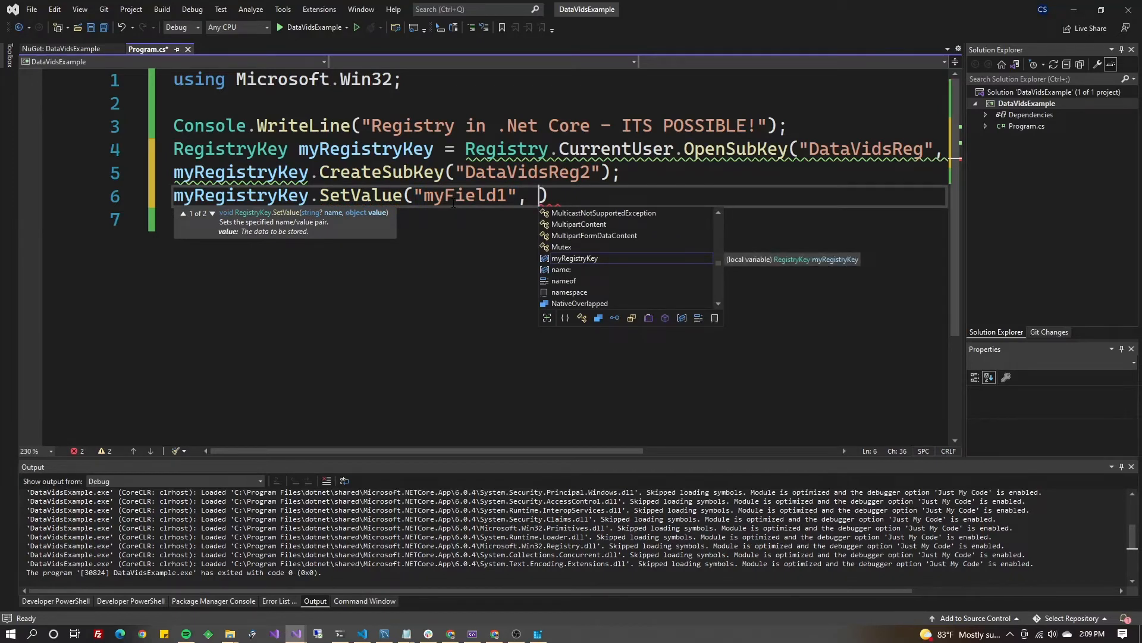
pyautogui.write('1234)')
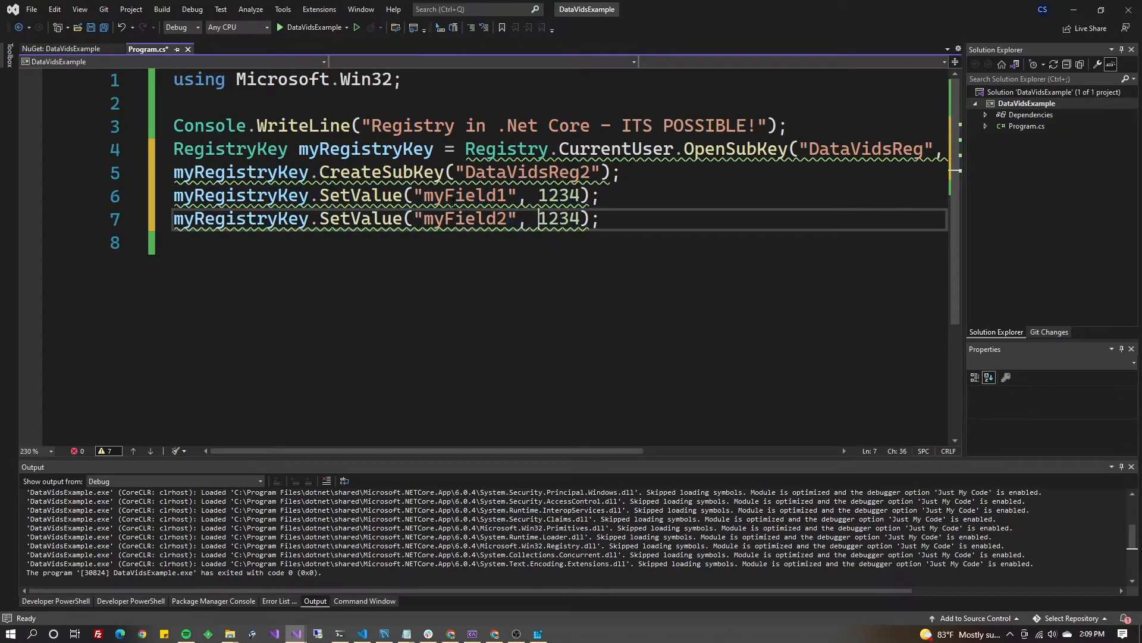
pyautogui.write('"')
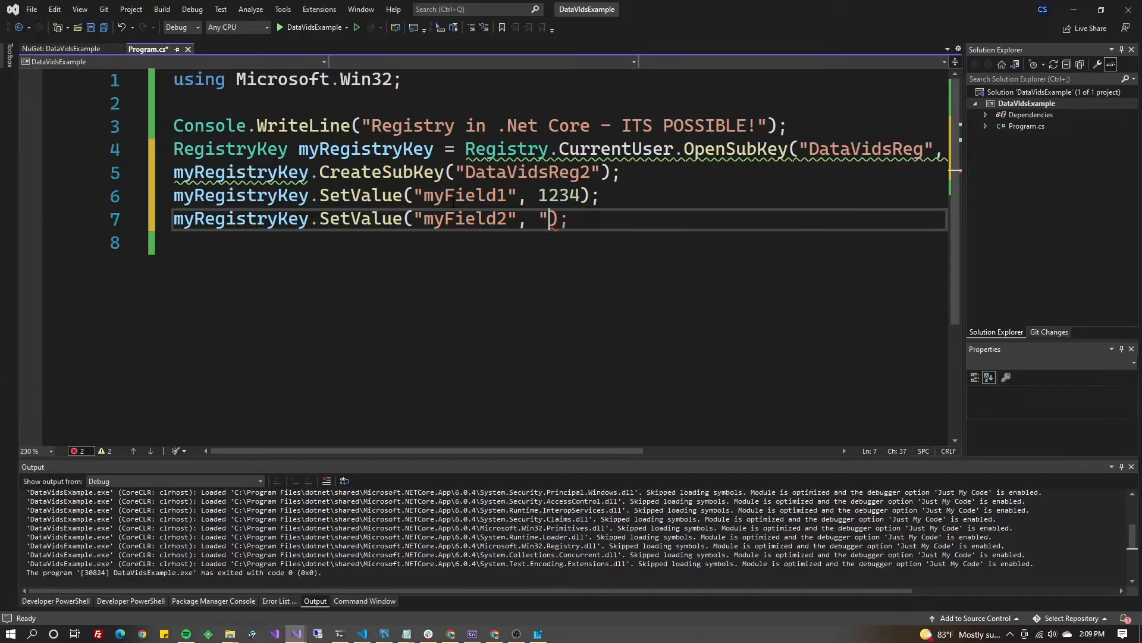
pyautogui.write('animal')
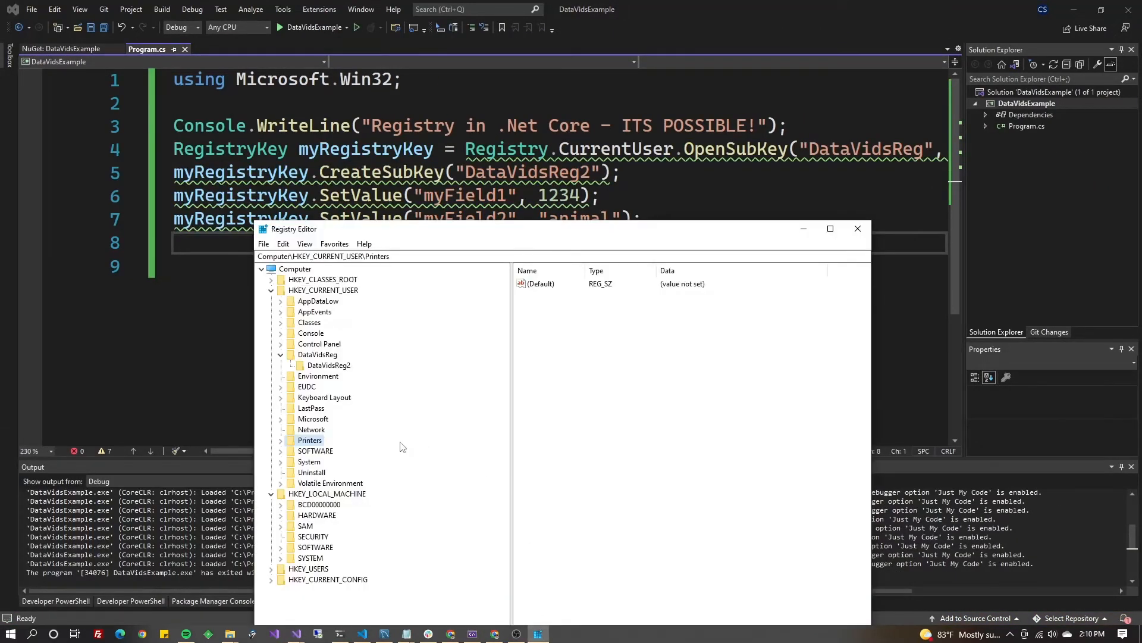
# Inspect DataVidsReg in Registry Editor and check myField1's DWORD data without changing it
pyautogui.click(328, 365)
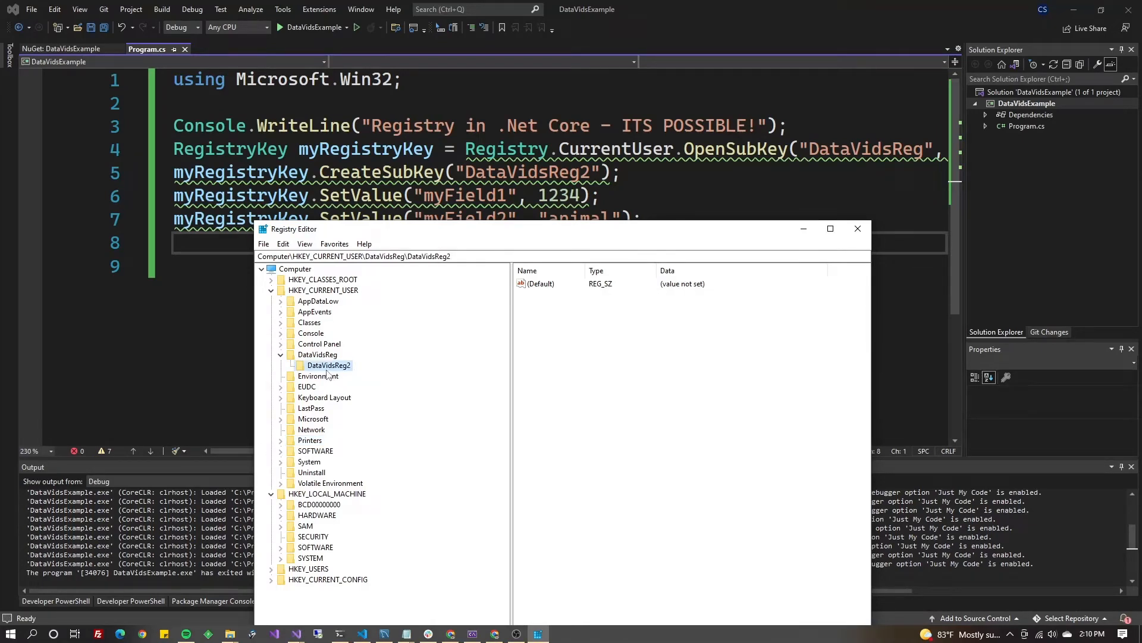
pyautogui.click(318, 354)
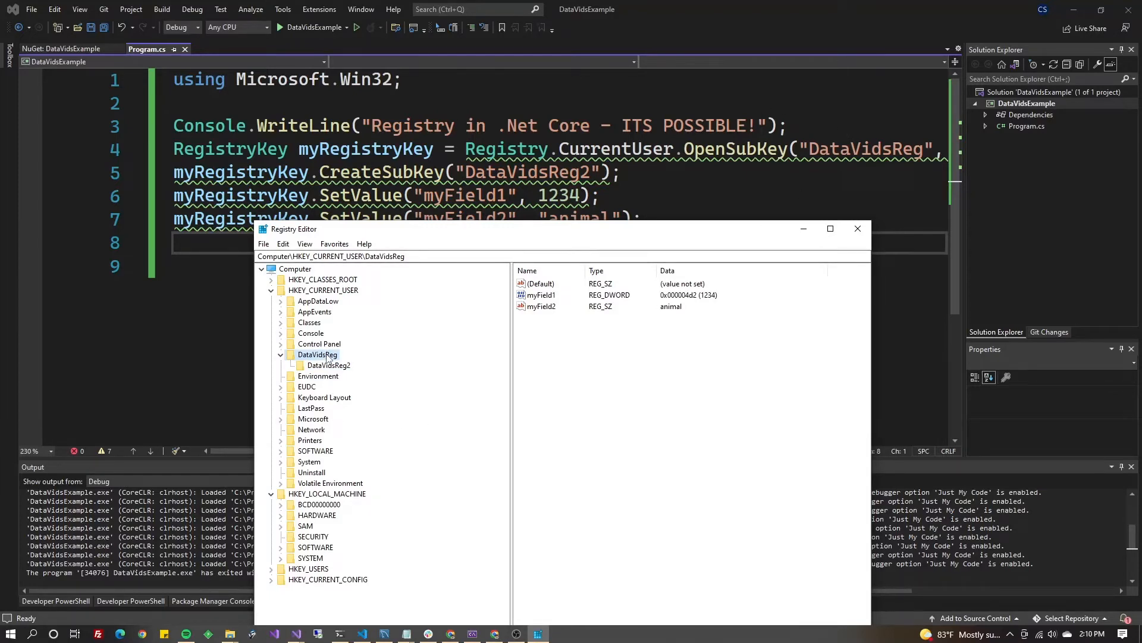
pyautogui.click(542, 295)
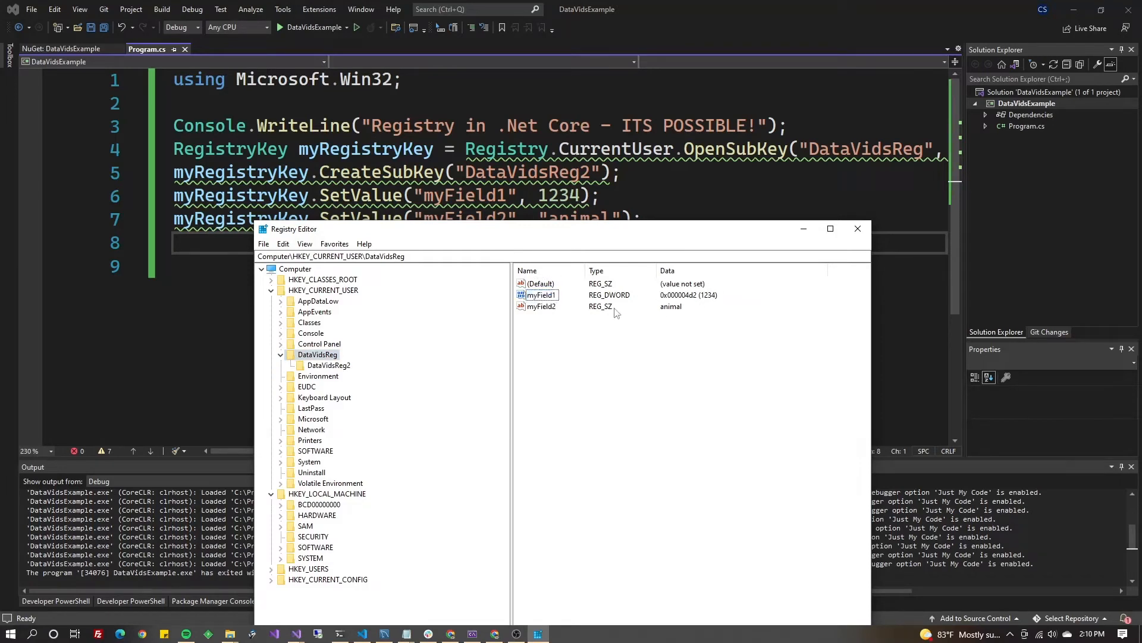
pyautogui.click(541, 295)
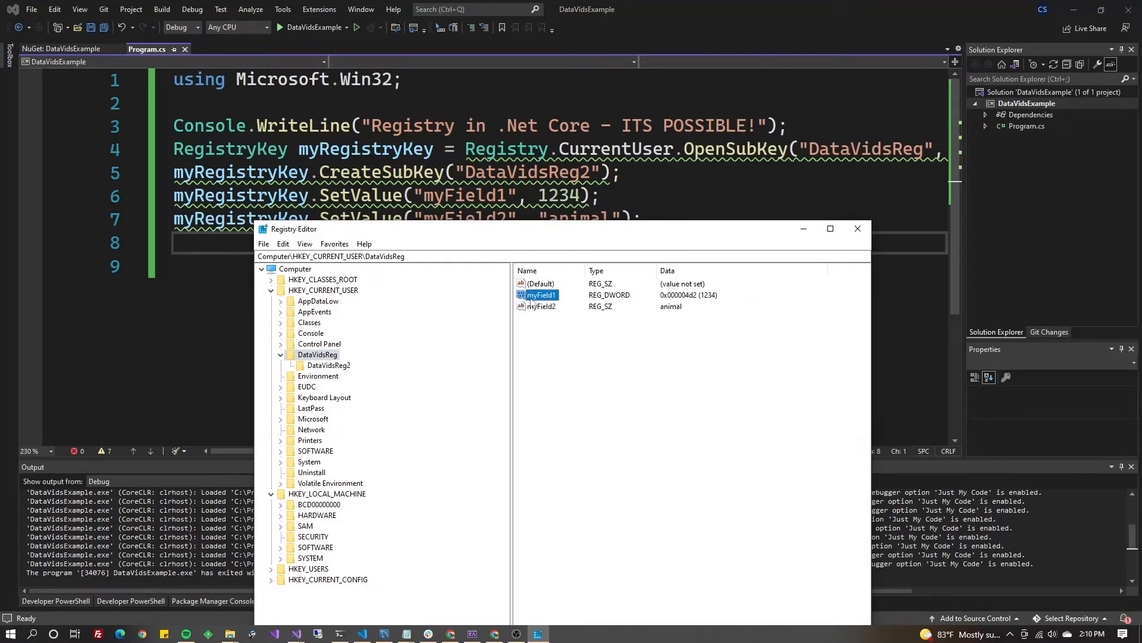
pyautogui.doubleClick(540, 294)
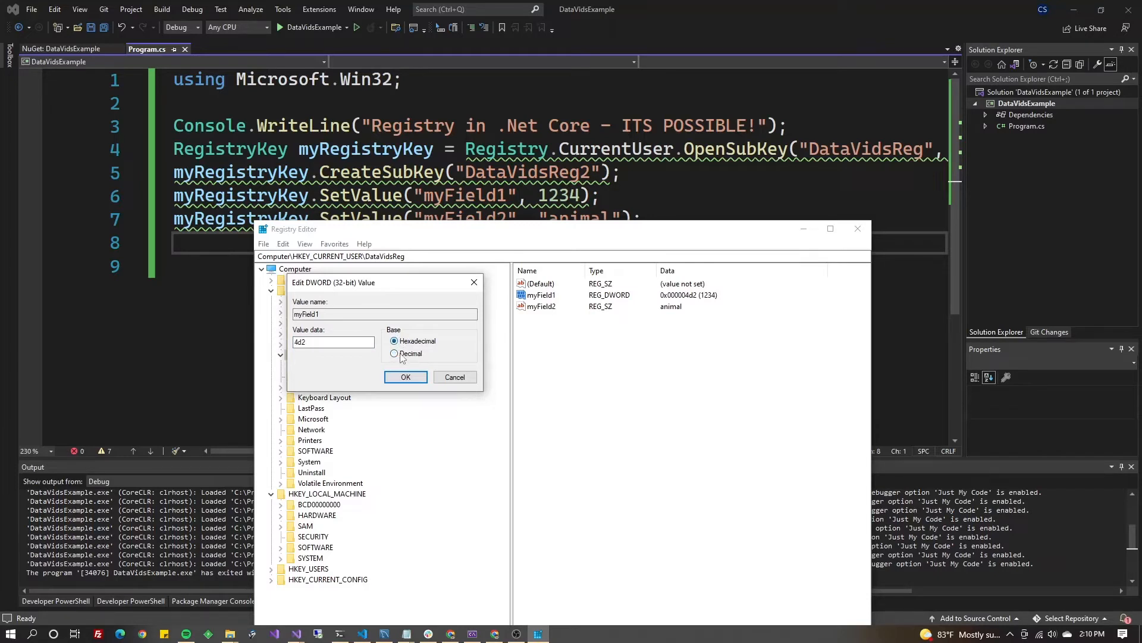
pyautogui.click(406, 376)
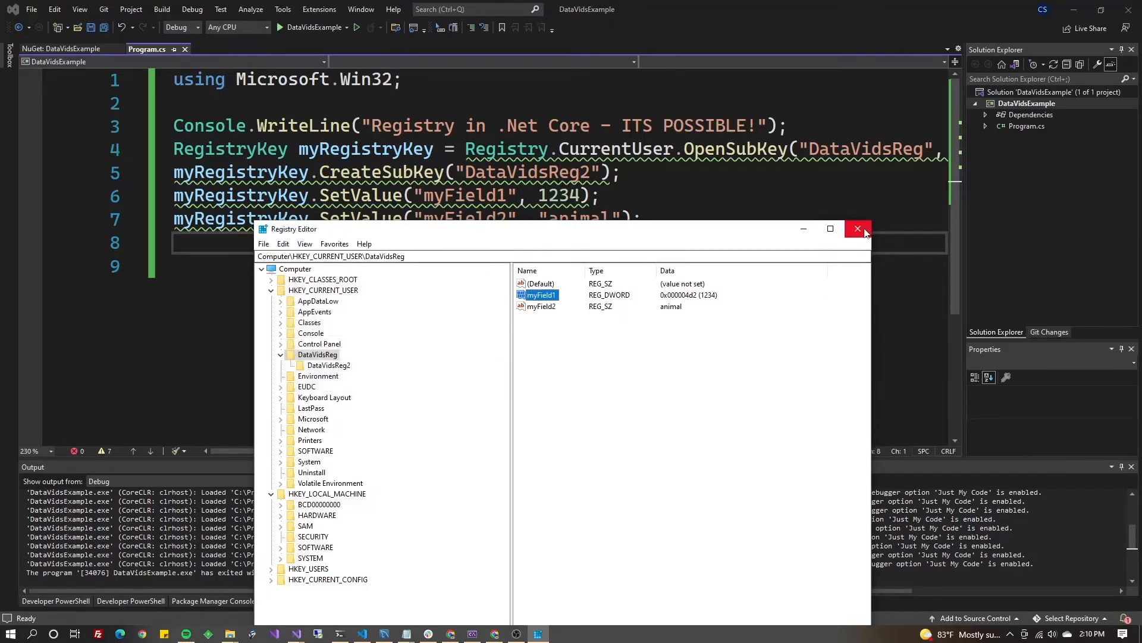
pyautogui.moveTo(634, 291)
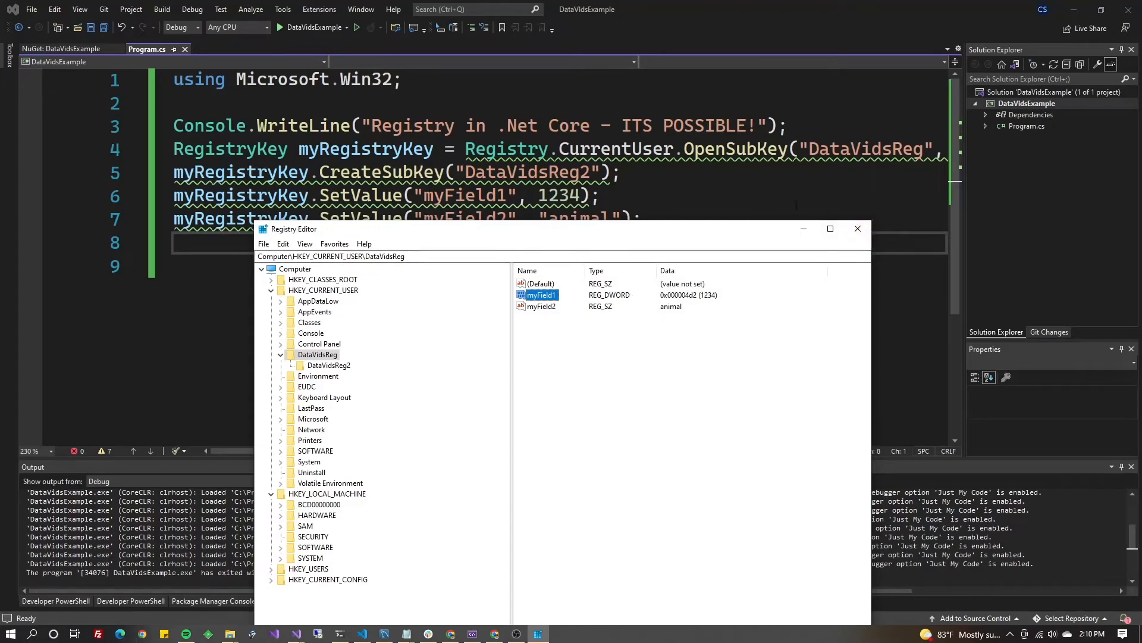
# Comment out the SetValue lines and add var myResult = myRegistryKey.GetValue("myField1")
pyautogui.click(857, 228)
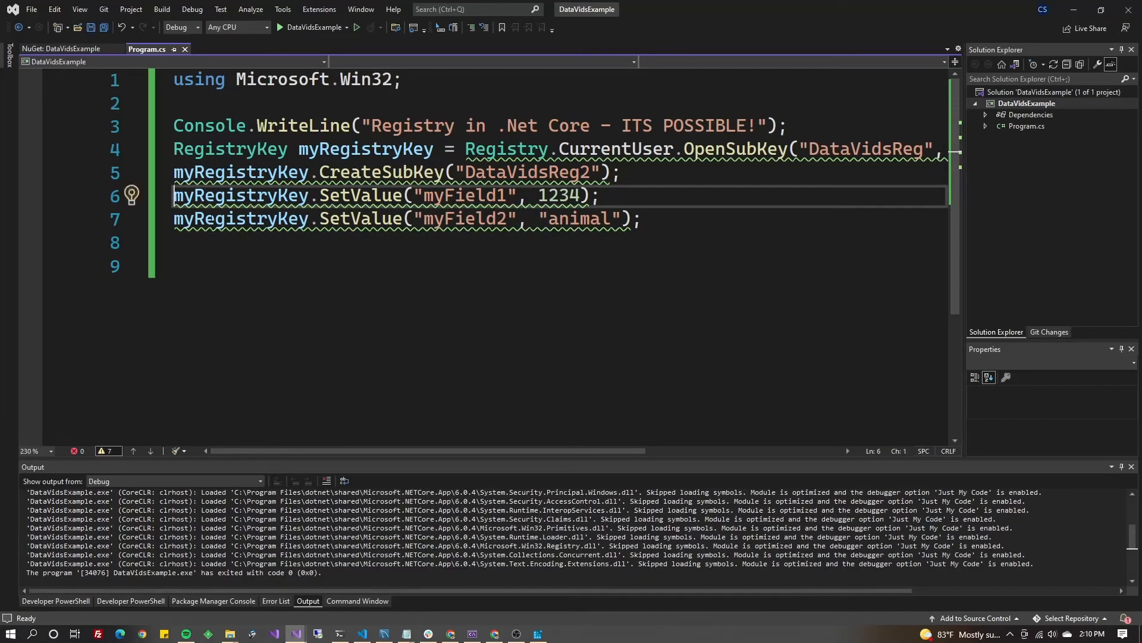
pyautogui.press('ctrl+k ctrl+c')
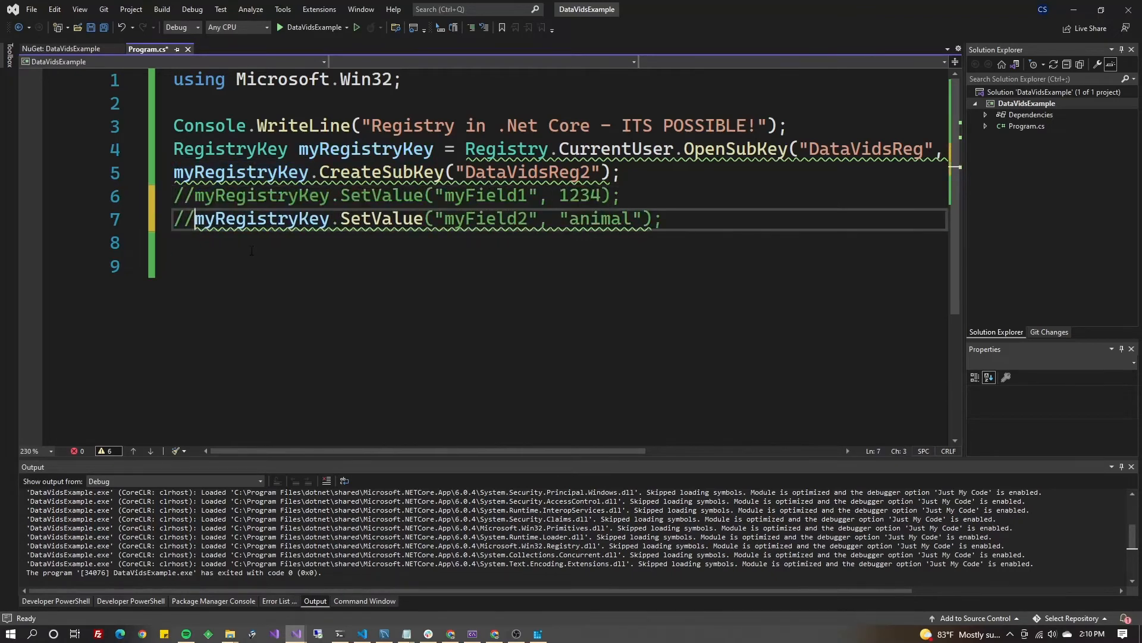
pyautogui.write('var m')
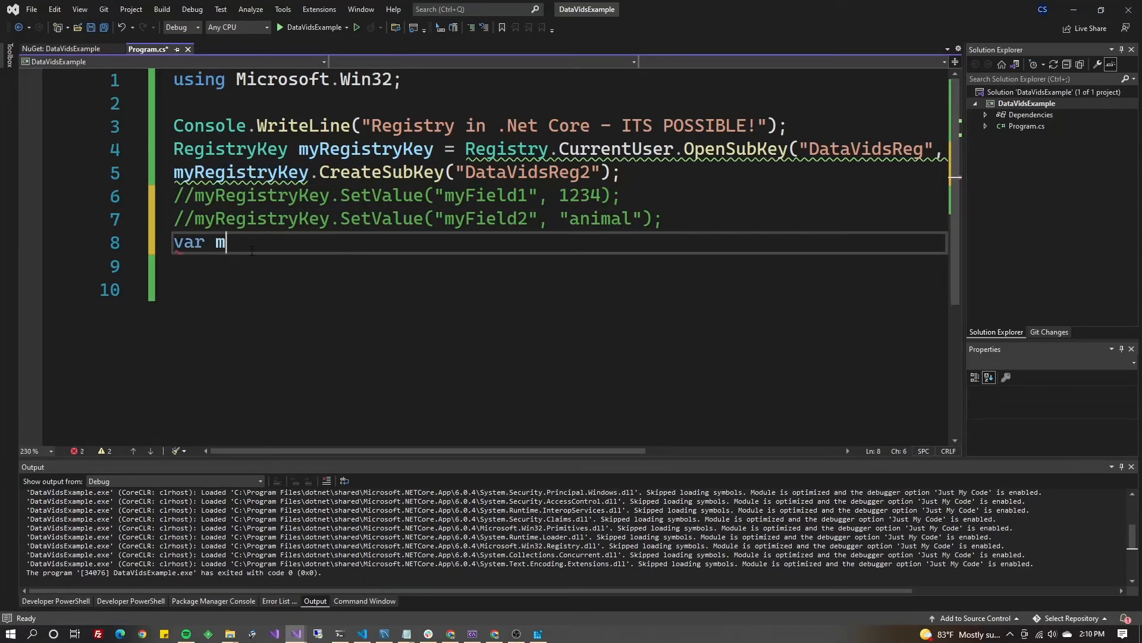
pyautogui.write('yResult =')
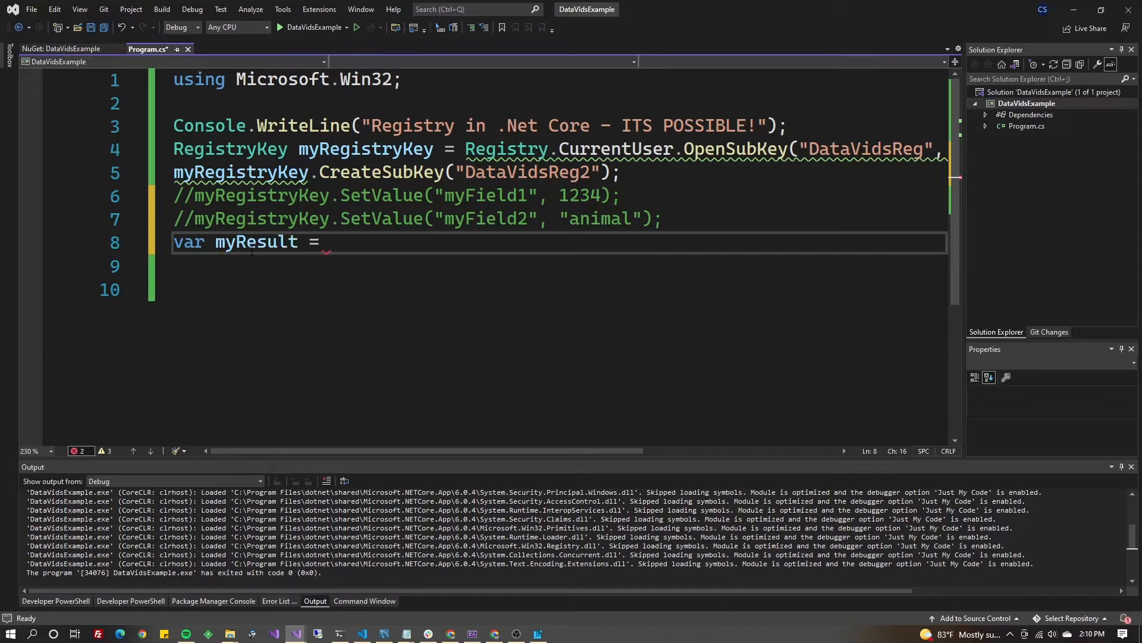
pyautogui.write('myRegistryKey')
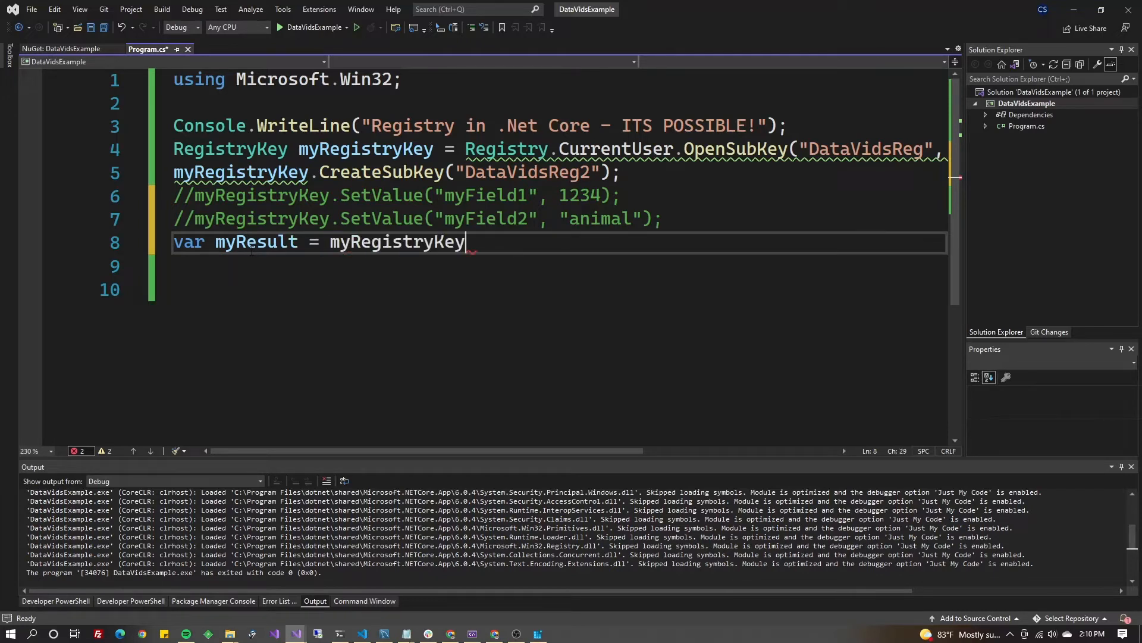
pyautogui.write('.get')
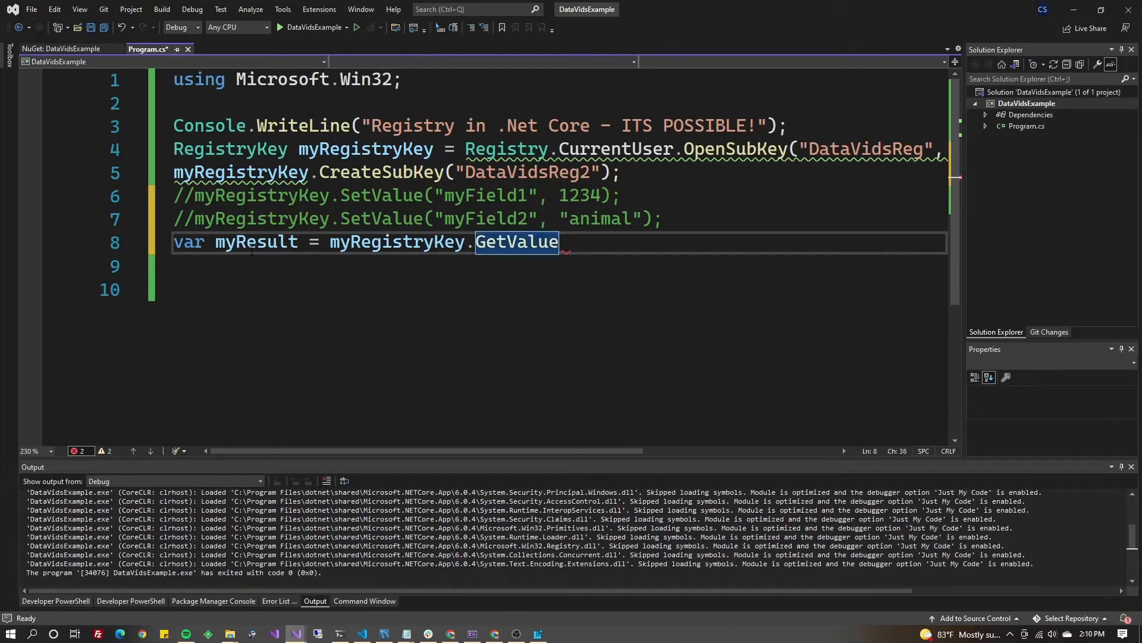
pyautogui.write('(')
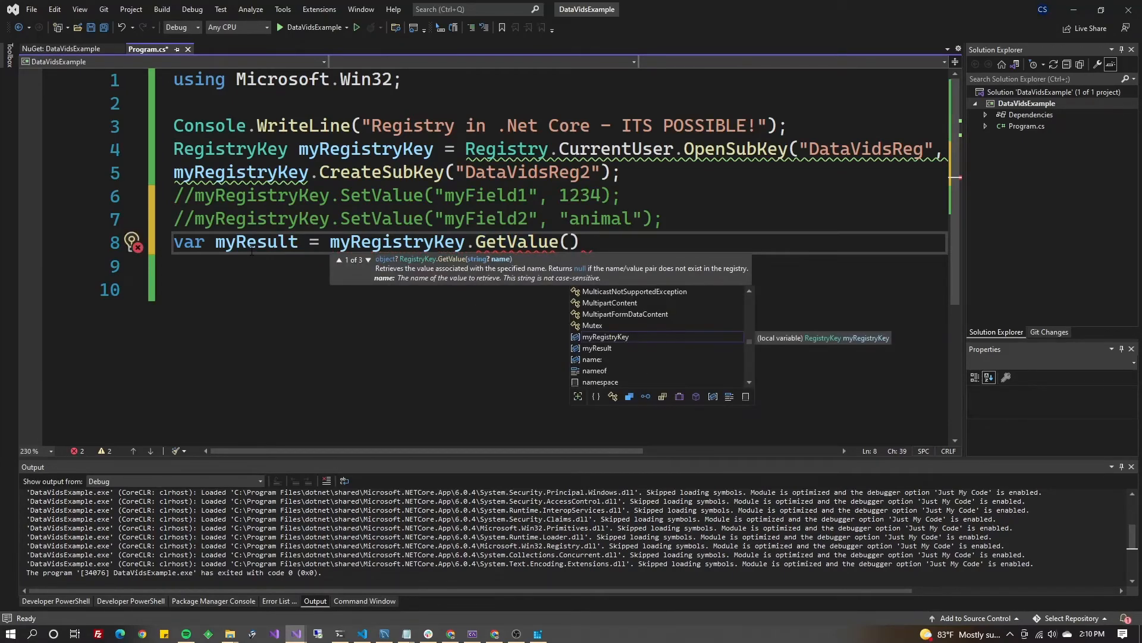
pyautogui.write('""')
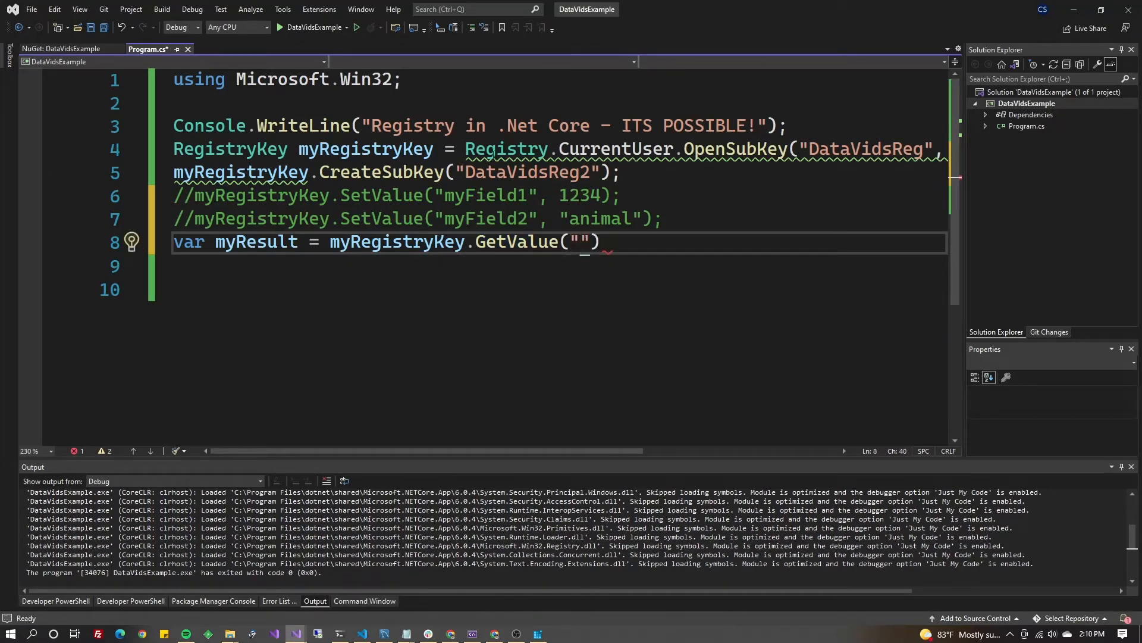
pyautogui.write('myField1')
pyautogui.click(558, 266)
pyautogui.write('var myResult2 = myRegistryKey.GetValue("myField2");')
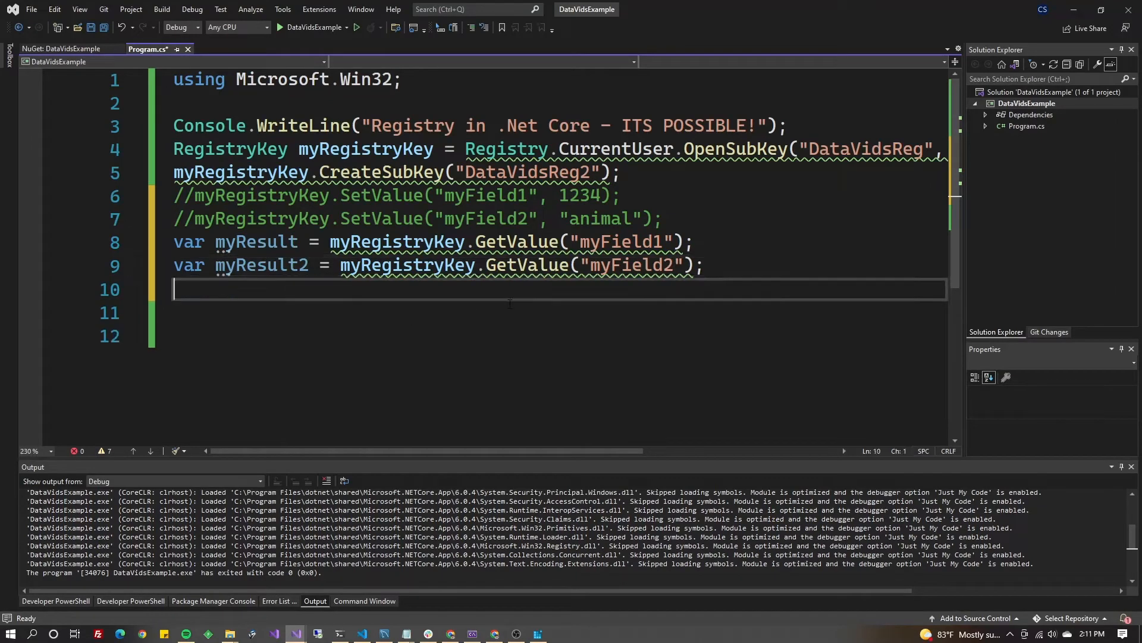
# Add var x = Console.ReadLine() to wait for console input
pyautogui.write('Console.re')
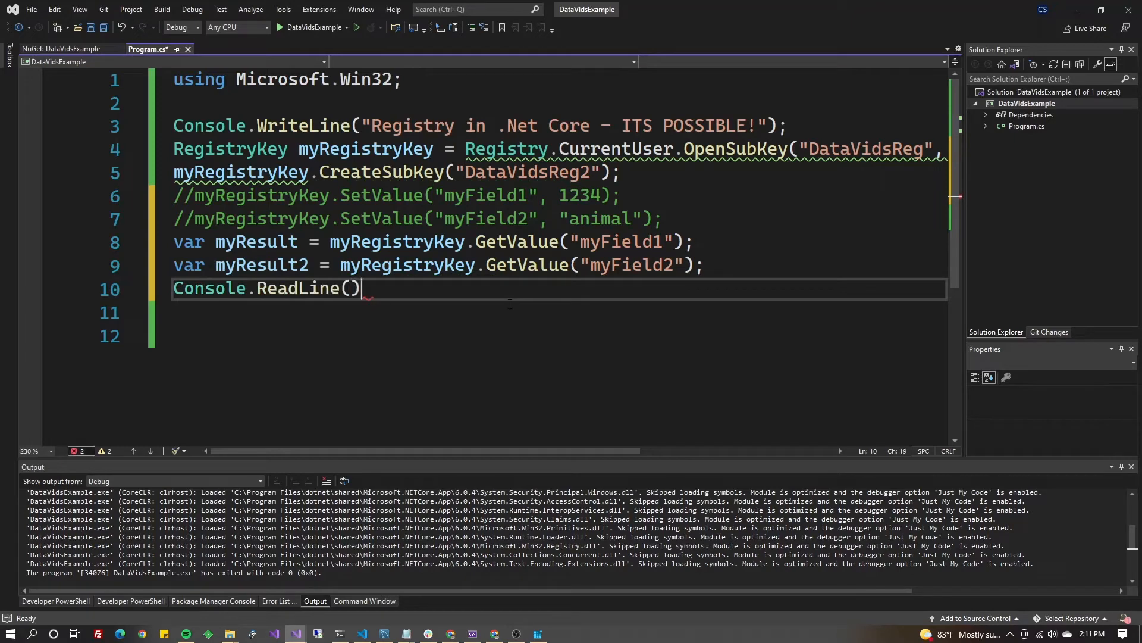
pyautogui.write('var')
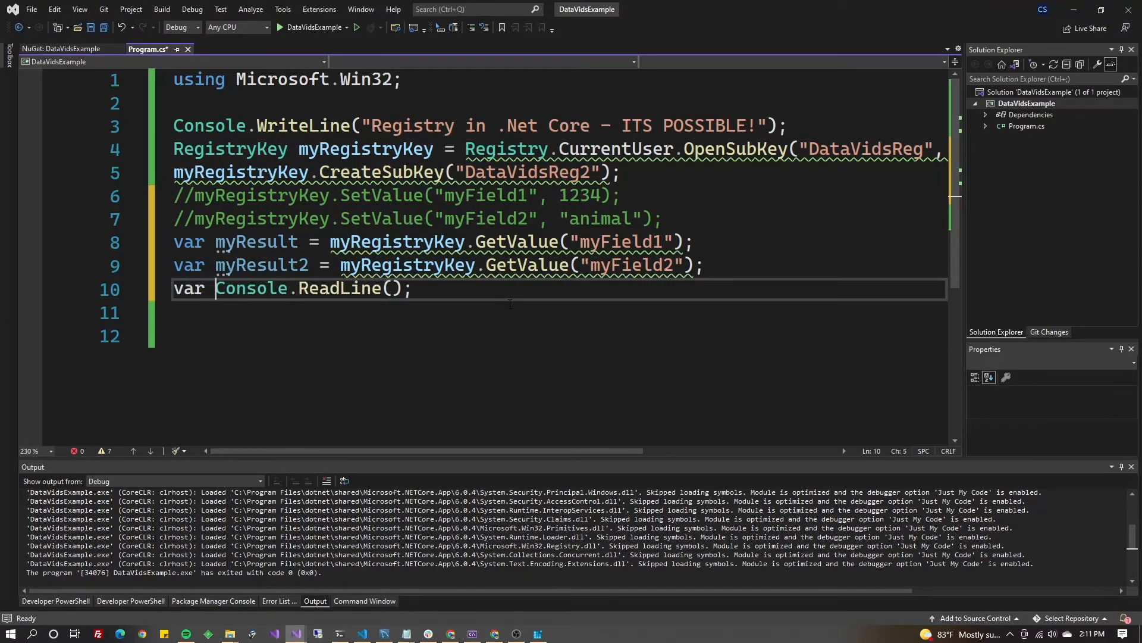
pyautogui.write('x =')
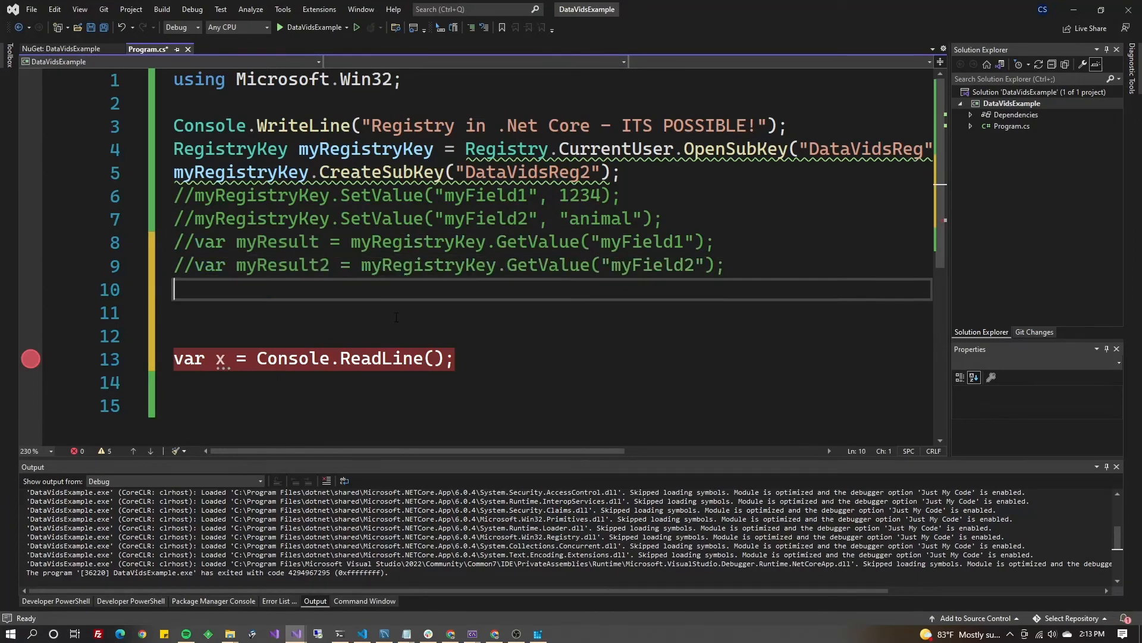
# Start typing a myRegistryKey.DeleteSubKey call after commenting out the reads and setting a breakpoint
pyautogui.write('myre')
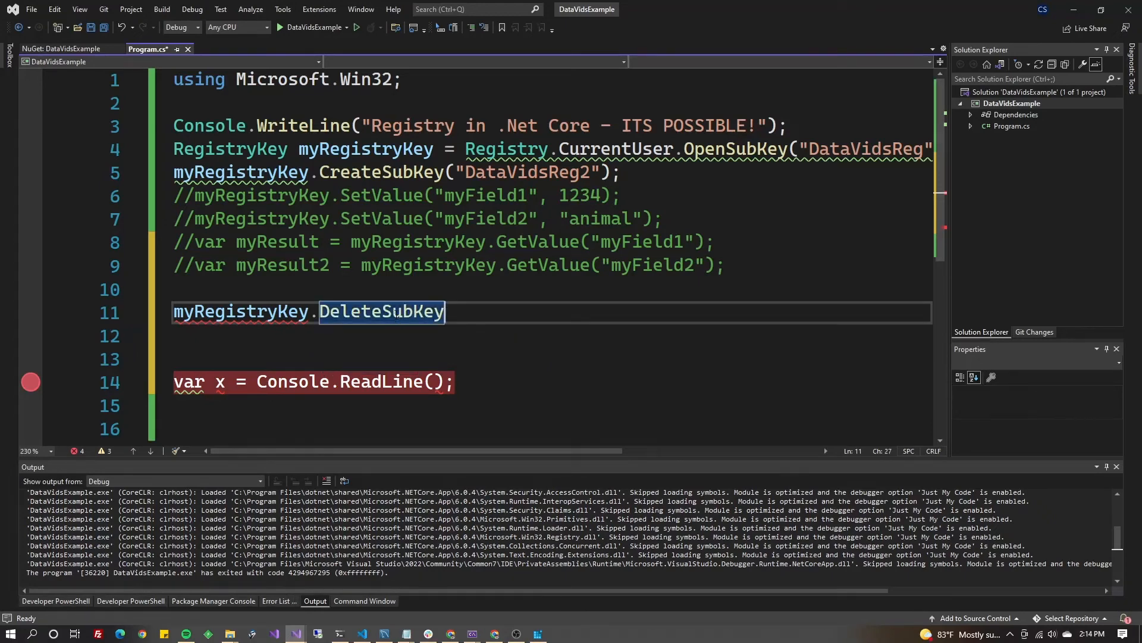
pyautogui.doubleClick(735, 149)
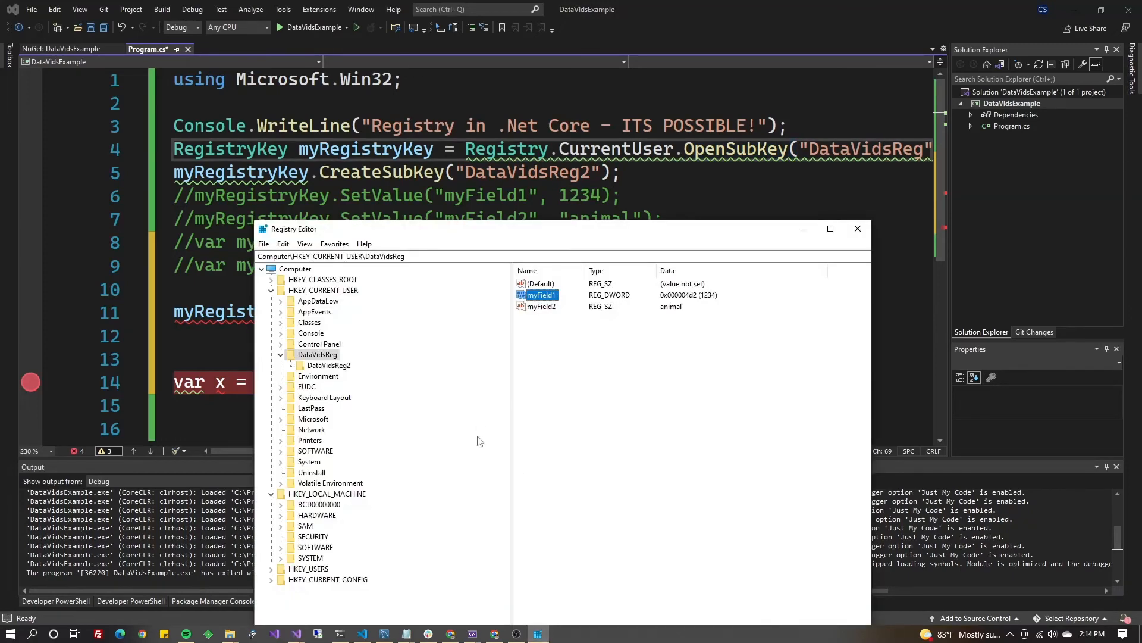
pyautogui.click(328, 364)
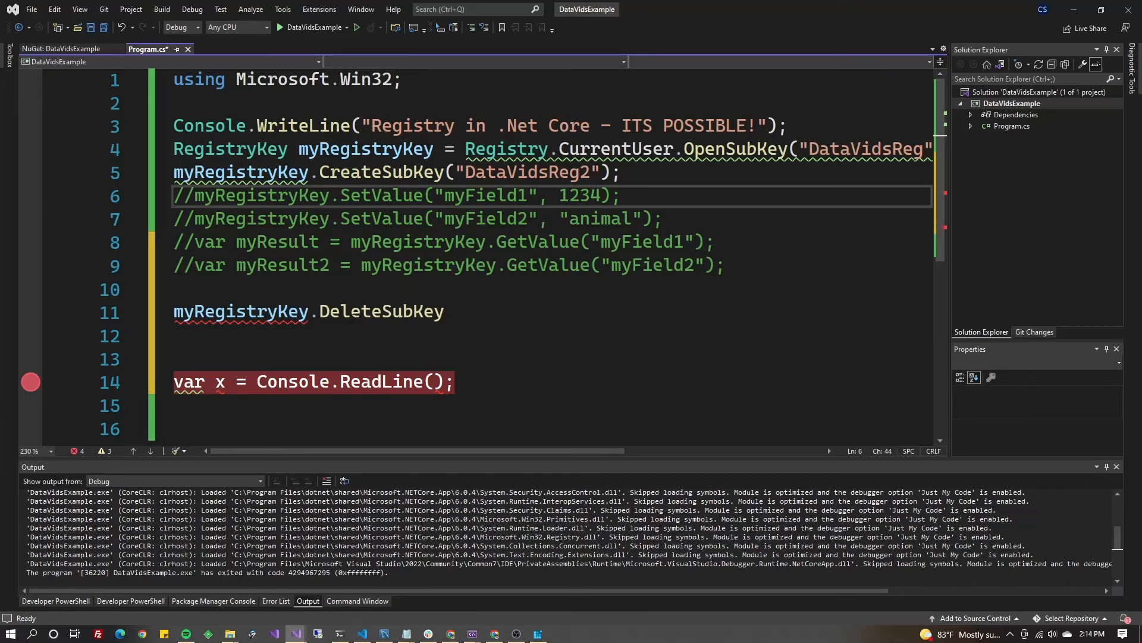
# Complete DeleteSubKey("DataVidsReg2", true) and comment out the CreateSubKey line
pyautogui.write('(')
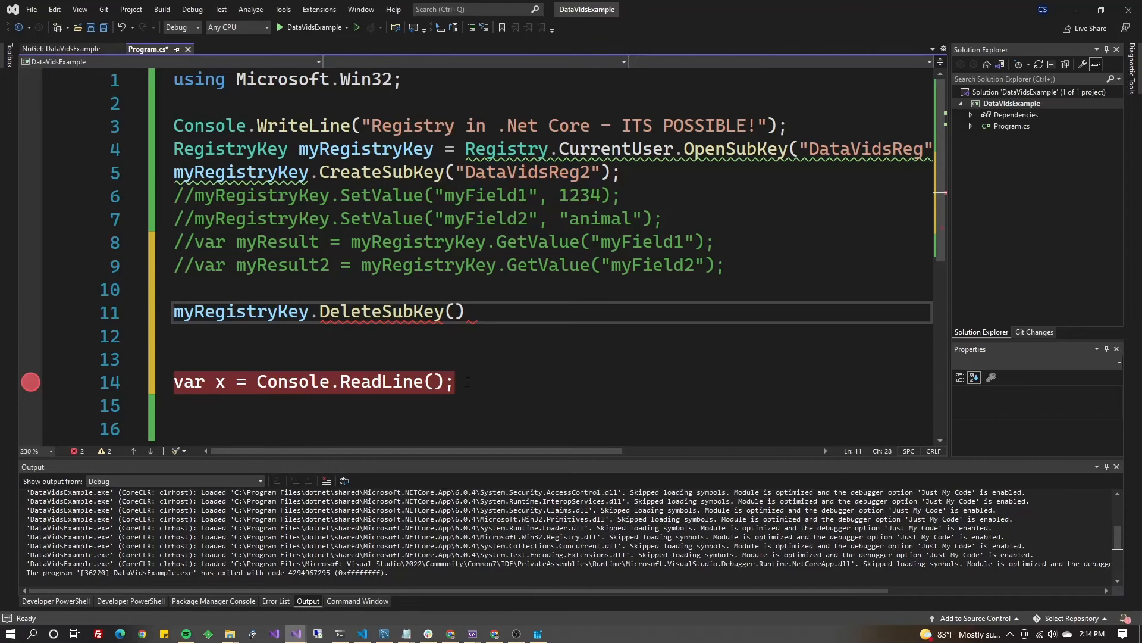
pyautogui.write('"DataVidsReg2"')
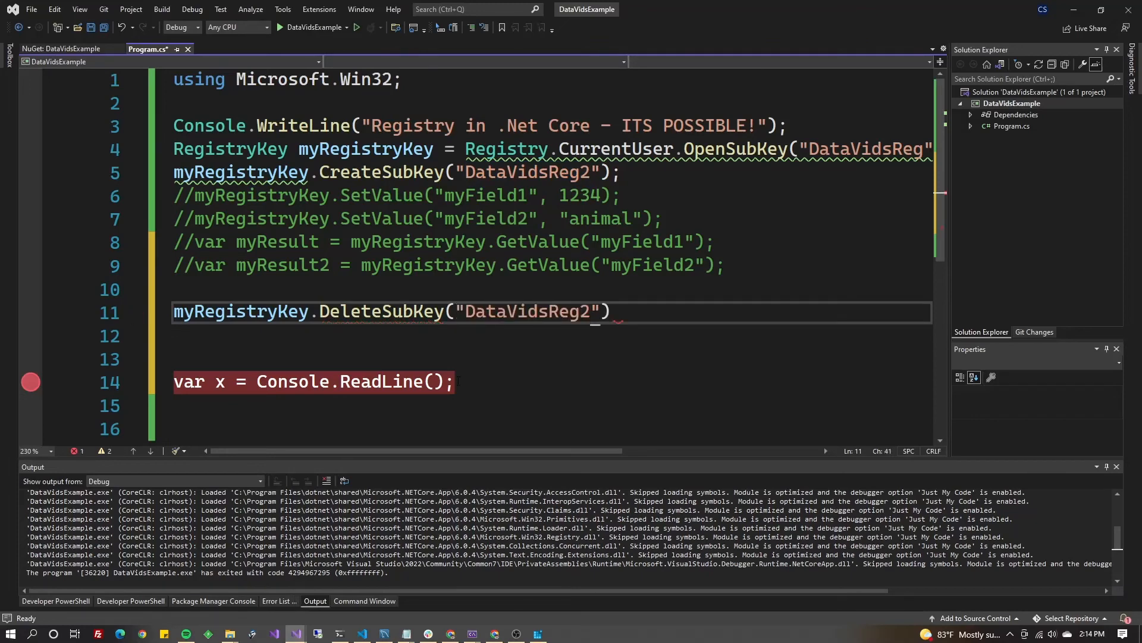
pyautogui.write('//')
pyautogui.write(', ')
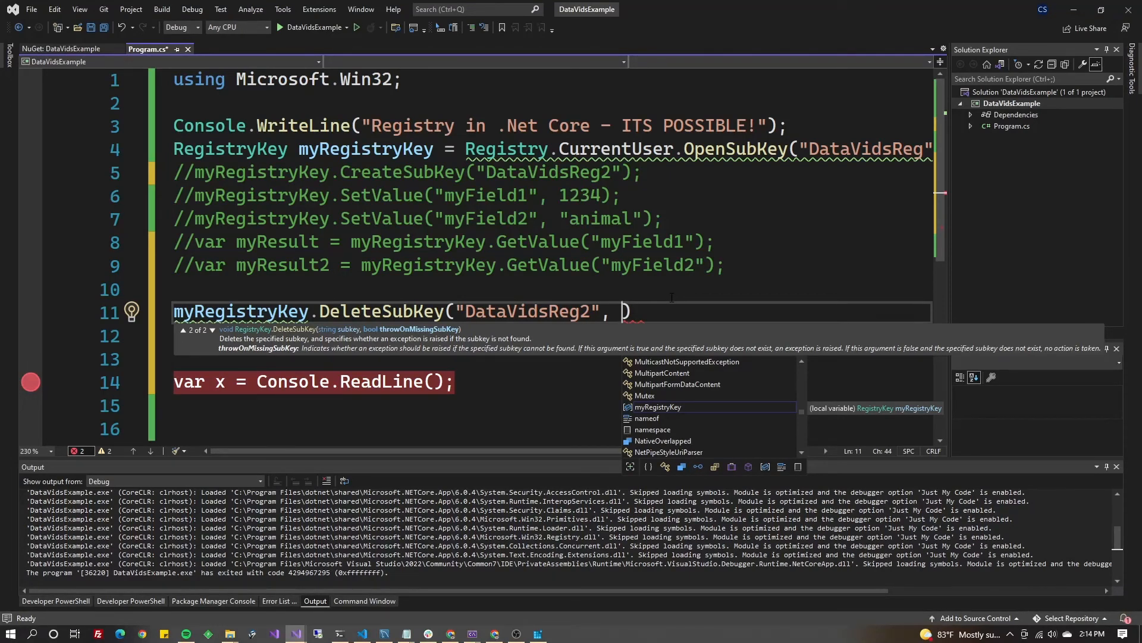
pyautogui.write('true')
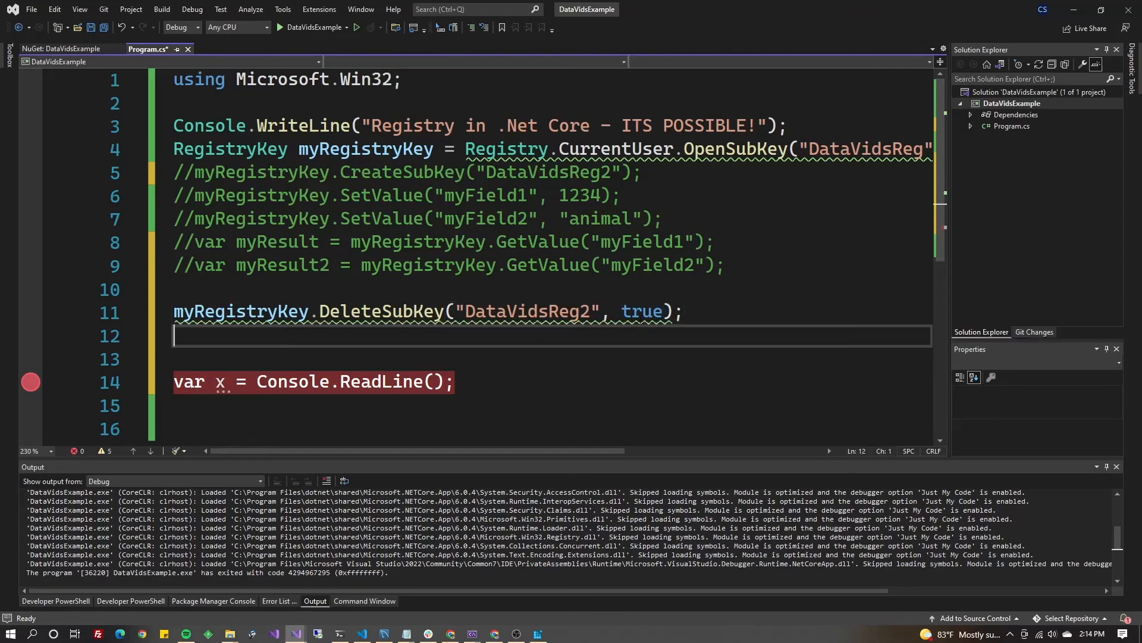
pyautogui.doubleClick(527, 312)
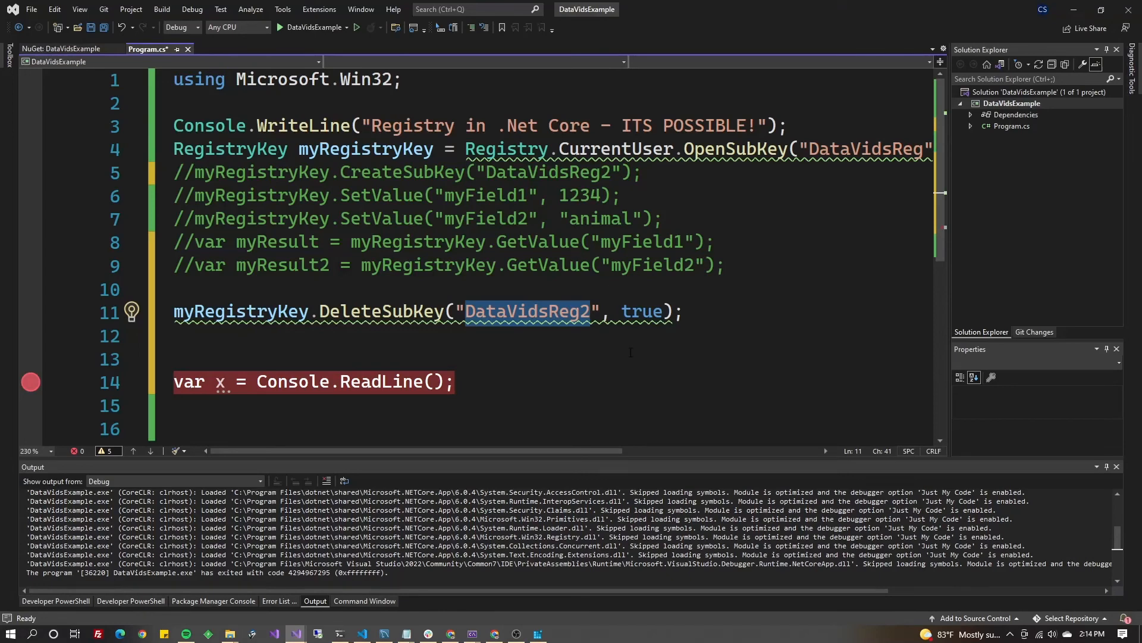
pyautogui.doubleClick(642, 312)
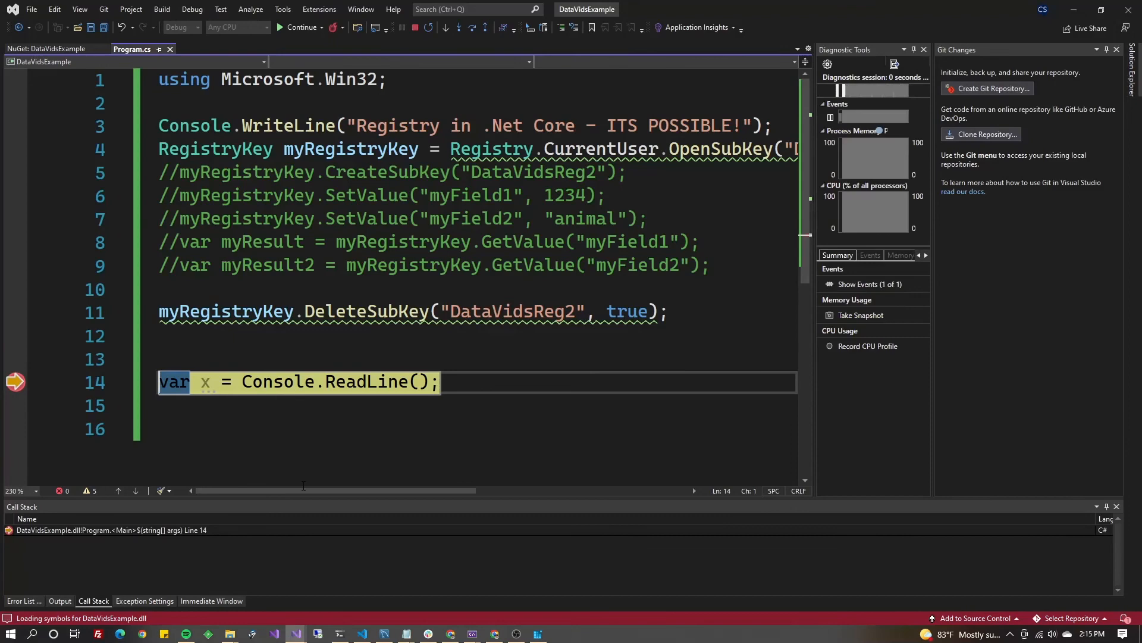
# Show the Output pane with the debug log
pyautogui.click(60, 601)
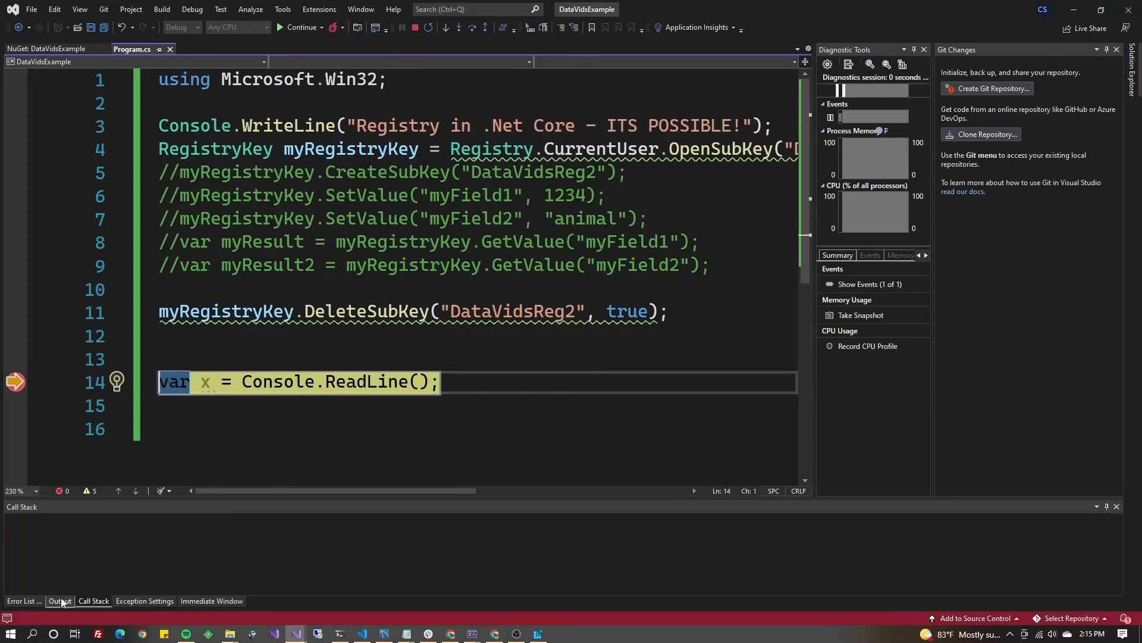
pyautogui.click(60, 601)
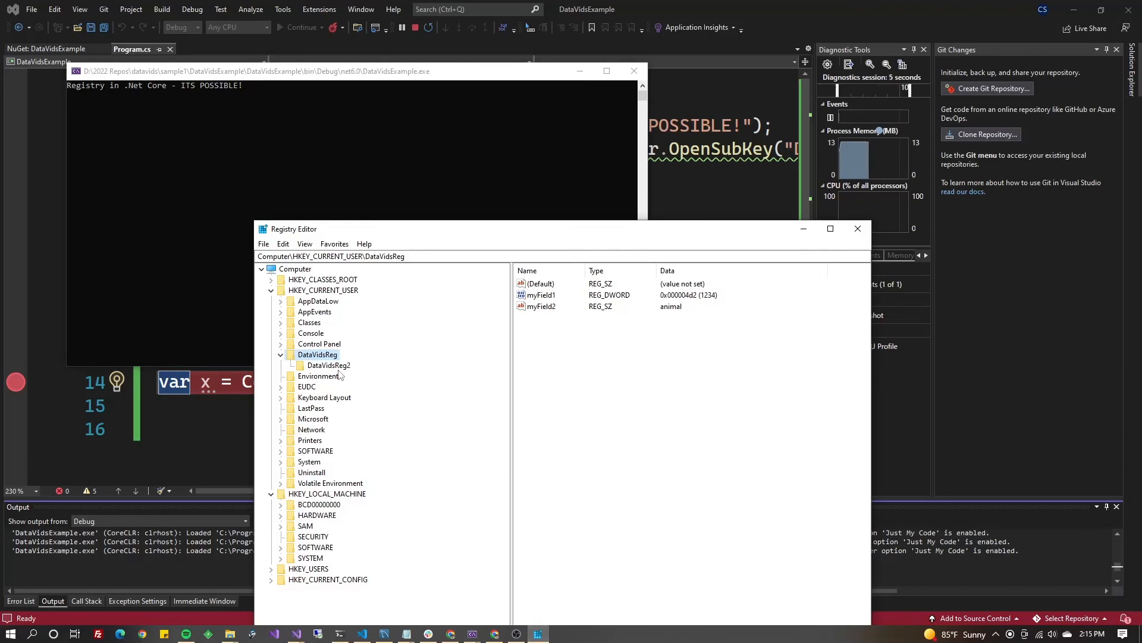
# Try opening DataVidsReg2, dismiss the cannot-open error, and return to the blank line after DeleteSubKey
pyautogui.click(329, 365)
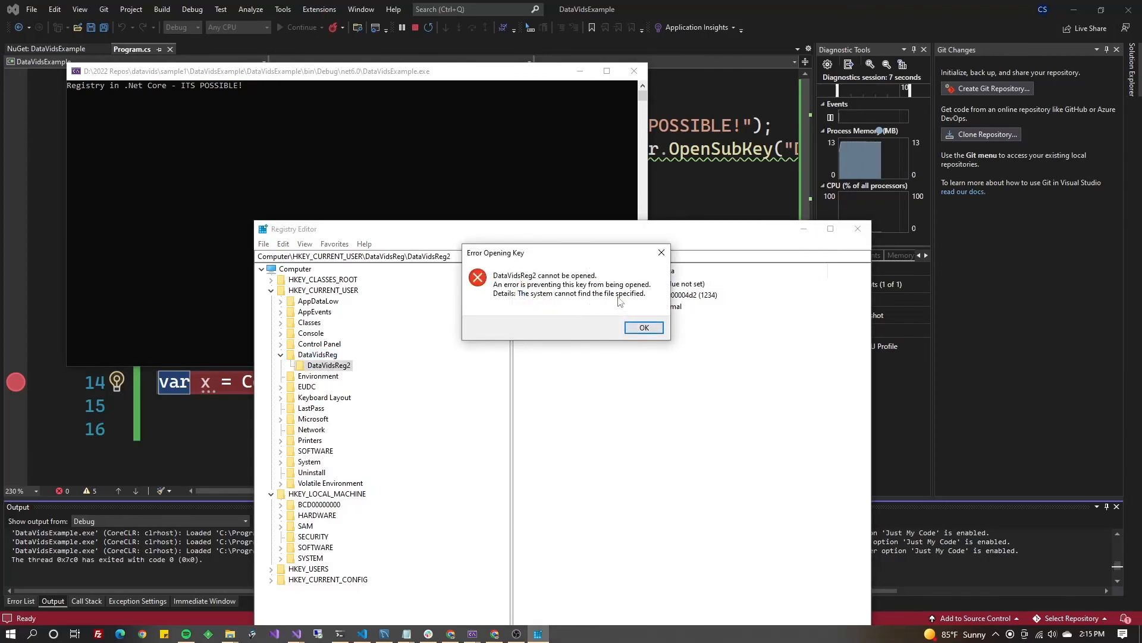
pyautogui.click(643, 327)
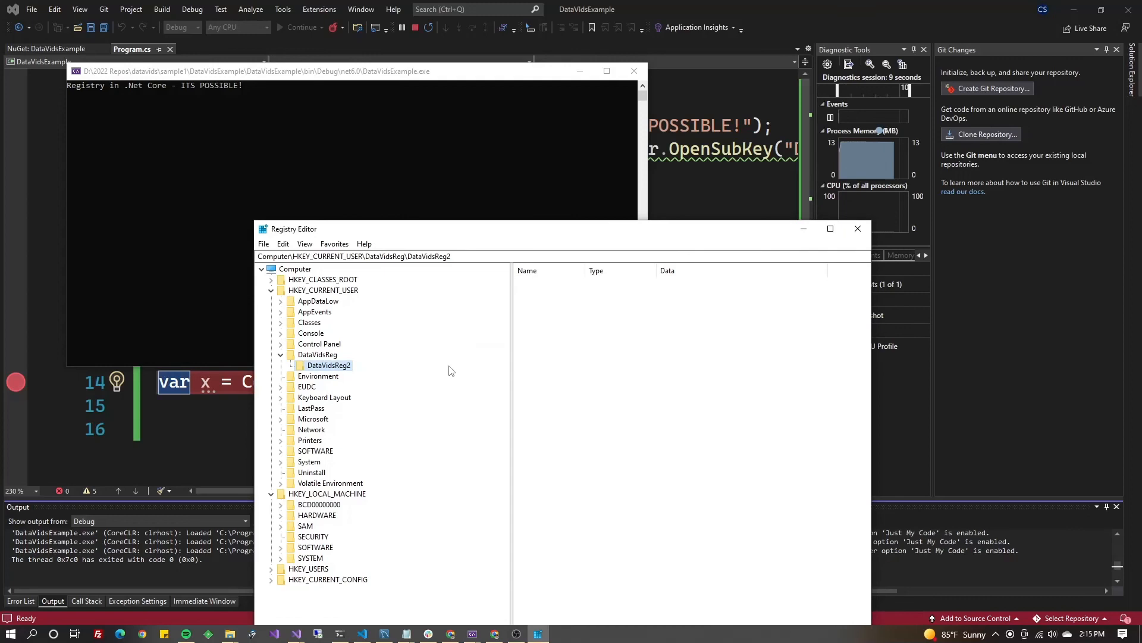
pyautogui.click(318, 354)
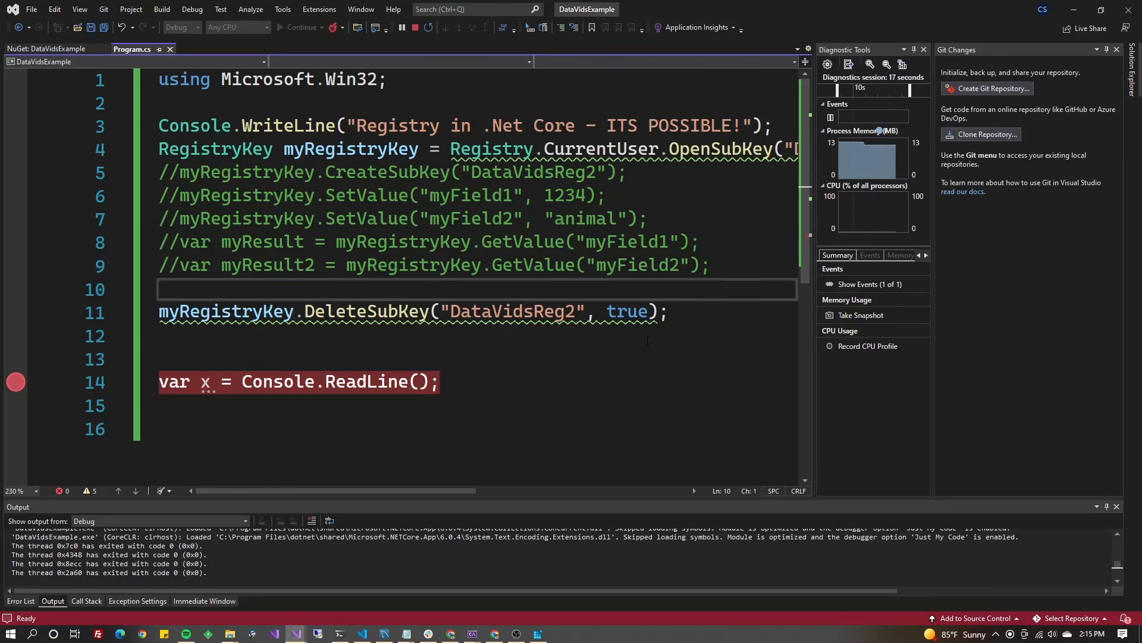
pyautogui.click(642, 336)
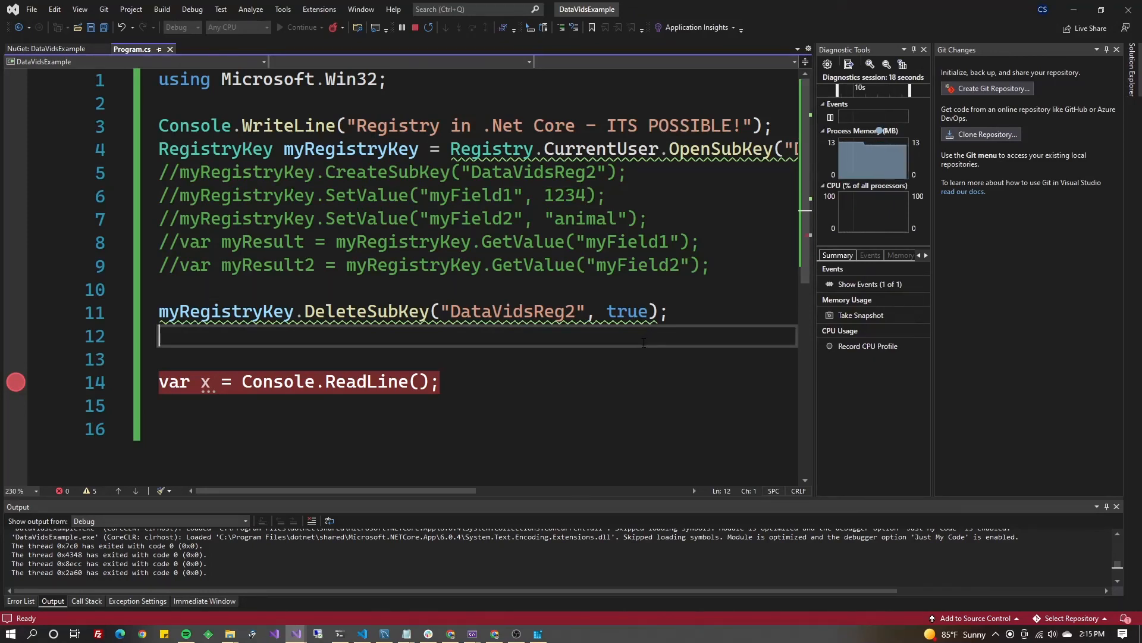